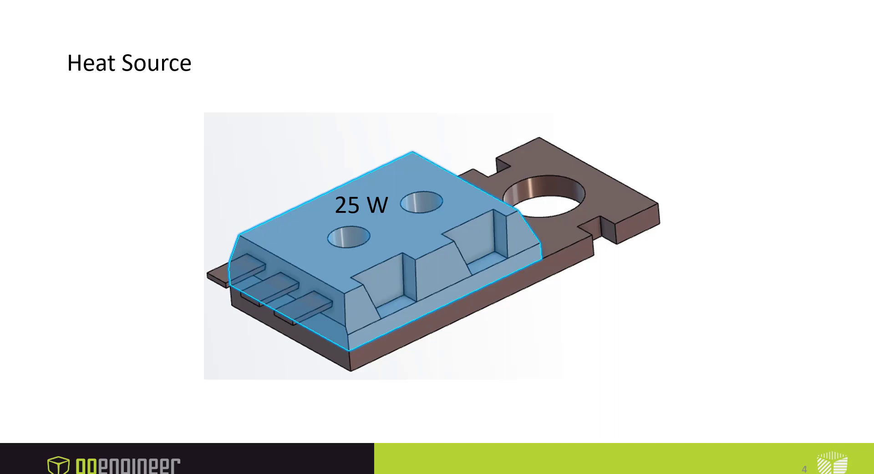
# Step: Advance the slideshow to the Convection slide showing 100 and 250 W/m²·K film coefficients
pyautogui.press('right')
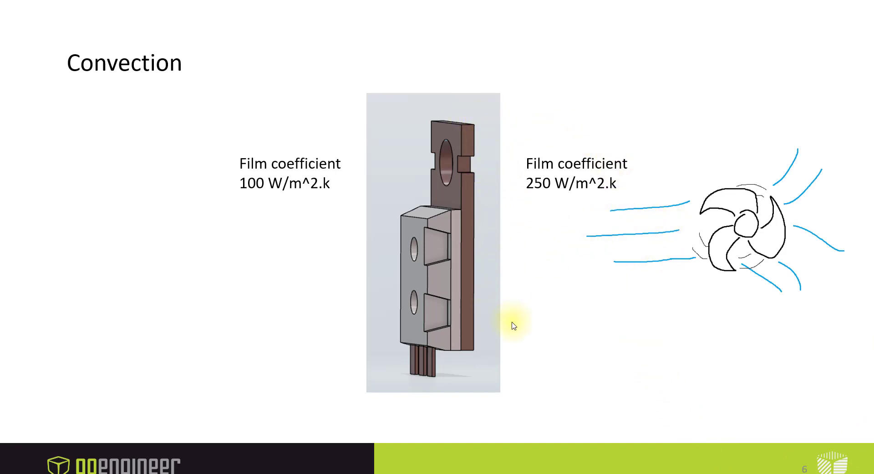
pyautogui.moveTo(282, 229)
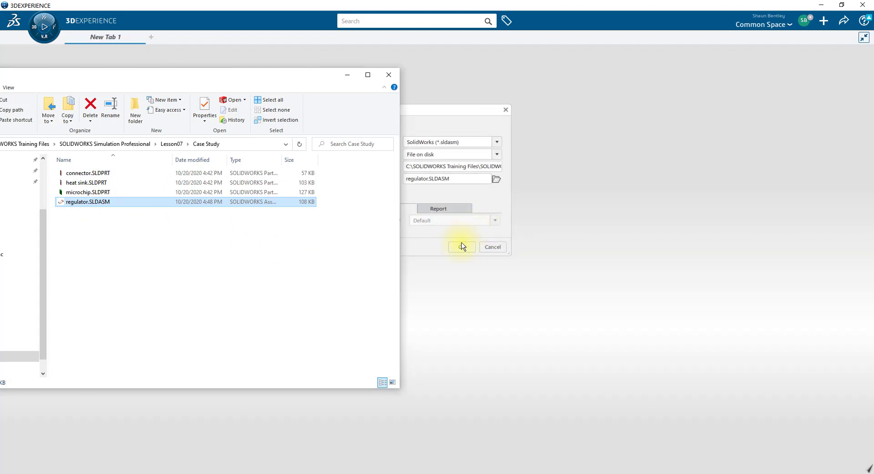
# Step: Import regulator.SLDASM and dismiss the successful operation report
pyautogui.click(462, 246)
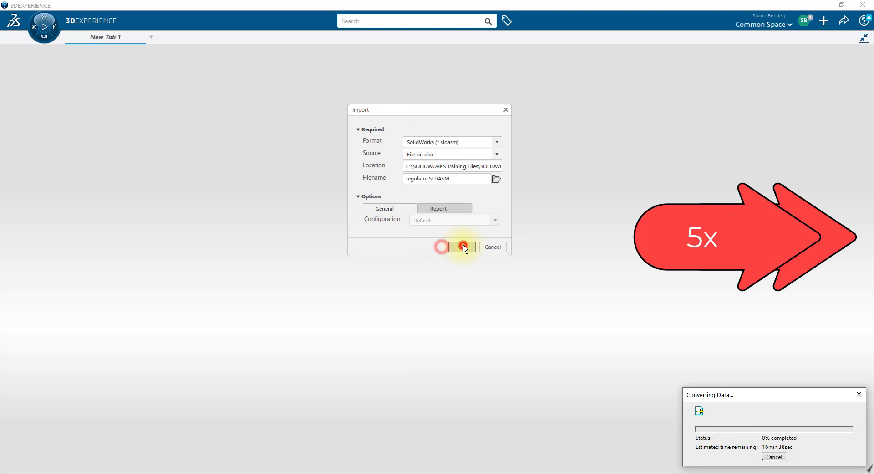
pyautogui.click(461, 247)
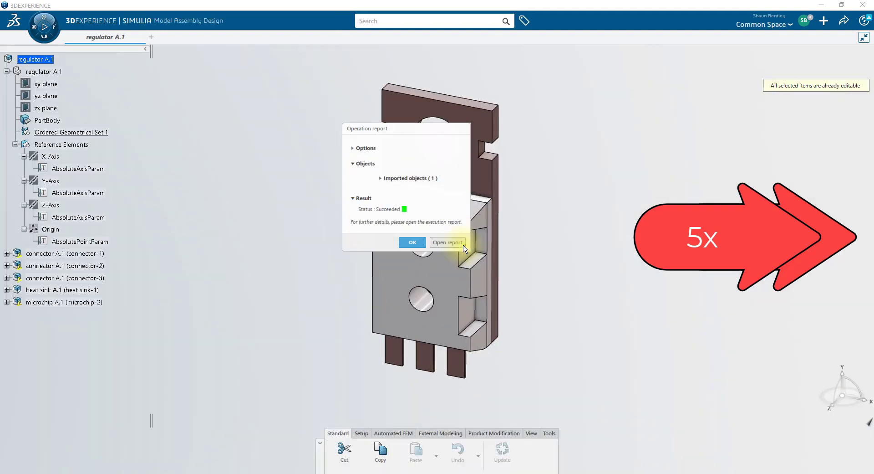
pyautogui.click(412, 242)
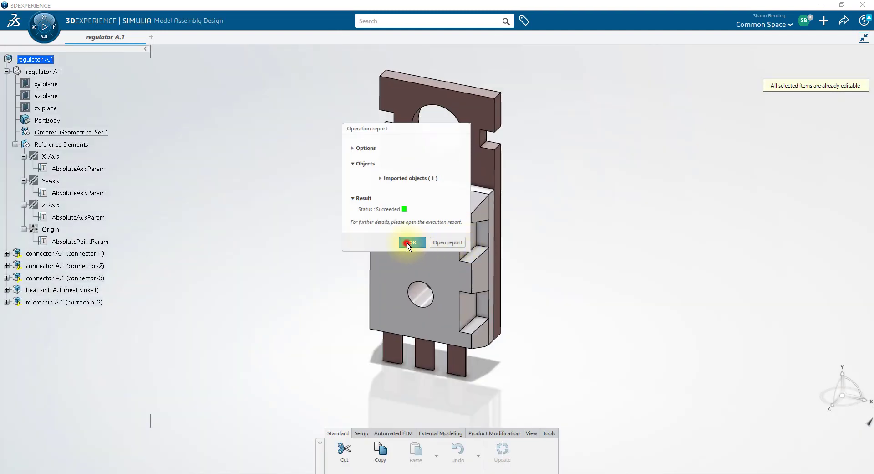
pyautogui.click(411, 241)
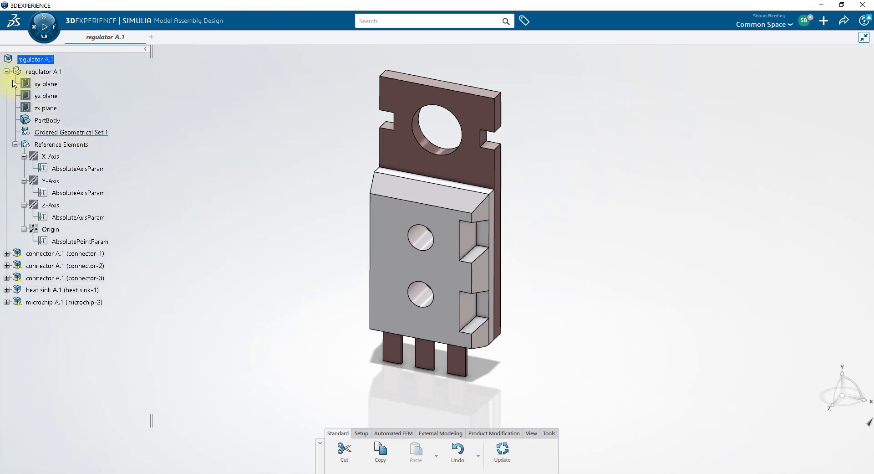
# Step: Collapse the regulator A.1 node to reveal the connectors, heat sink and microchip
pyautogui.click(15, 72)
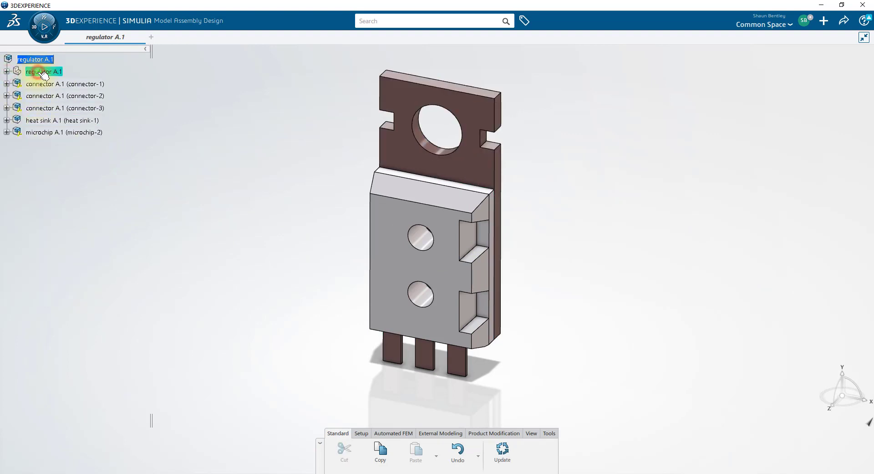
pyautogui.moveTo(43, 71)
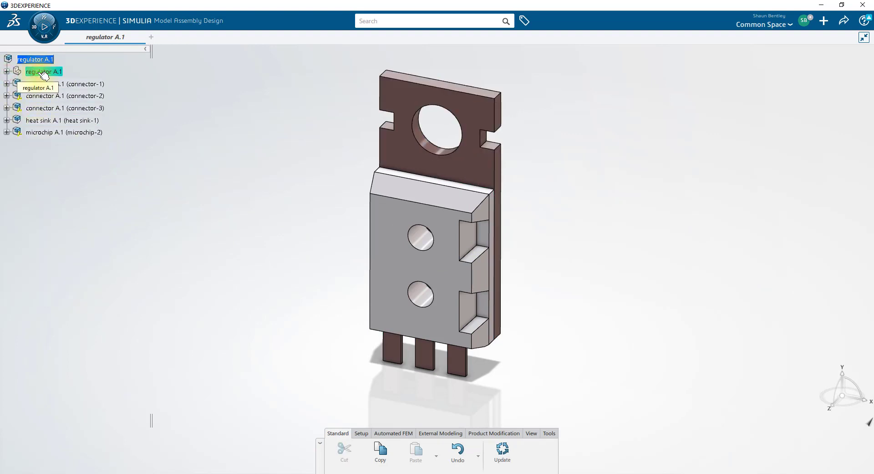
pyautogui.click(64, 84)
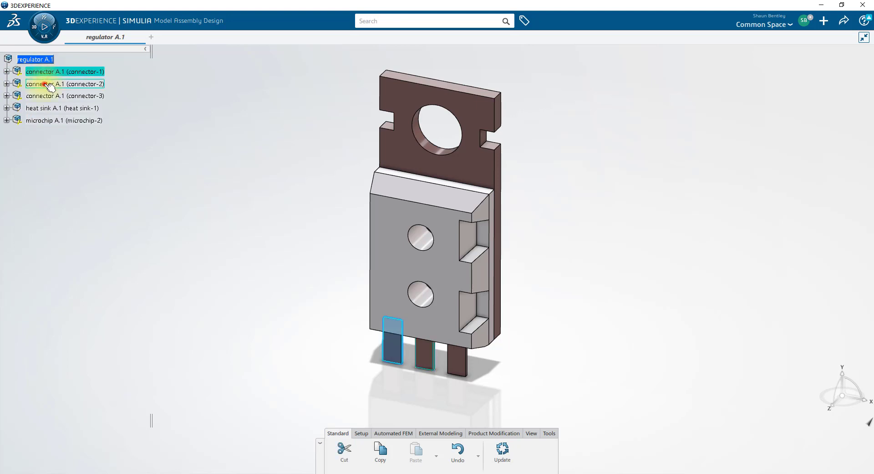
pyautogui.click(63, 119)
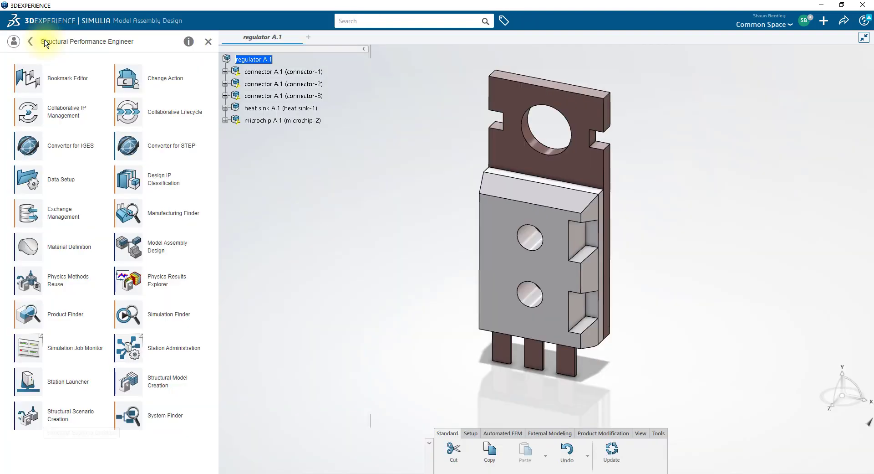
# Step: Create a Thermal-Structural scenario for the regulator and show the Assistant checklist
pyautogui.click(28, 415)
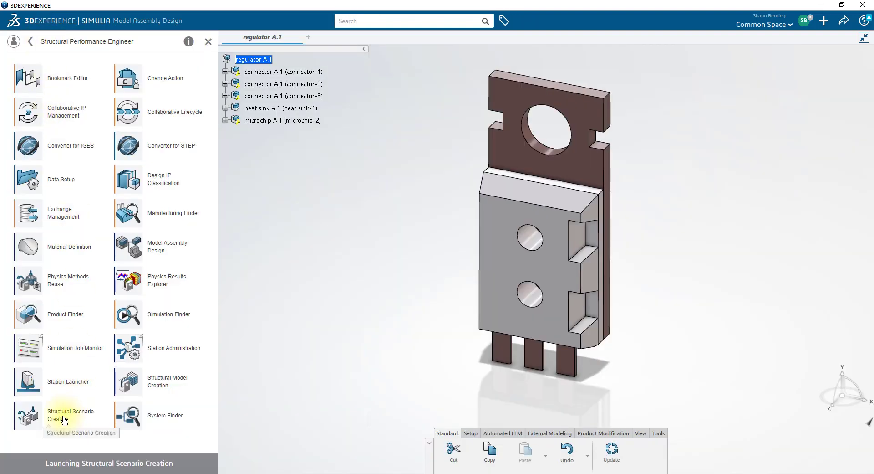
pyautogui.click(70, 415)
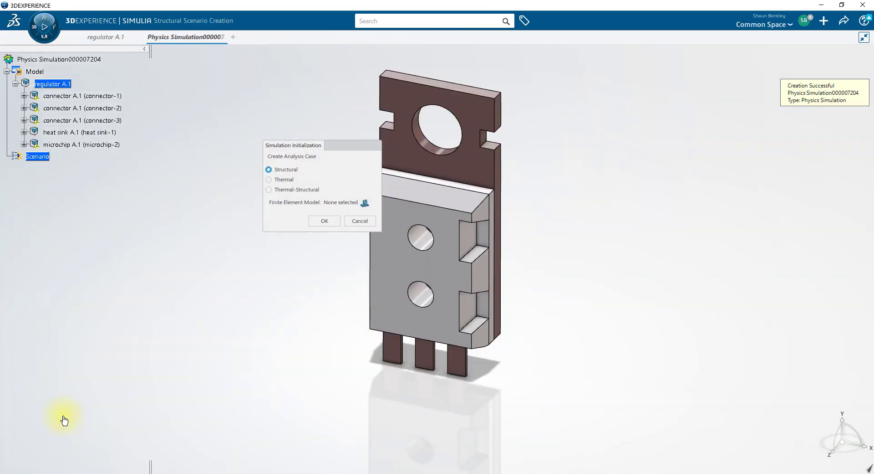
pyautogui.click(269, 189)
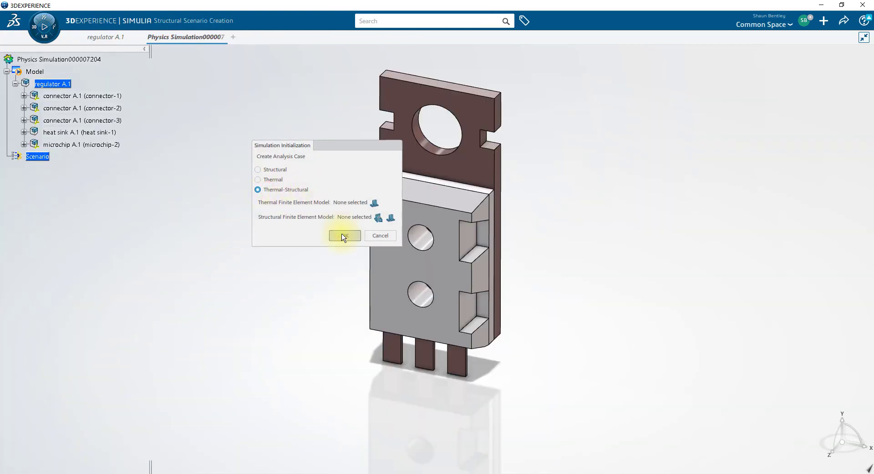
pyautogui.click(344, 235)
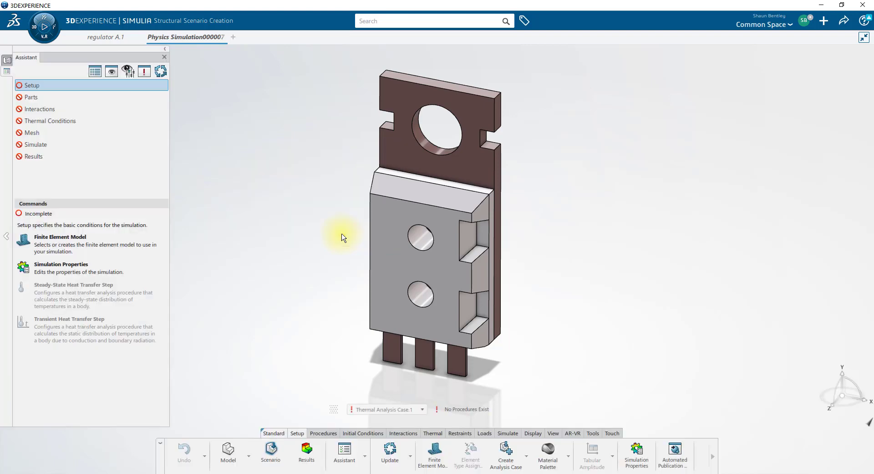
pyautogui.click(344, 452)
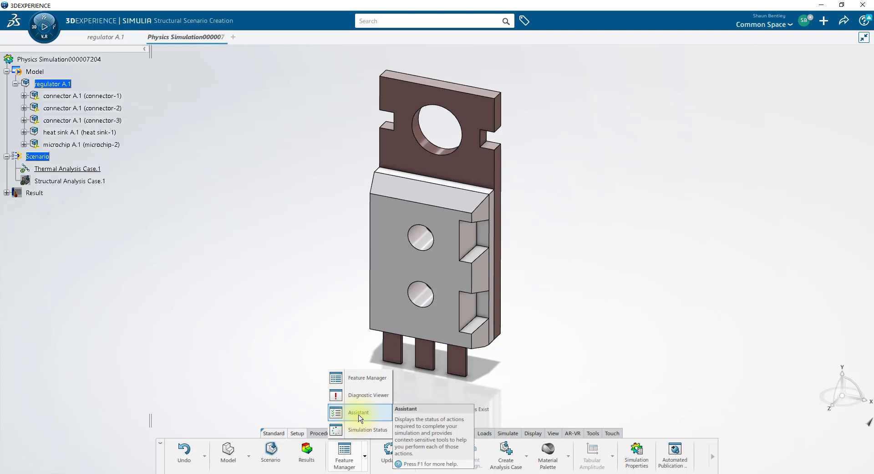
pyautogui.click(358, 412)
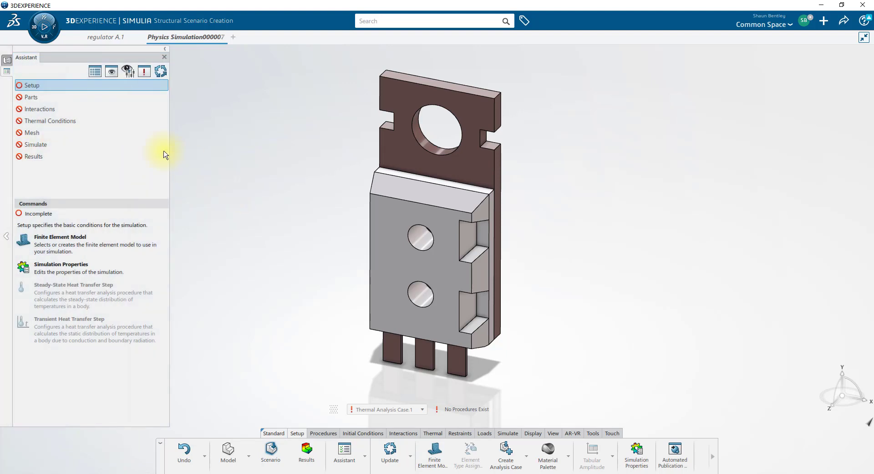
pyautogui.moveTo(50, 121)
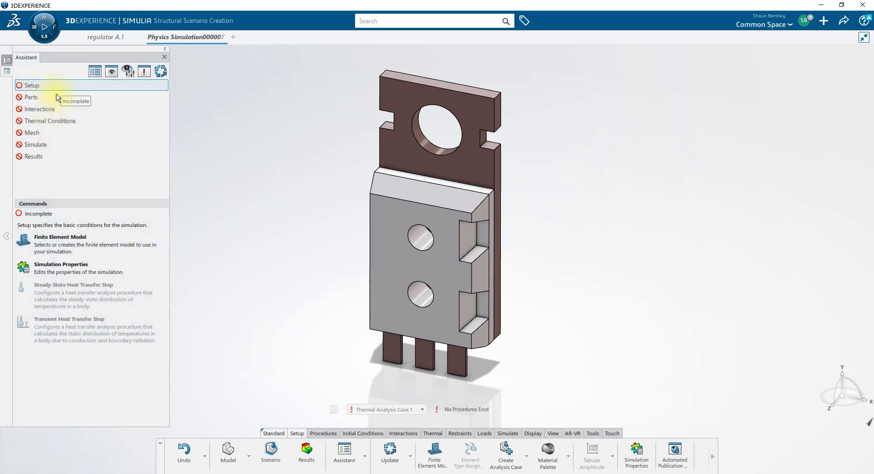
pyautogui.moveTo(72, 246)
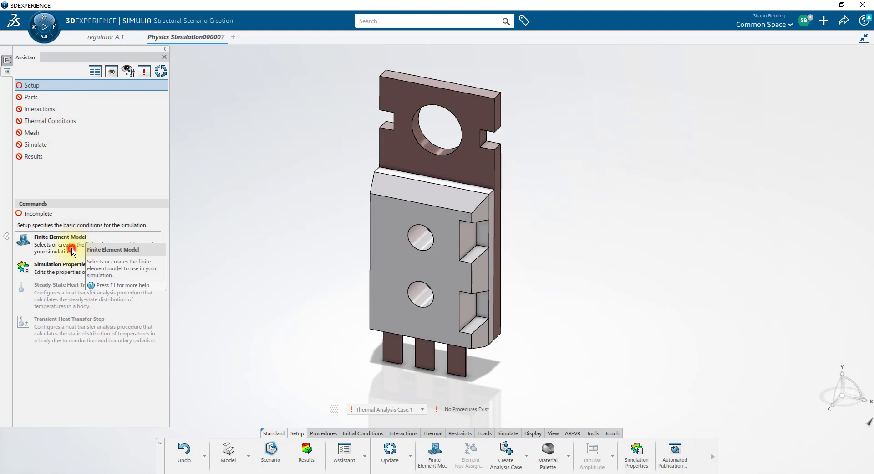
# Step: Generate an automatic finite element model and add a steady-state heat transfer step
pyautogui.click(59, 236)
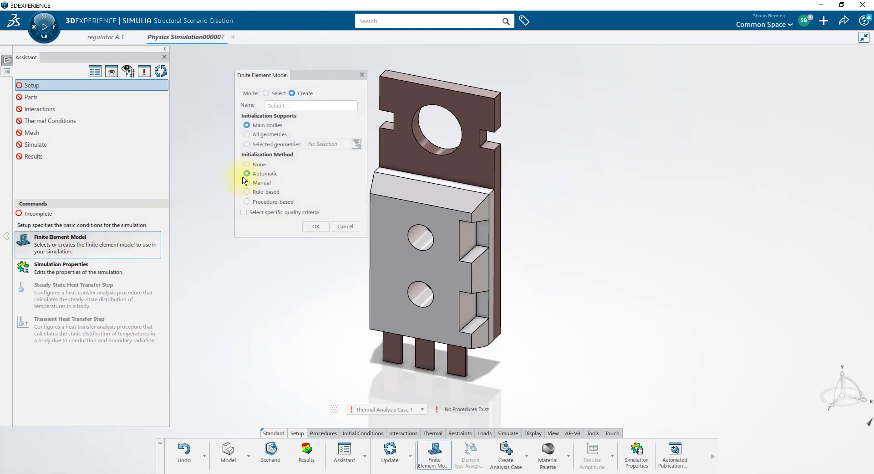
pyautogui.click(315, 226)
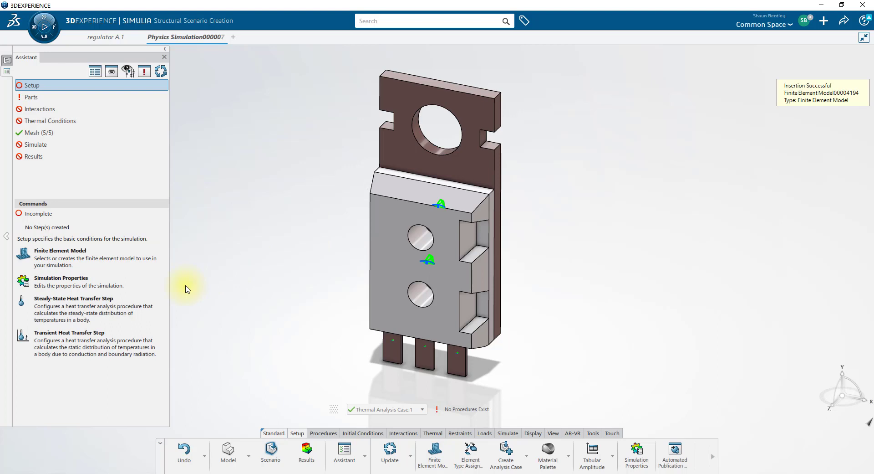
pyautogui.moveTo(78, 313)
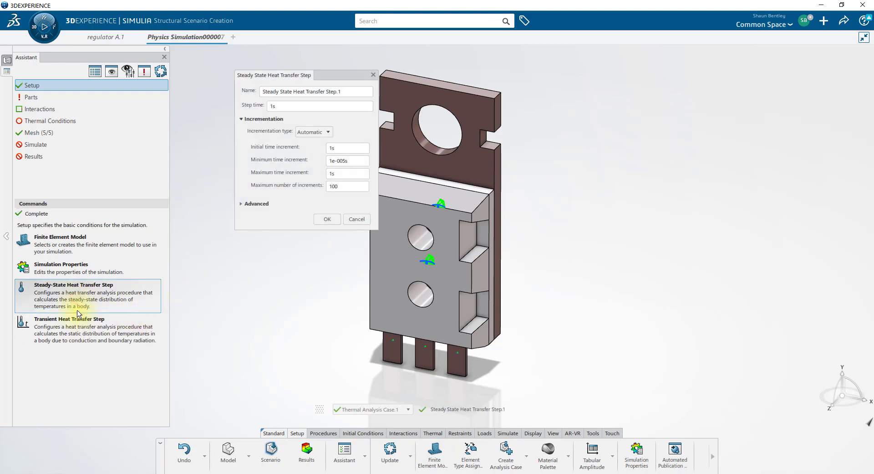
pyautogui.moveTo(313, 249)
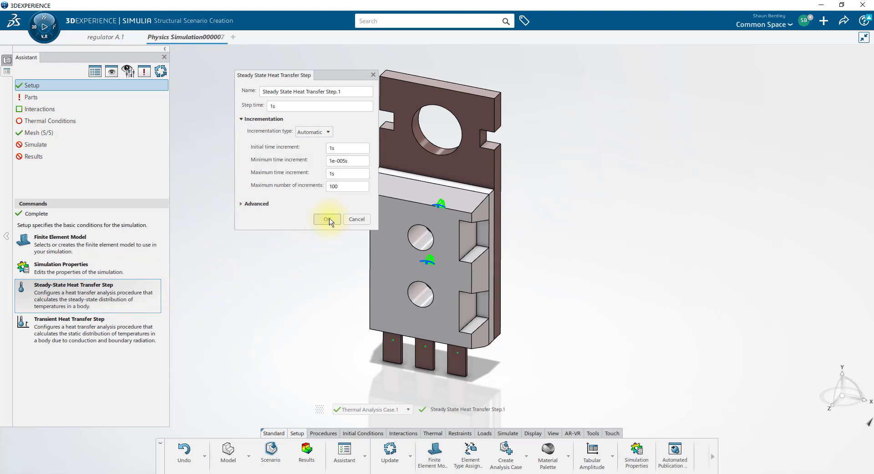
pyautogui.click(327, 218)
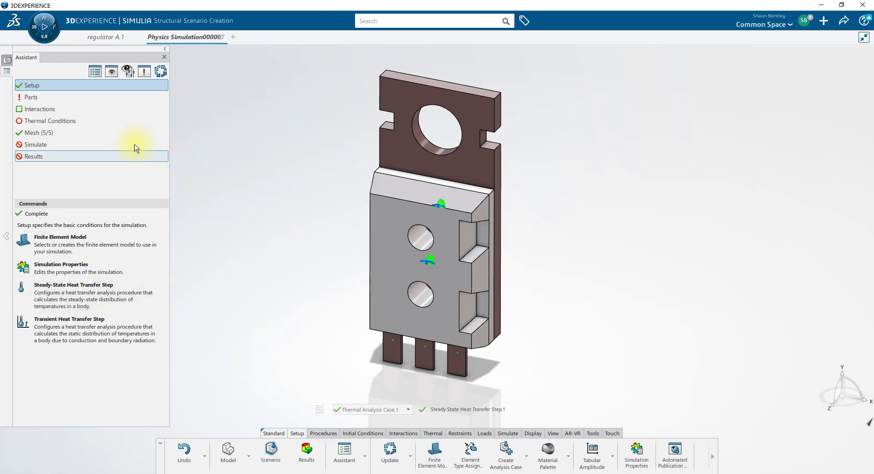
# Step: Apply Copper from the recent materials to the heat sink and connector pins
pyautogui.click(30, 97)
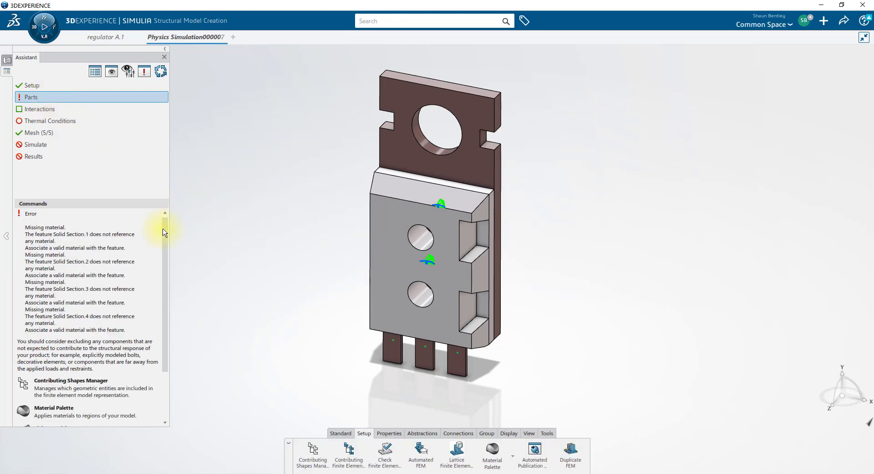
pyautogui.click(492, 451)
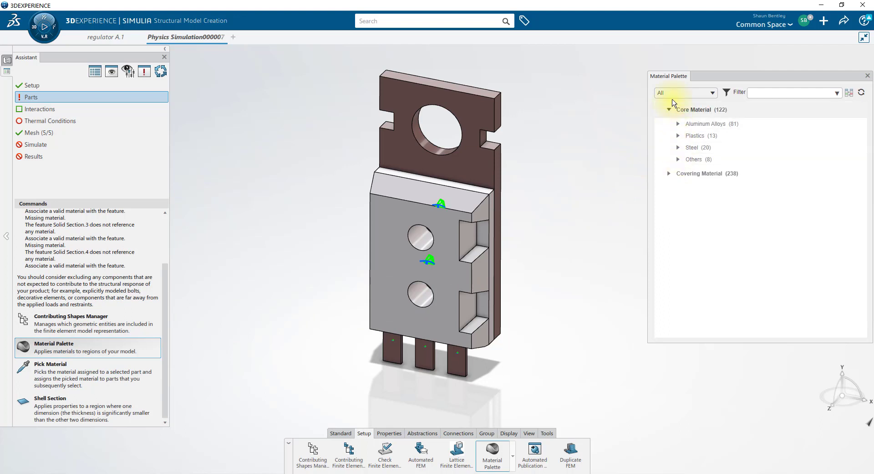
pyautogui.click(686, 92)
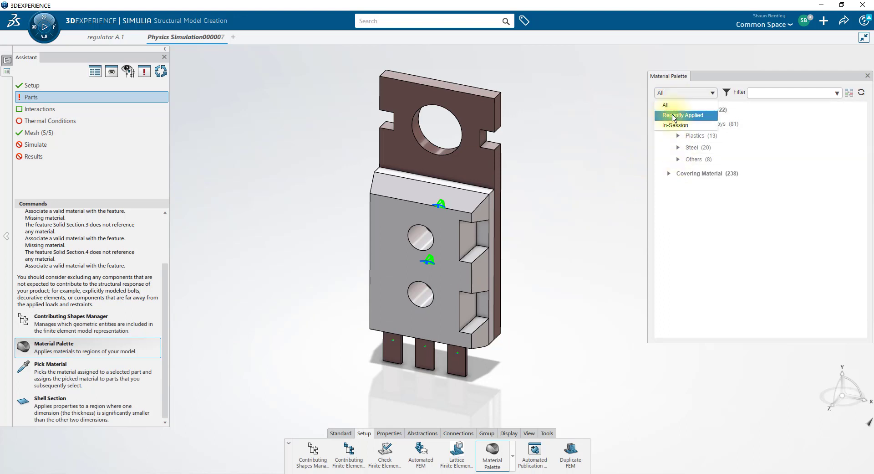
pyautogui.click(682, 115)
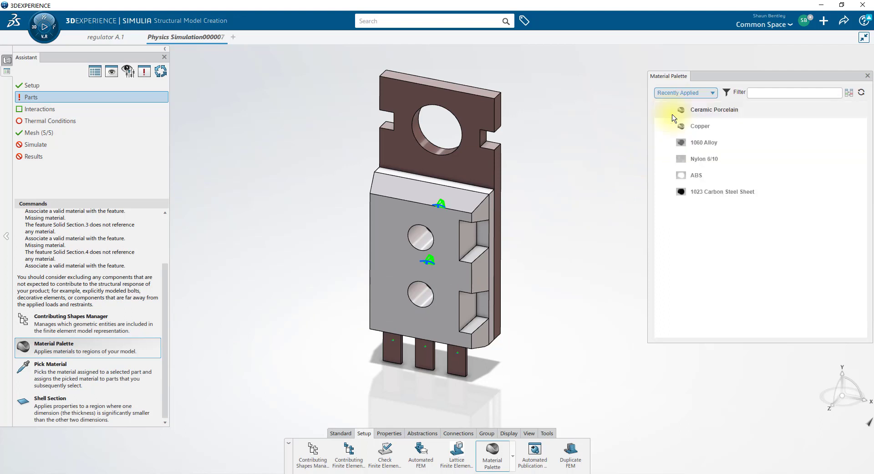
pyautogui.click(700, 125)
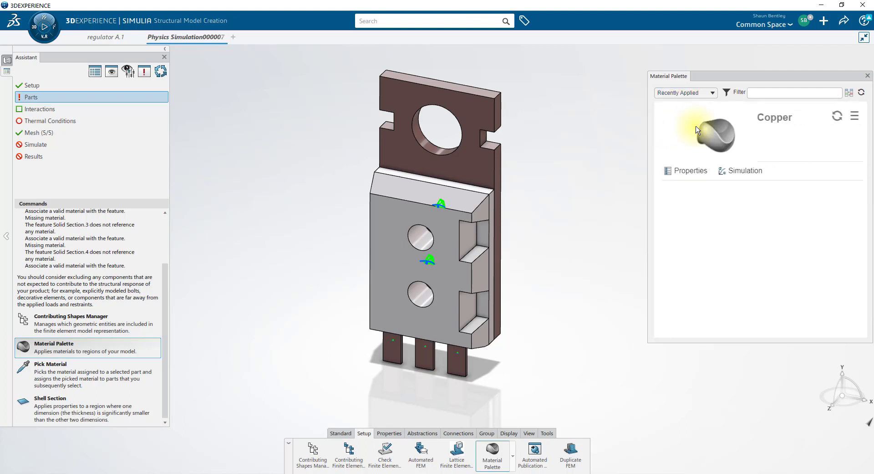
pyautogui.click(854, 116)
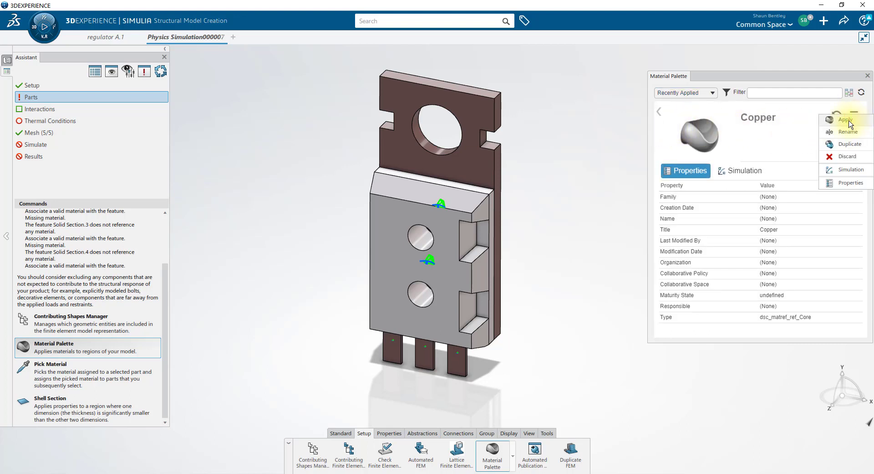
pyautogui.click(846, 119)
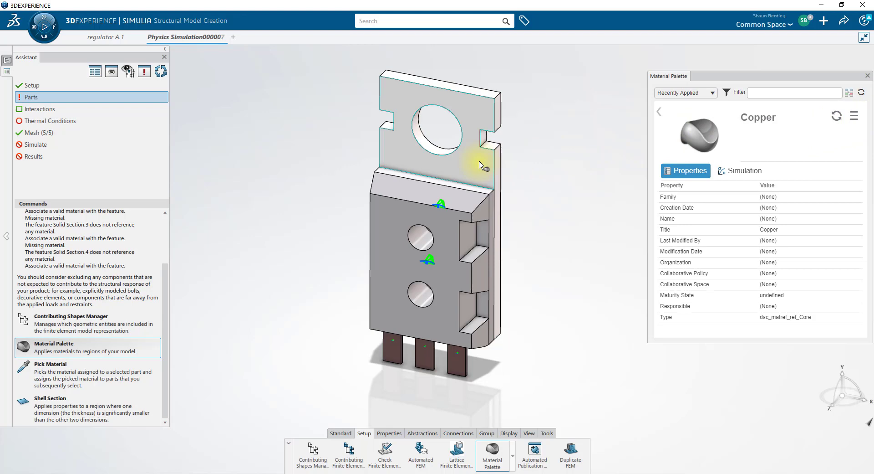
pyautogui.click(481, 156)
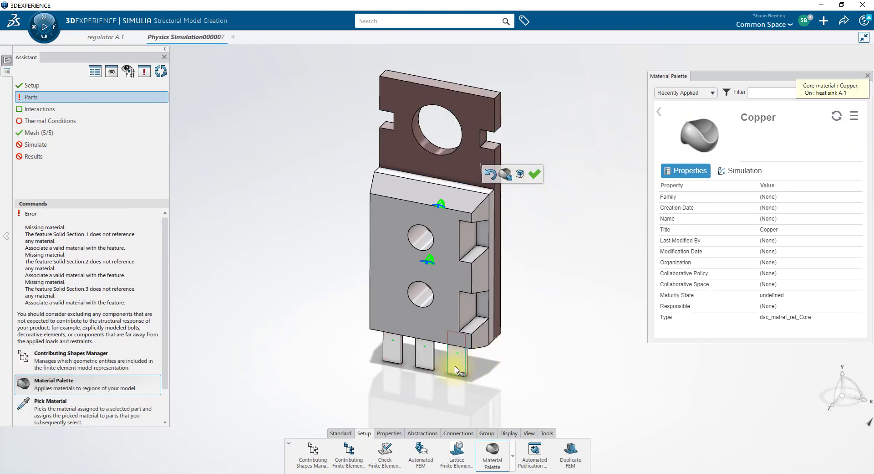
pyautogui.click(457, 354)
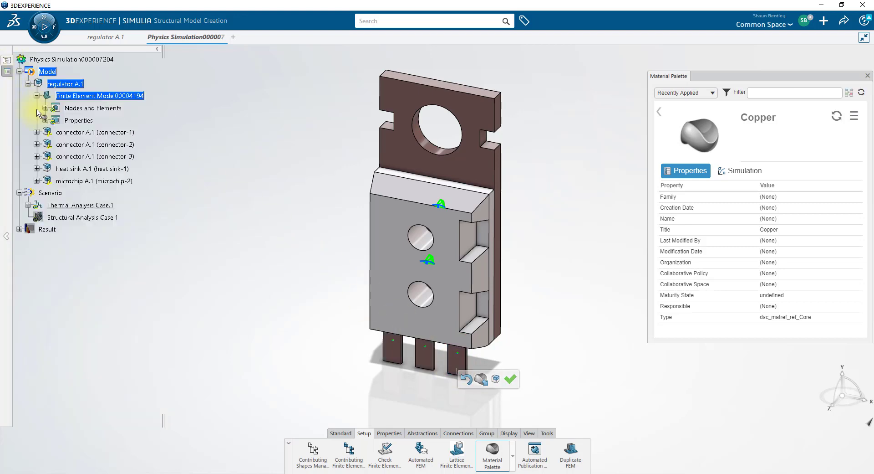
# Step: Expand the connectors, heat sink and microchip in the tree to verify their materials
pyautogui.click(37, 132)
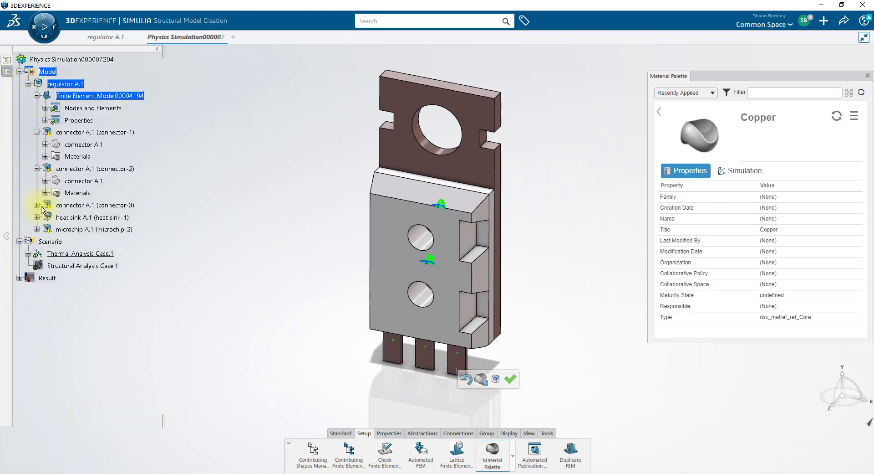
pyautogui.click(45, 204)
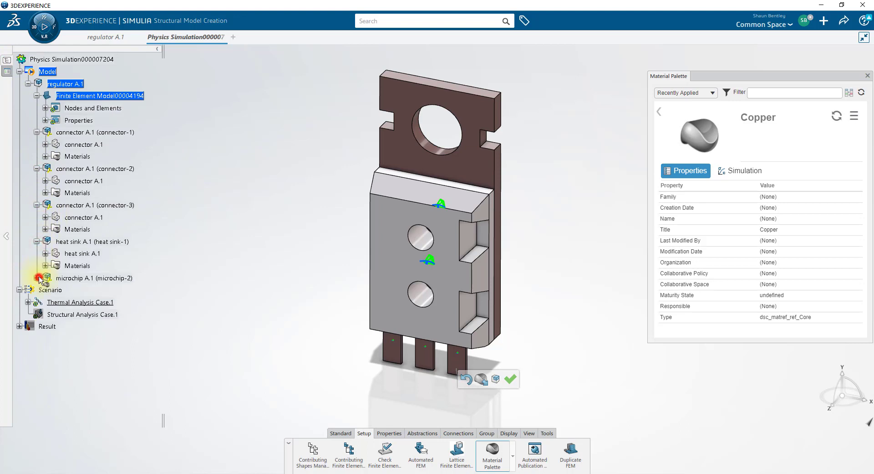
pyautogui.click(45, 277)
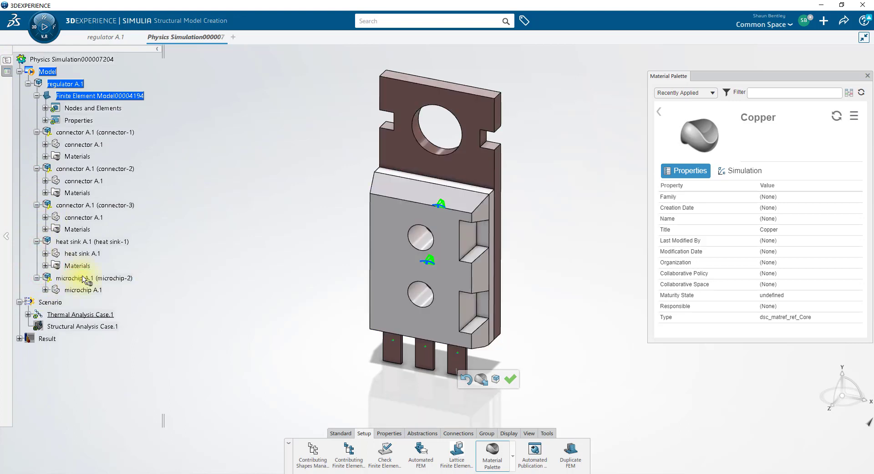
pyautogui.moveTo(223, 318)
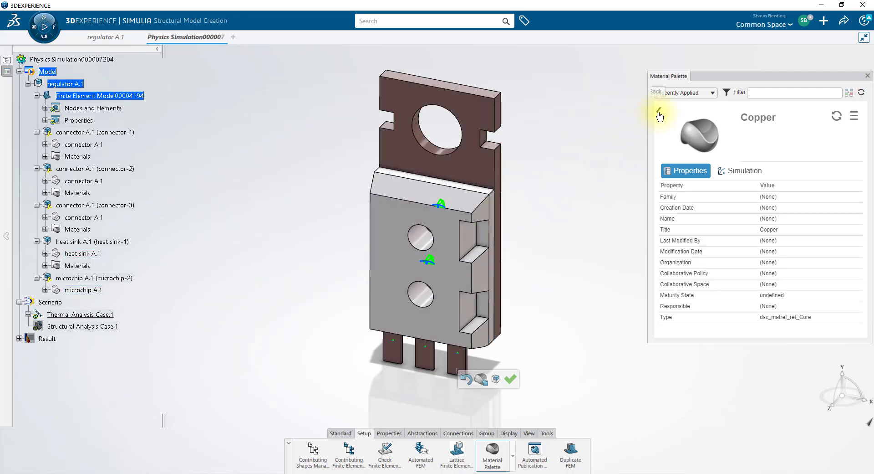
pyautogui.click(659, 115)
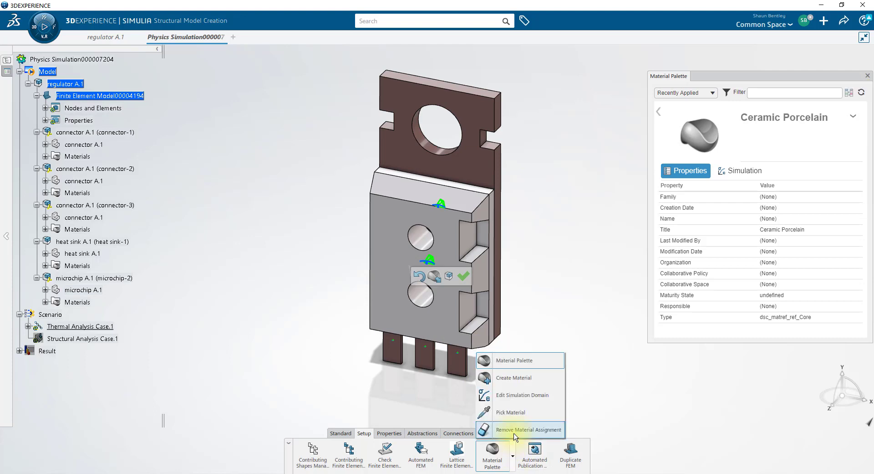
pyautogui.moveTo(516, 378)
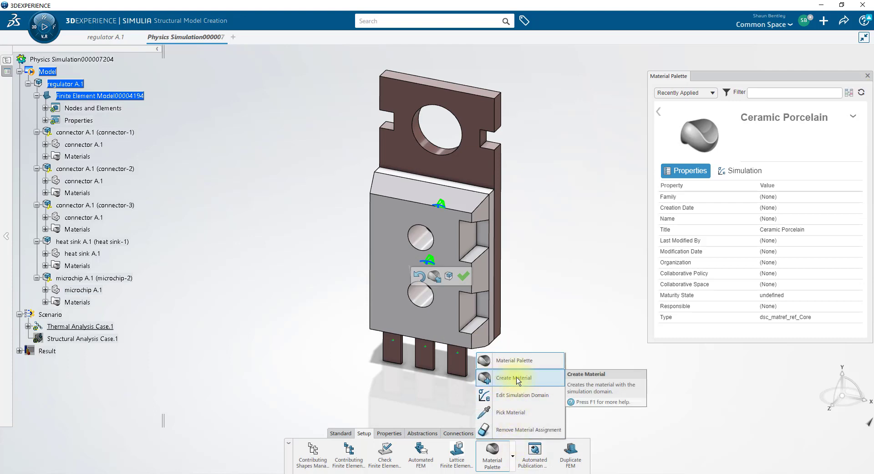
# Step: Create a material titled 'copper' with a Simulation Domain added
pyautogui.click(513, 377)
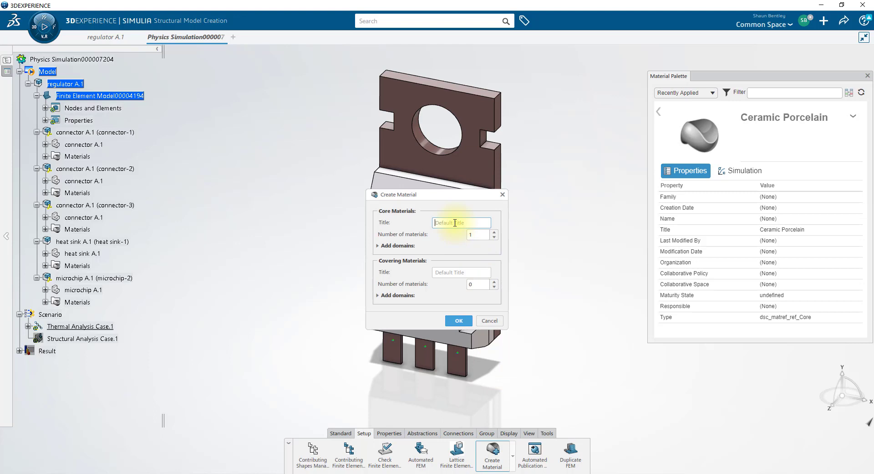
pyautogui.write('copper')
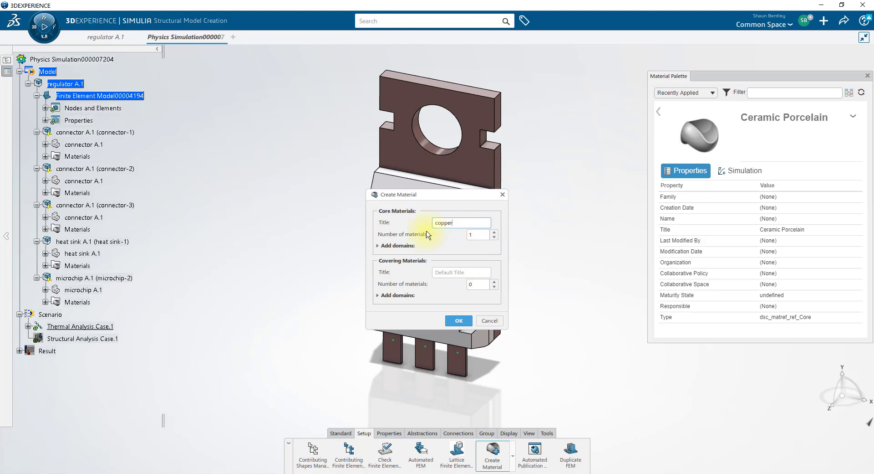
pyautogui.click(378, 245)
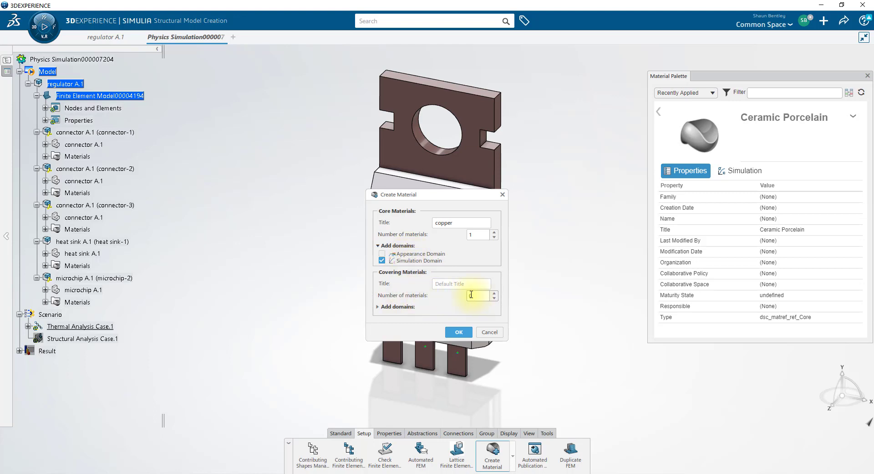
pyautogui.click(459, 331)
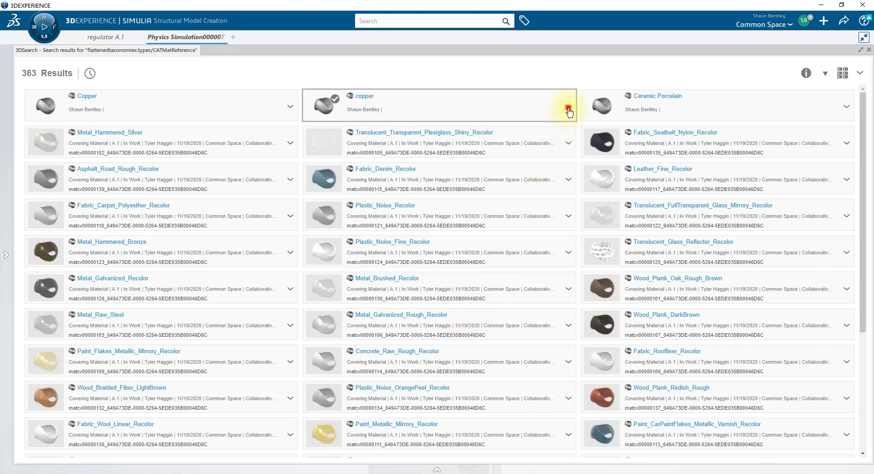
# Step: Add Elastic behaviour (Structures > Mechanical > Elasticity) to copper's simulation definition
pyautogui.click(568, 107)
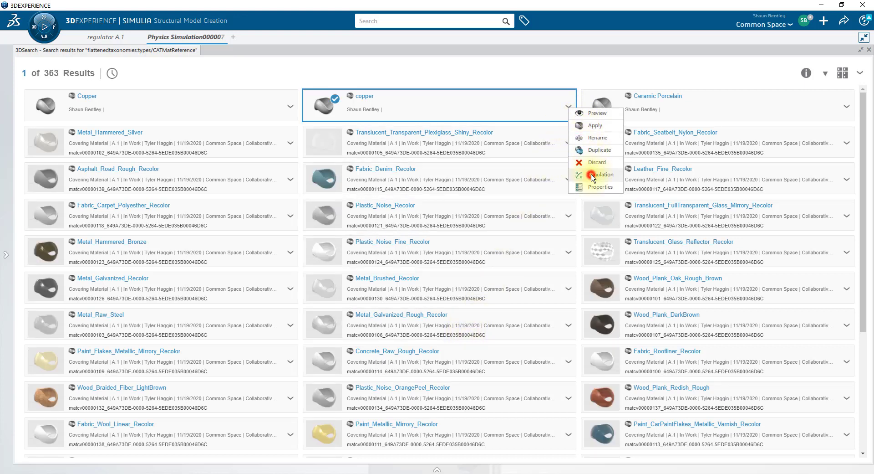
pyautogui.click(601, 174)
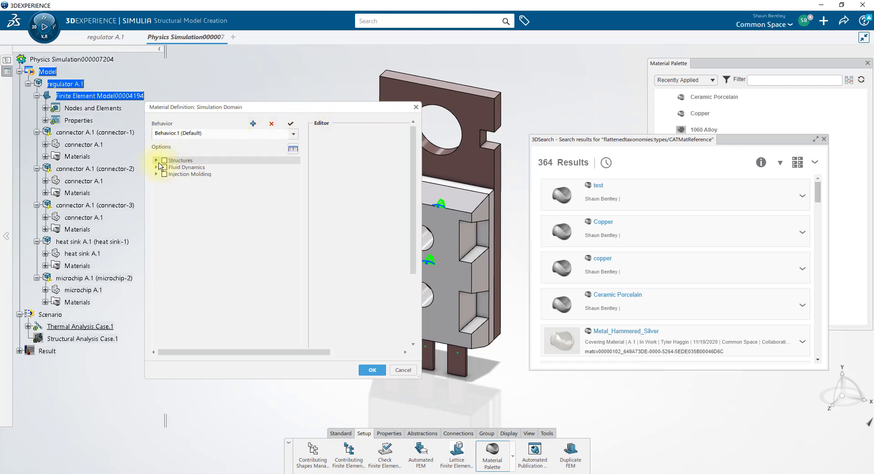
pyautogui.click(157, 160)
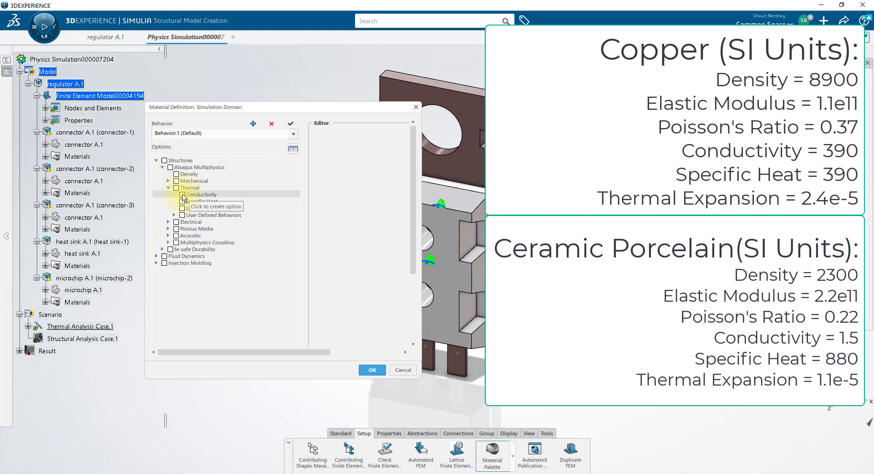
pyautogui.click(169, 181)
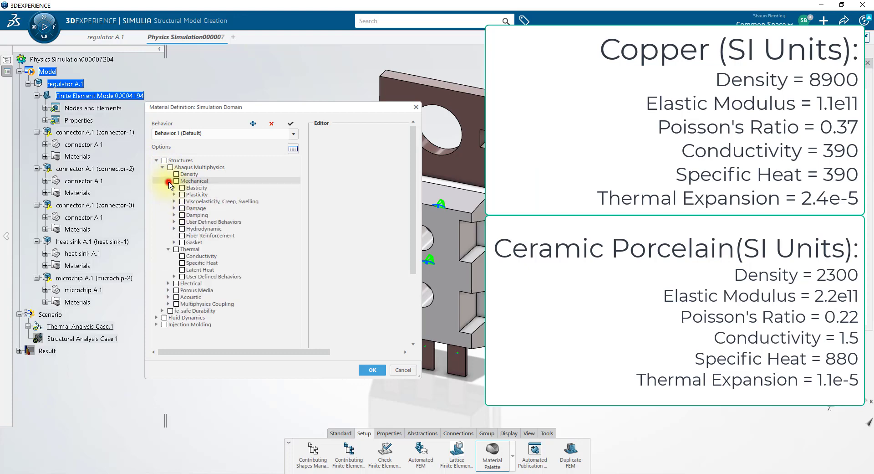
pyautogui.click(174, 187)
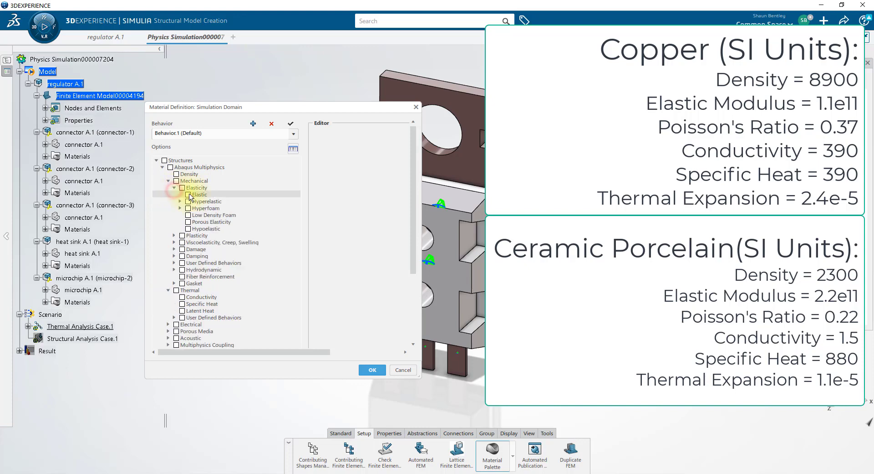
pyautogui.click(198, 193)
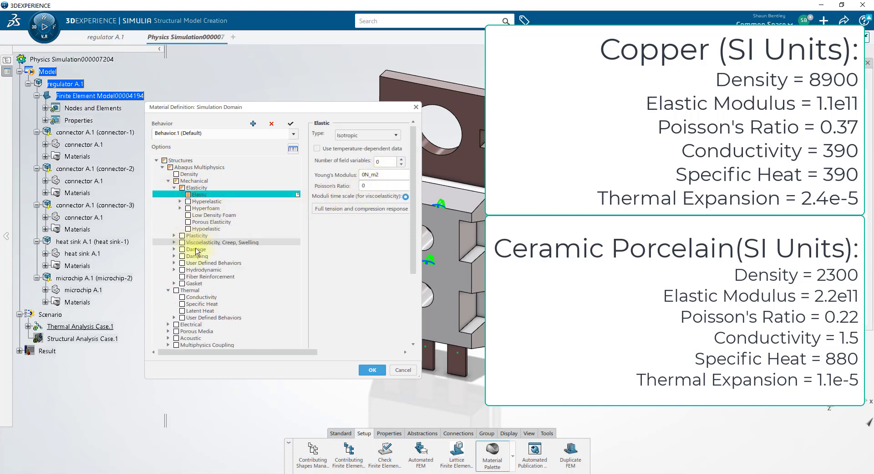
pyautogui.scroll(-3)
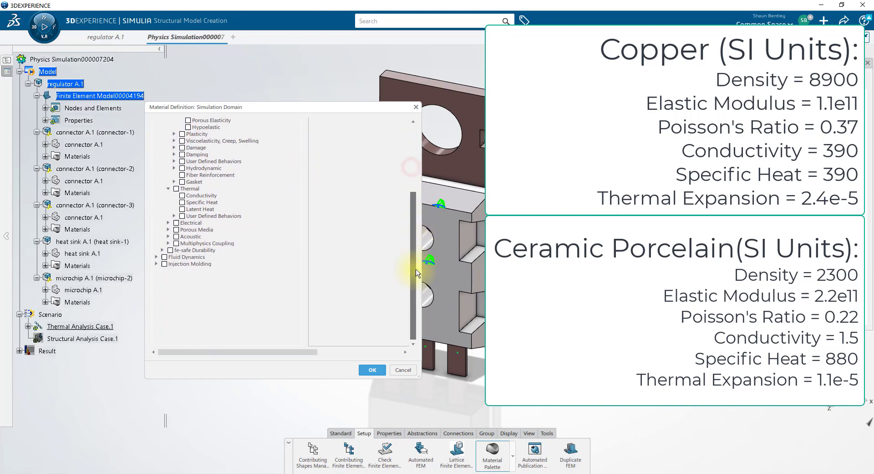
pyautogui.click(157, 263)
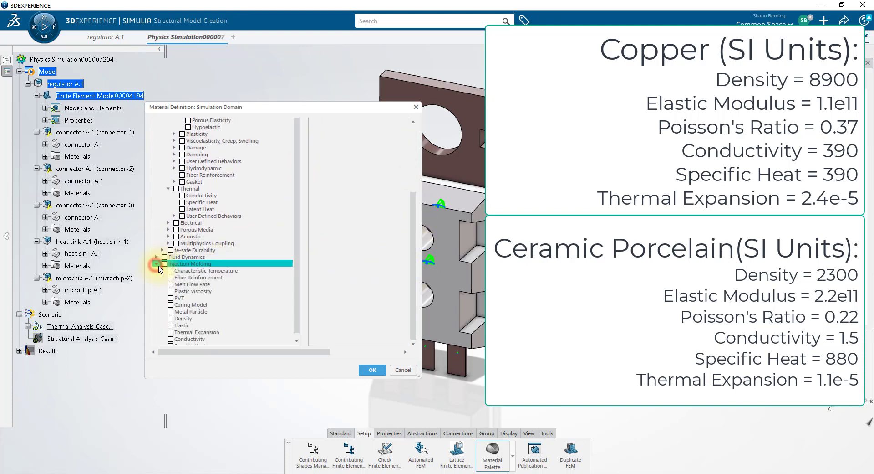
pyautogui.click(204, 328)
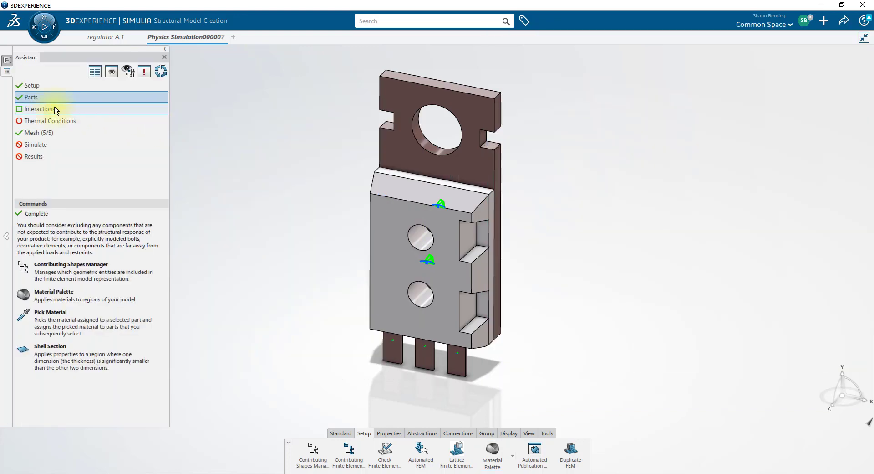
# Step: Move to the Interactions step and start a new Ideal contact property
pyautogui.click(40, 108)
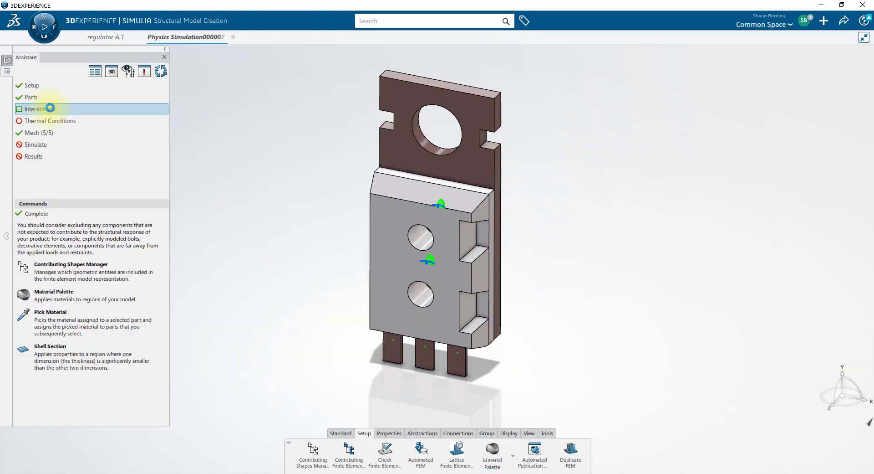
pyautogui.click(39, 109)
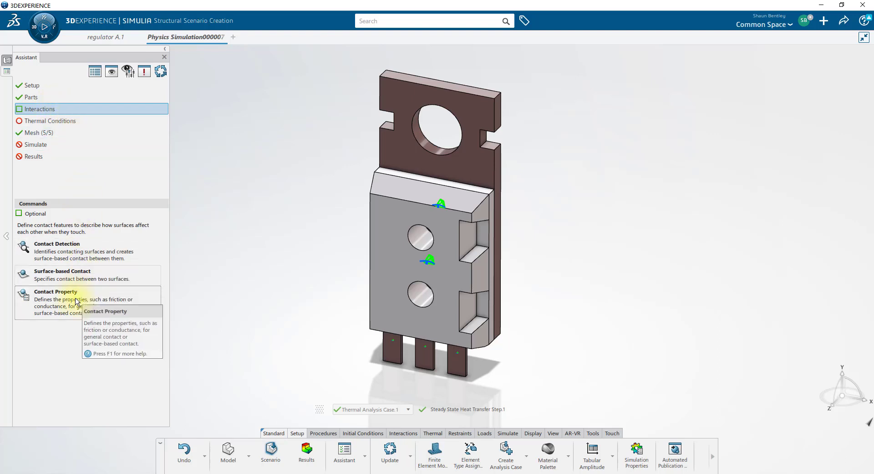
pyautogui.click(56, 291)
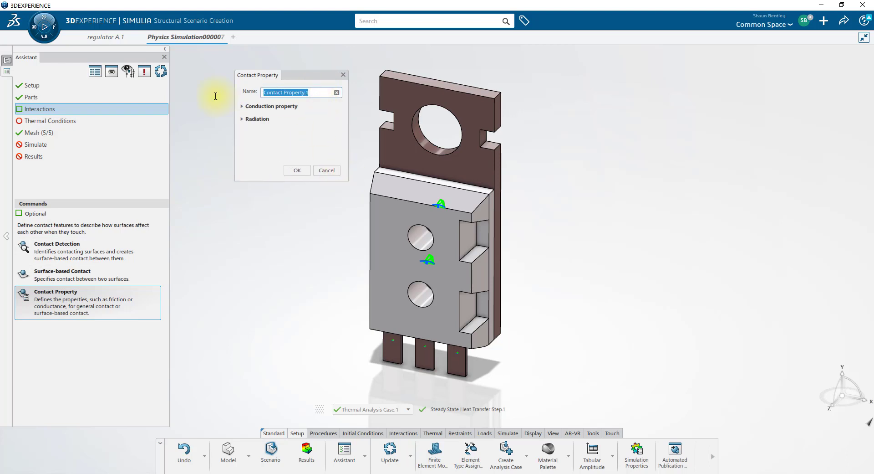
pyautogui.write('Ideal')
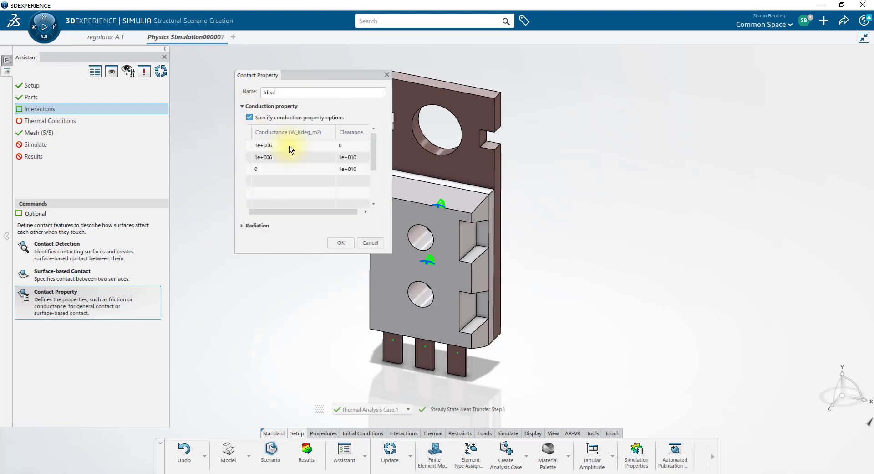
pyautogui.click(290, 157)
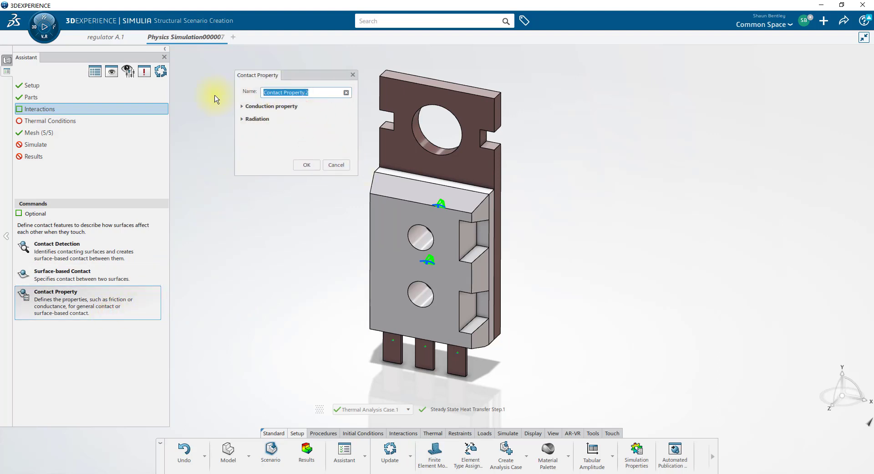
# Step: Name it Chip-Sink with conductance 1430 at clearances 0 and 0.1, 0 at 0.2
pyautogui.write('Chip-Sink')
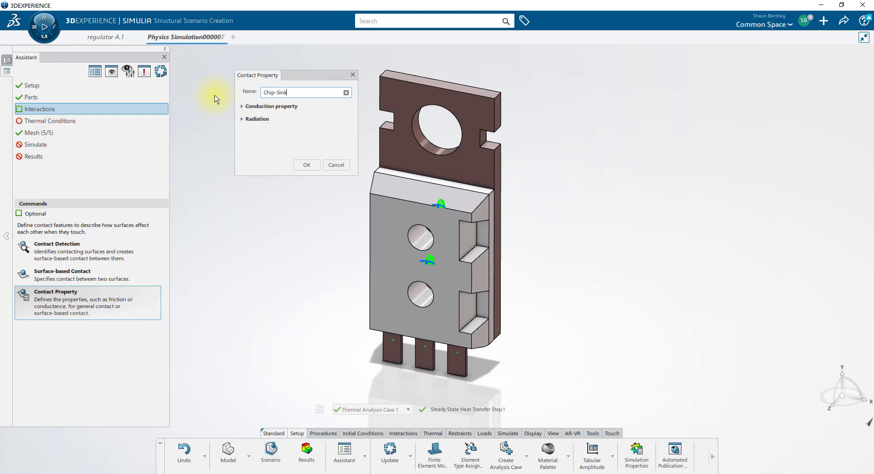
pyautogui.click(272, 106)
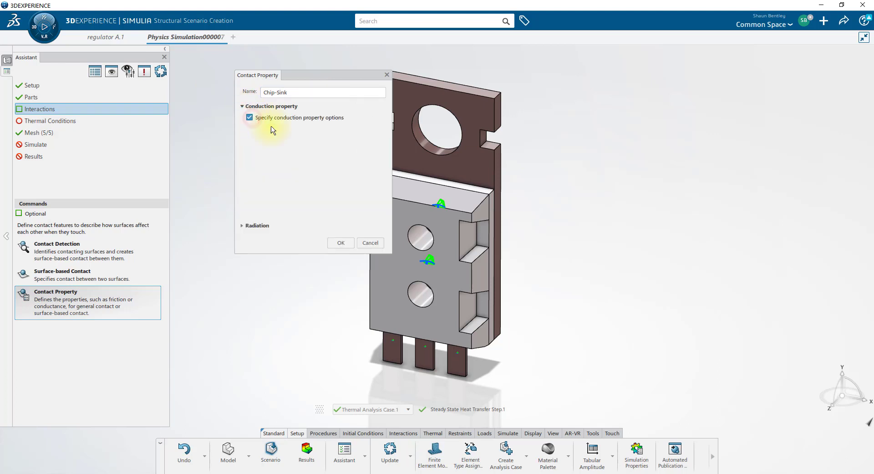
pyautogui.click(249, 117)
pyautogui.write('0.2')
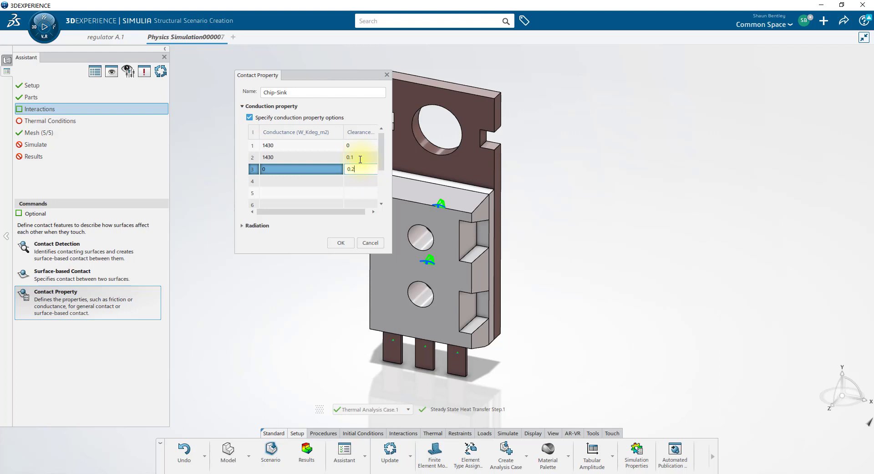
pyautogui.click(301, 168)
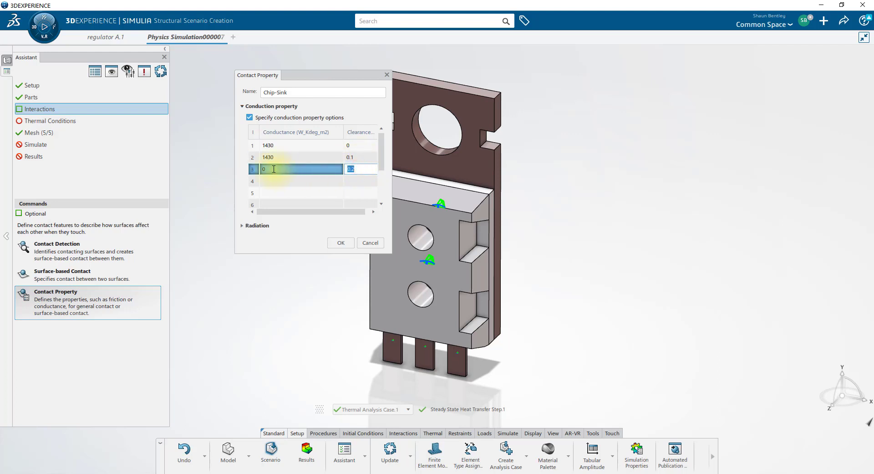
pyautogui.click(340, 242)
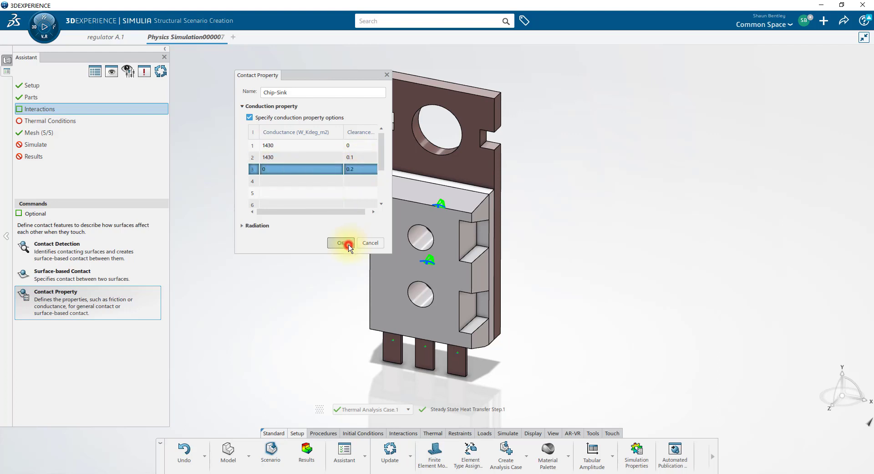
pyautogui.click(341, 243)
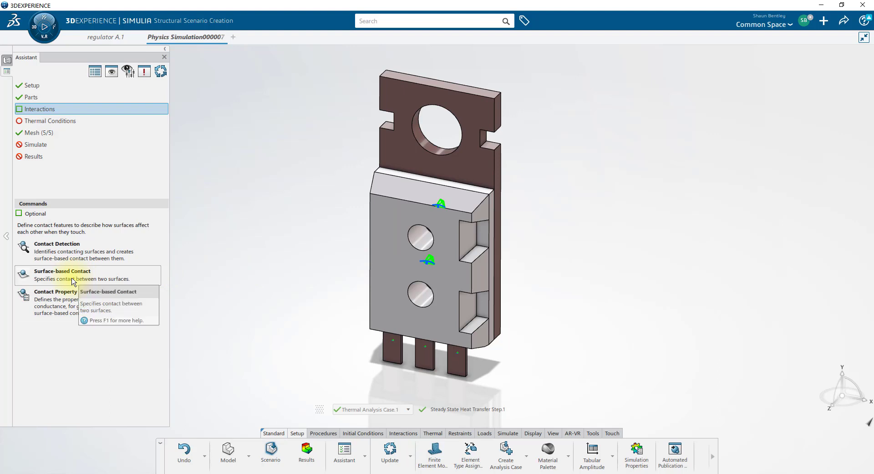
# Step: Detect surface pairs model-wide and create 16 contacts, the first using Chip-Sink
pyautogui.click(57, 243)
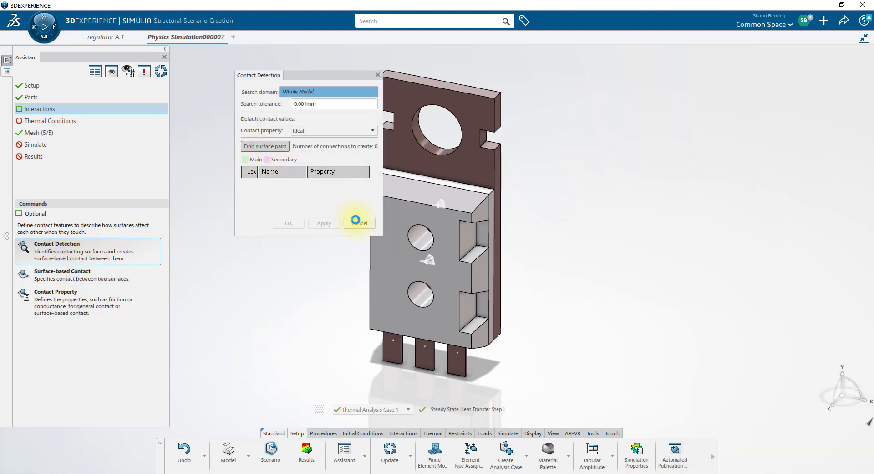
pyautogui.click(265, 146)
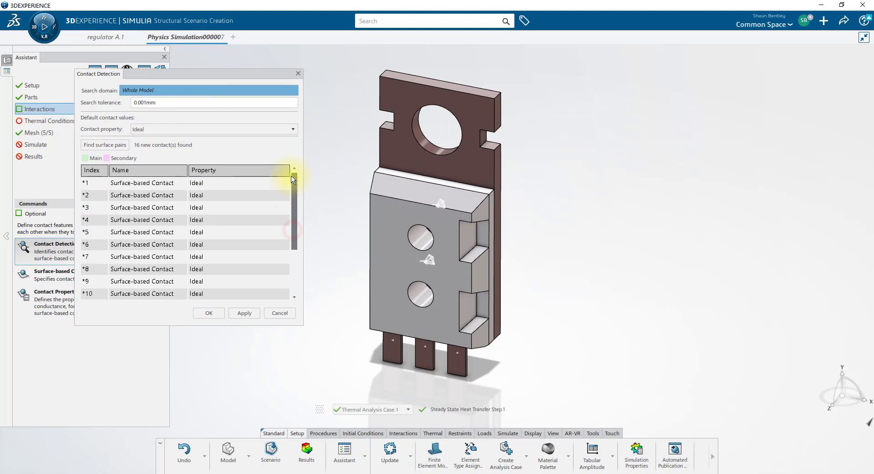
pyautogui.click(141, 207)
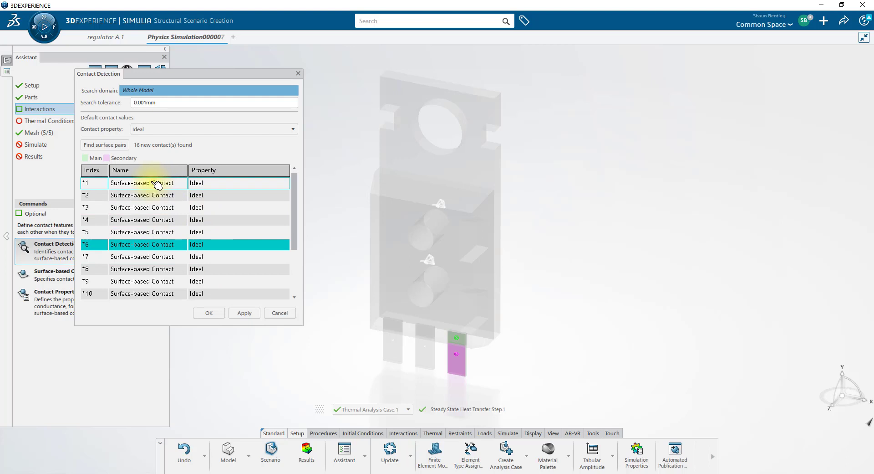
pyautogui.click(542, 158)
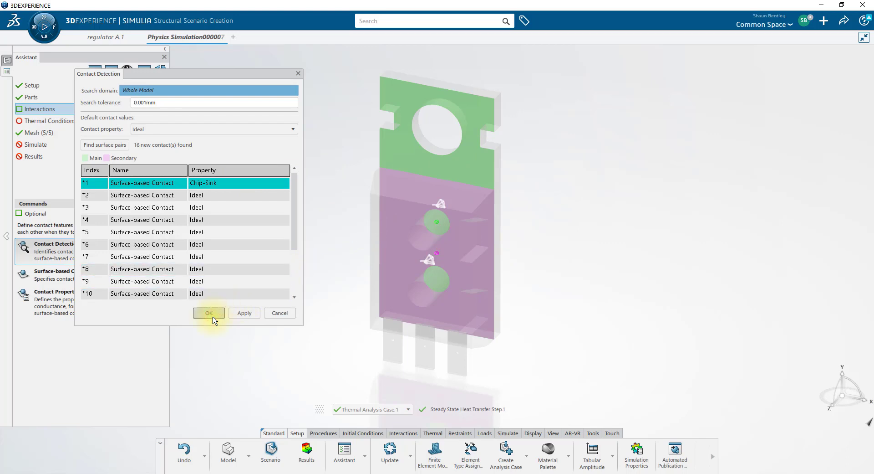
pyautogui.click(208, 312)
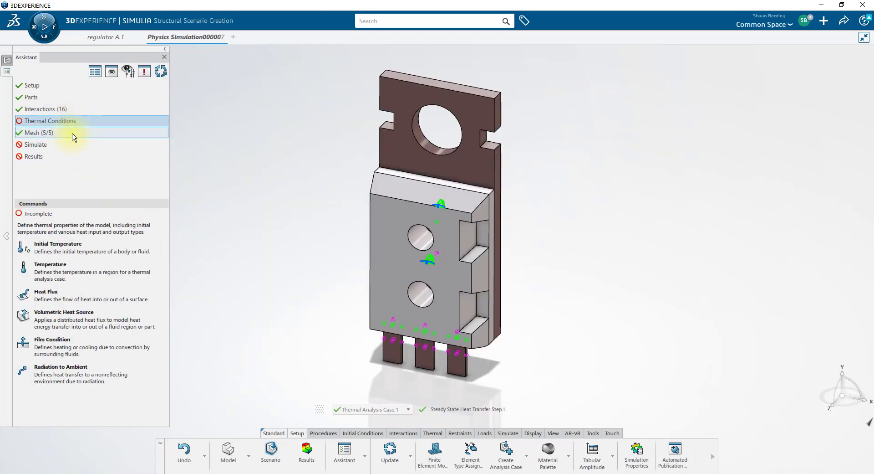
# Step: Add a volumetric heat source with total power 25 on the chip body
pyautogui.click(64, 316)
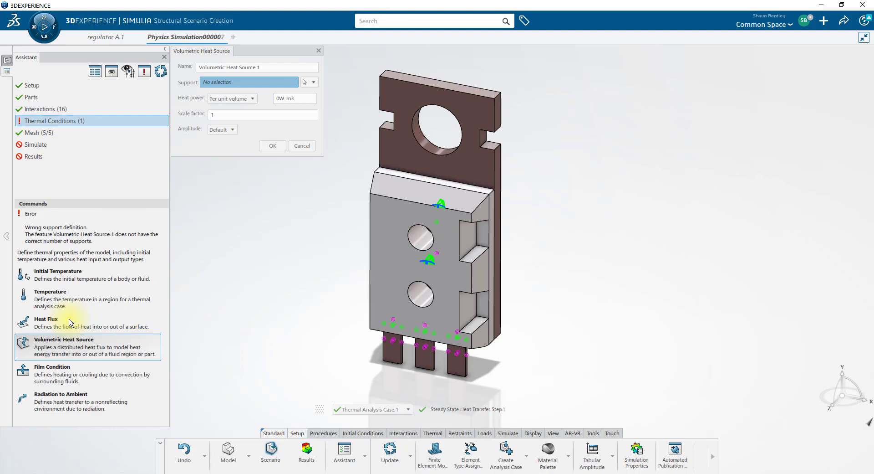
pyautogui.click(415, 234)
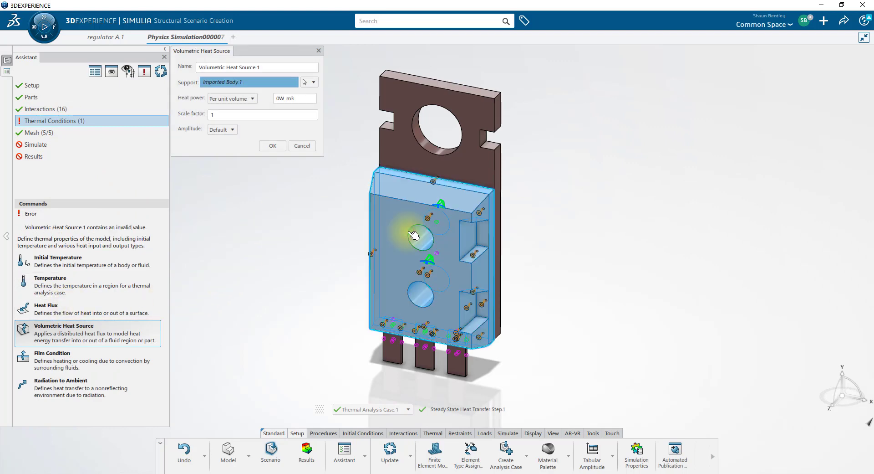
pyautogui.click(252, 99)
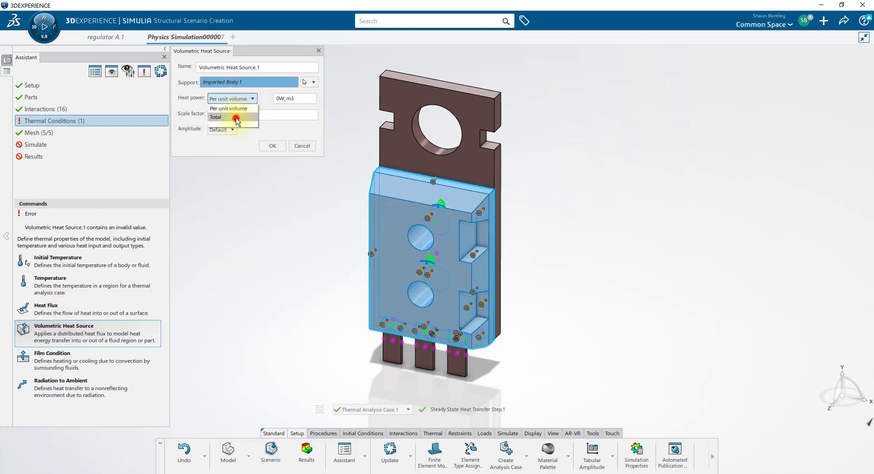
pyautogui.click(217, 117)
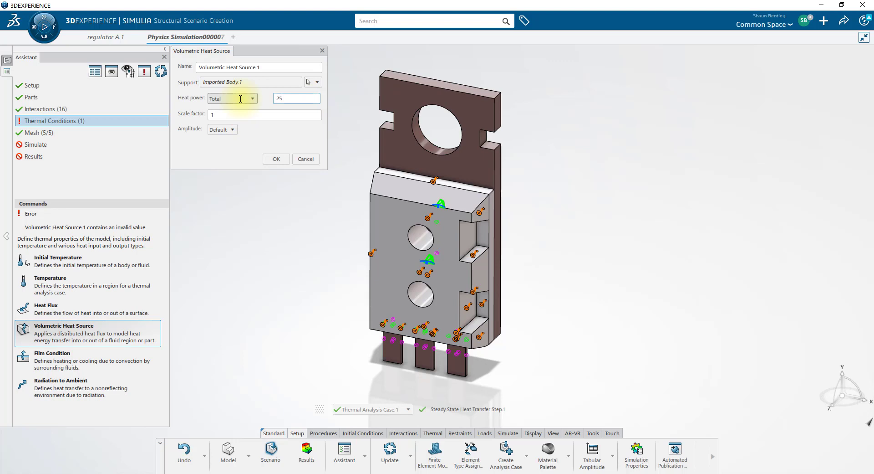
pyautogui.click(275, 158)
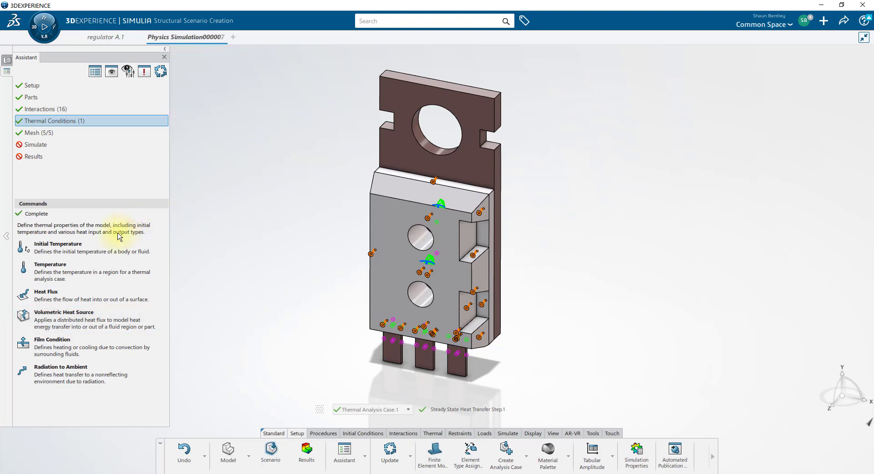
# Step: Set a 300 K initial temperature for the whole model
pyautogui.click(57, 247)
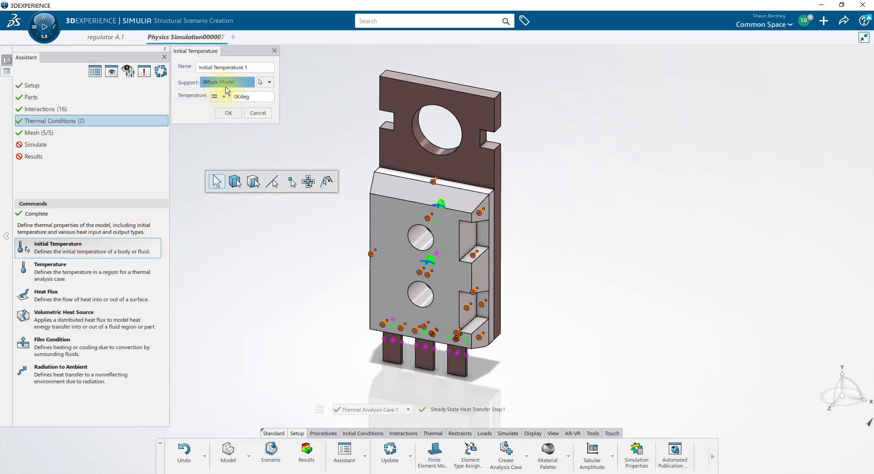
pyautogui.write('300')
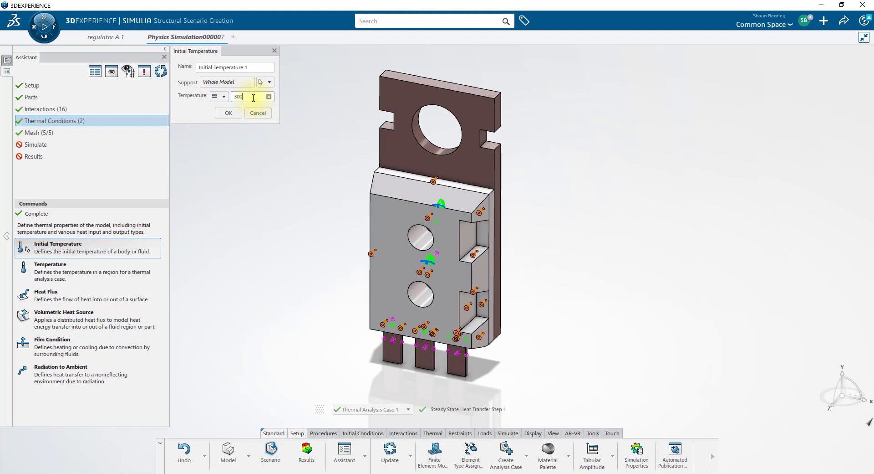
pyautogui.click(228, 112)
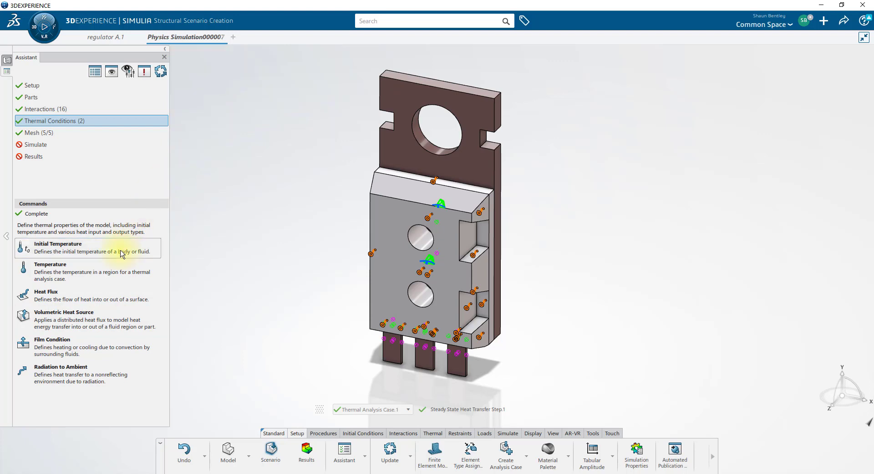
# Step: Add a 100 W/m²K film condition at 300 K to 23 propagated chip faces
pyautogui.click(52, 339)
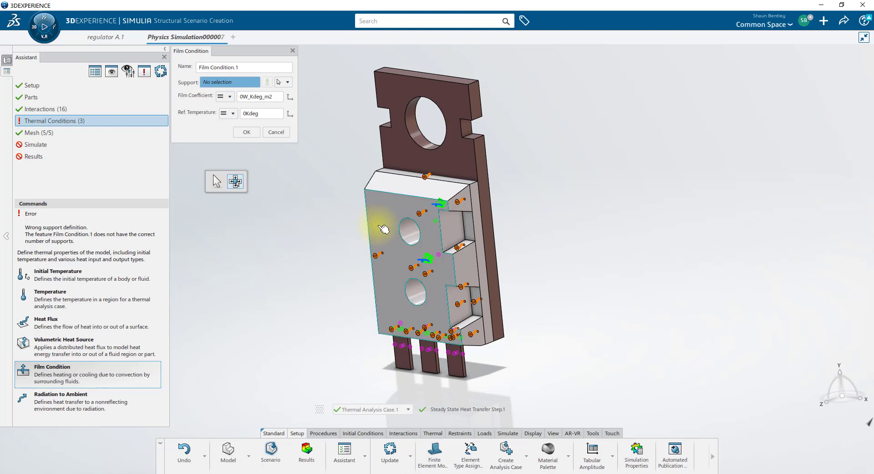
pyautogui.click(385, 228)
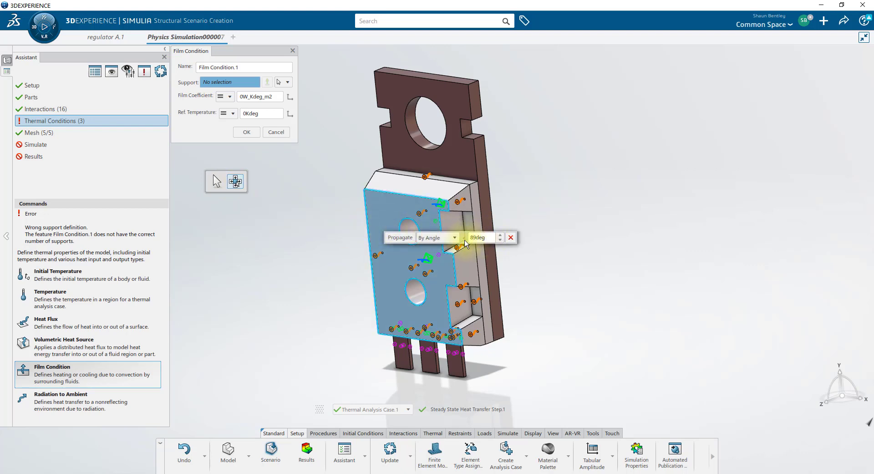
pyautogui.click(400, 237)
pyautogui.write('100')
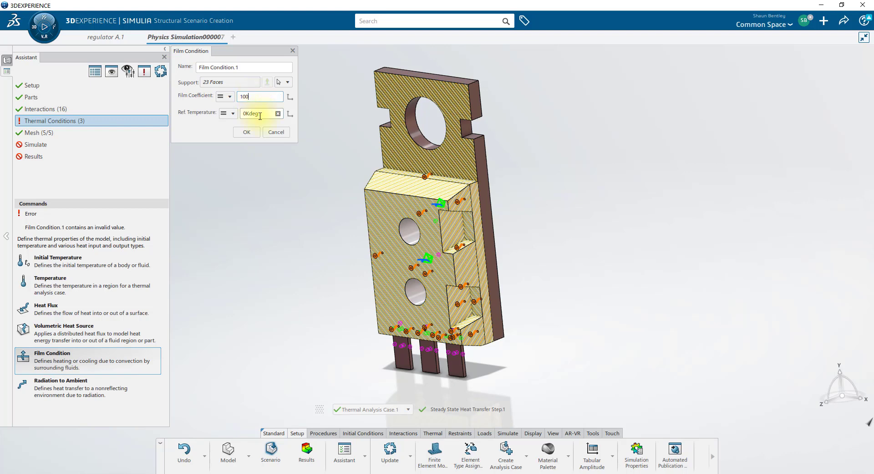
pyautogui.write('300')
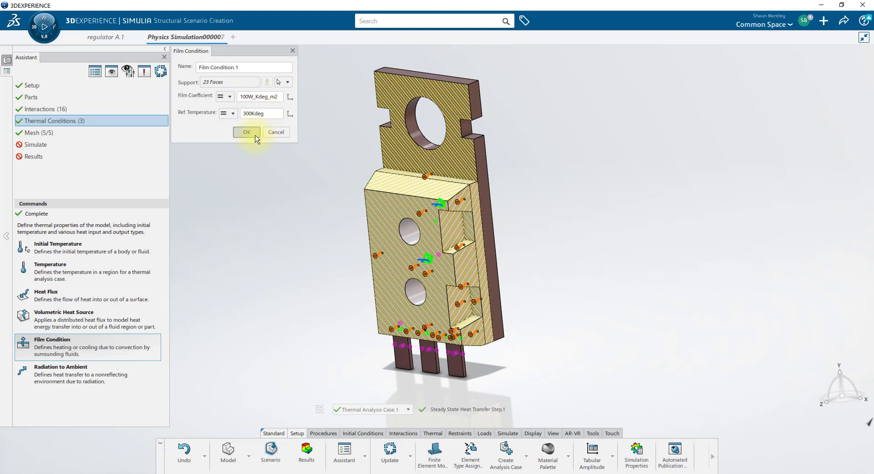
pyautogui.click(246, 132)
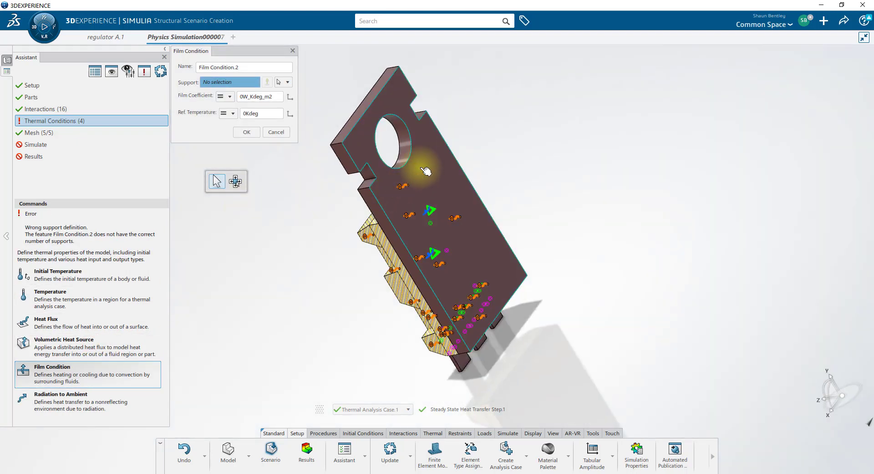
# Step: Add a second film condition, 250 W/m²K at 300 K, on 14 heat sink faces
pyautogui.click(401, 159)
pyautogui.write('25')
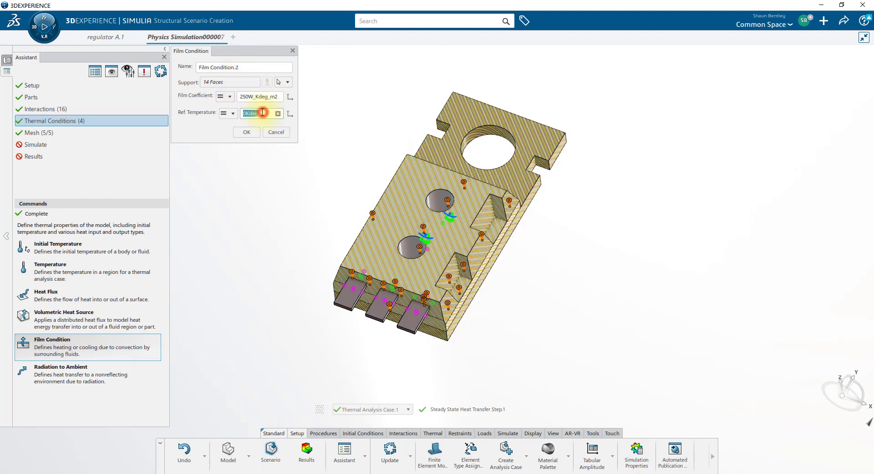
pyautogui.write('300')
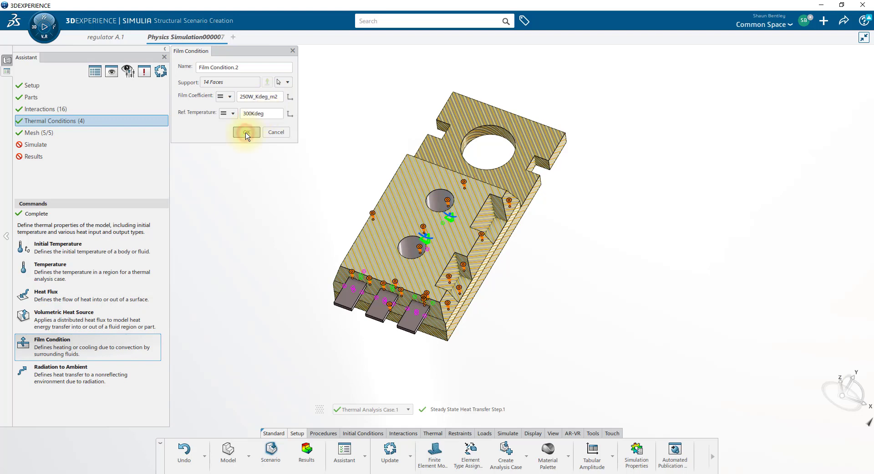
pyautogui.click(246, 133)
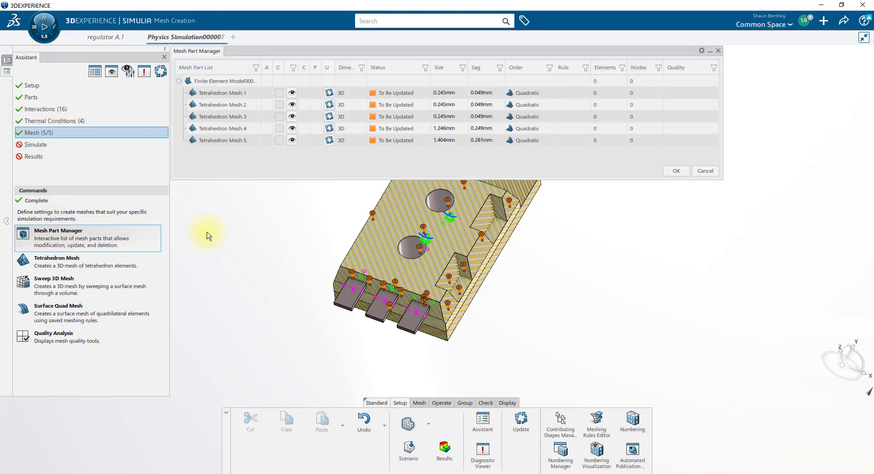
# Step: Update Tetrahedron Mesh.1 to generate 2,513 elements and 4,700 nodes
pyautogui.click(520, 421)
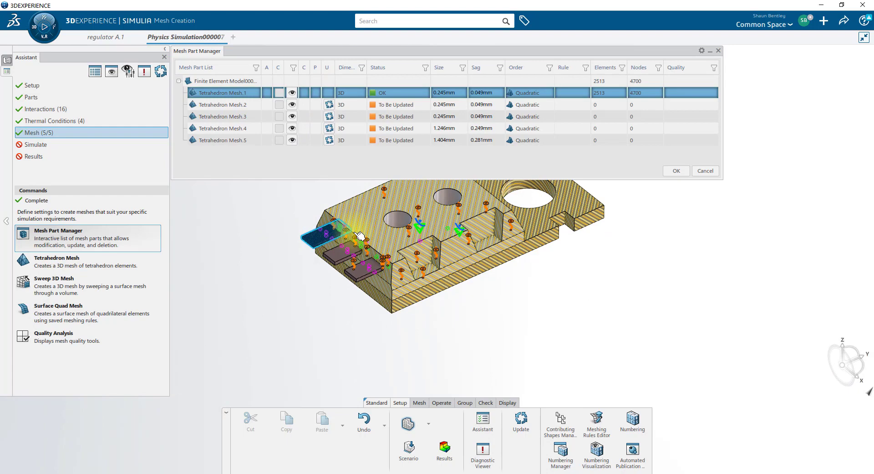
pyautogui.rightClick(224, 92)
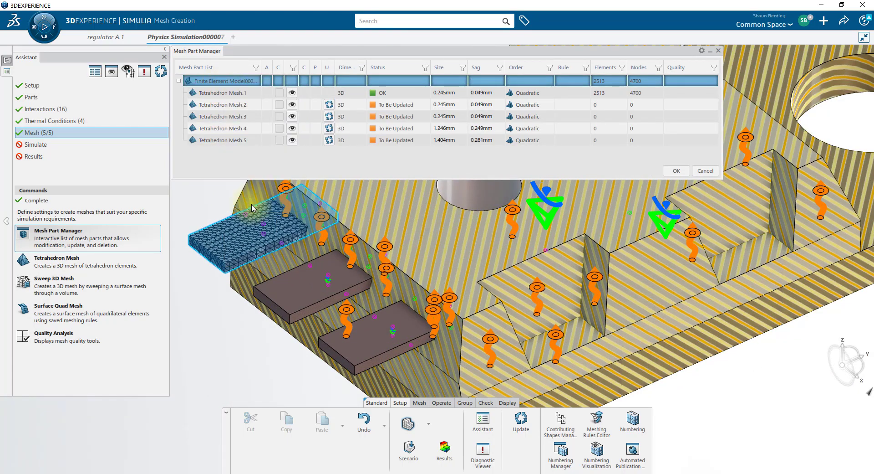
pyautogui.click(520, 421)
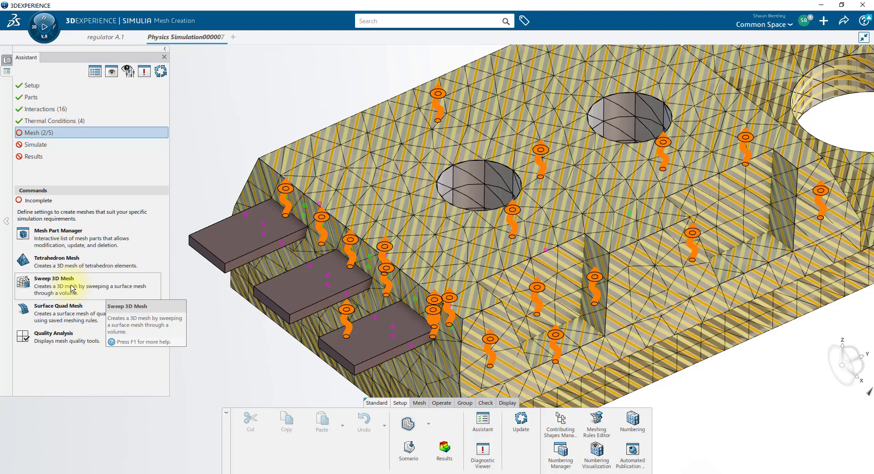
# Step: Create Sweep 3D meshes on the three rectangular connector tabs
pyautogui.click(54, 278)
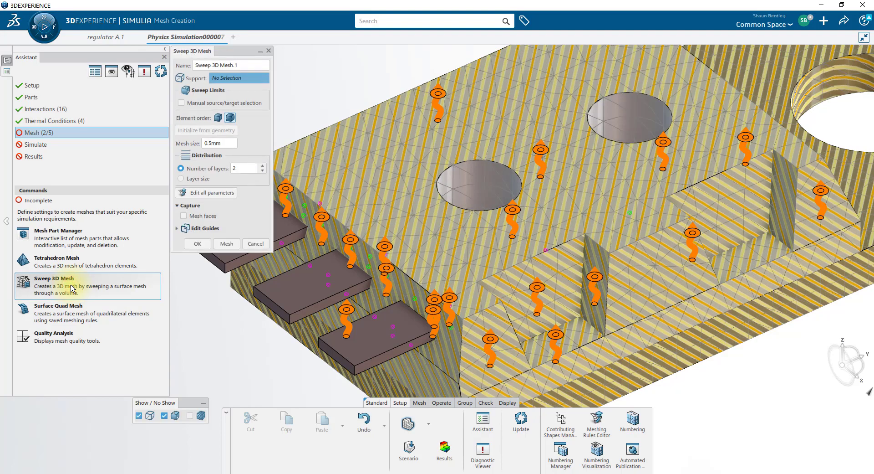
pyautogui.moveTo(189, 293)
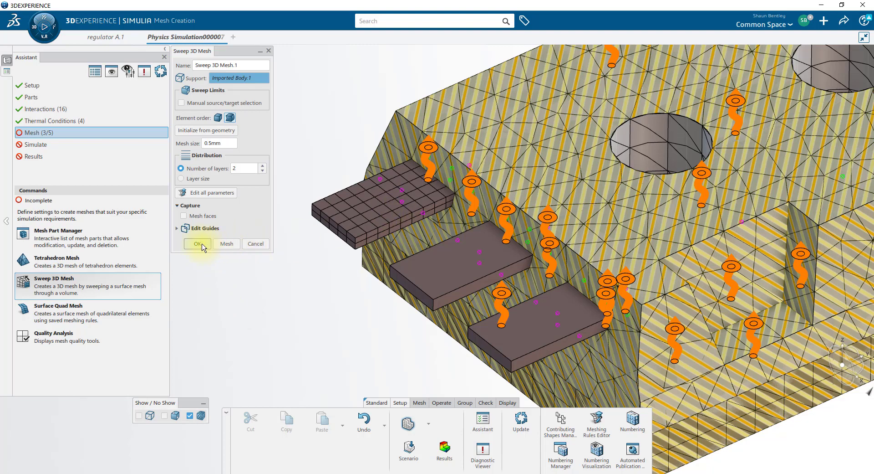
pyautogui.click(197, 244)
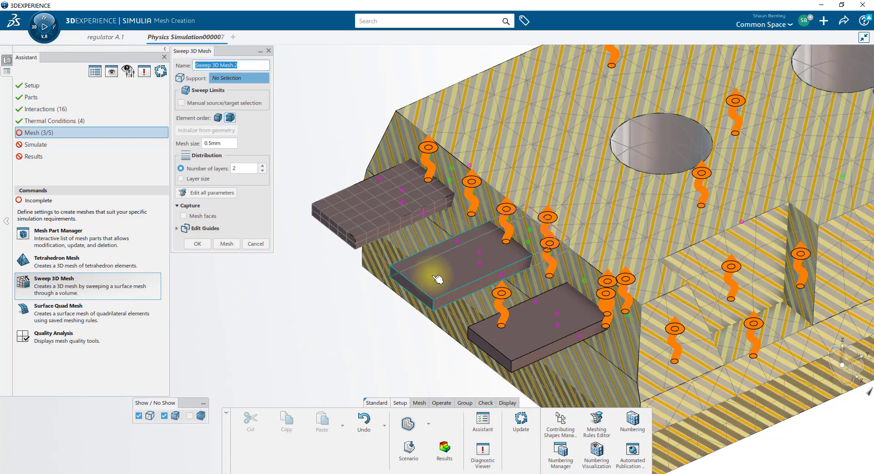
pyautogui.click(227, 243)
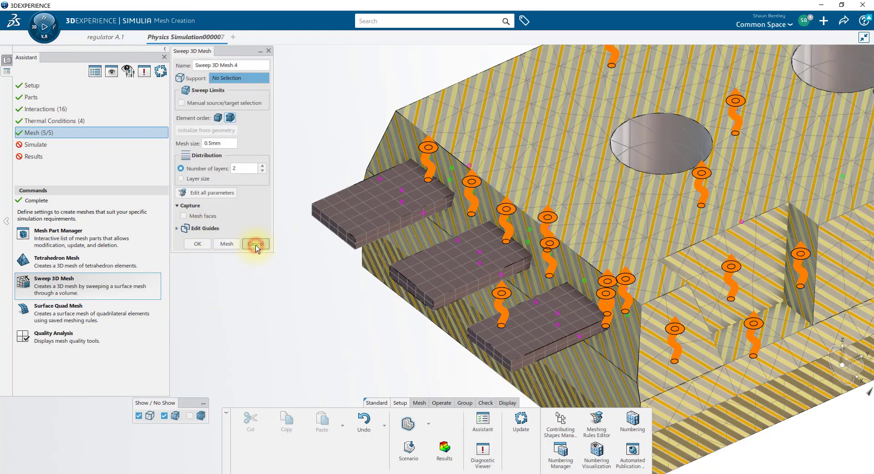
pyautogui.click(255, 244)
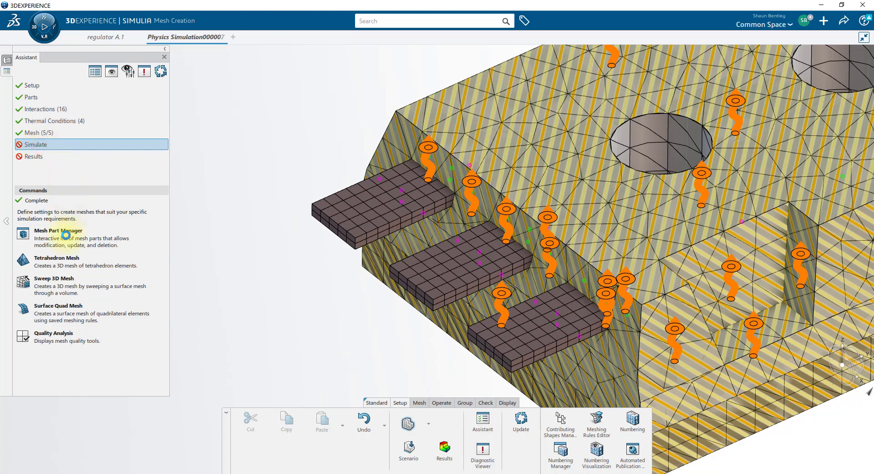
# Step: Review the Thermal and Structural analysis cases in the Simulate settings without running
pyautogui.click(36, 144)
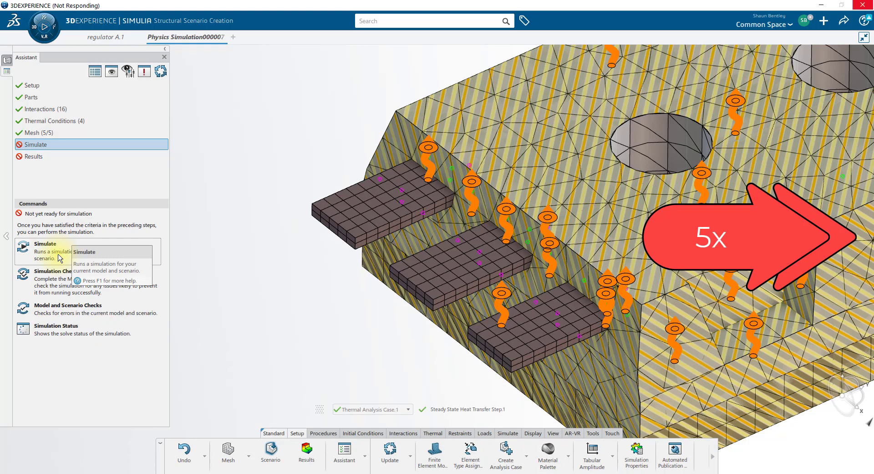
pyautogui.click(44, 243)
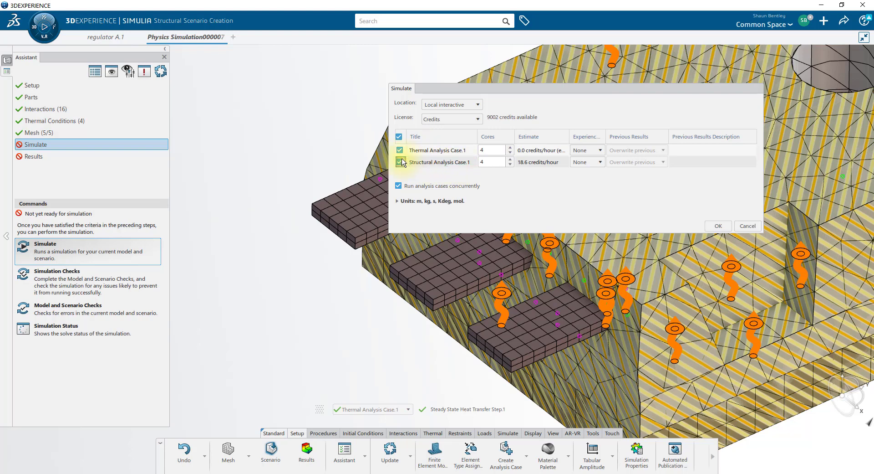
pyautogui.click(400, 162)
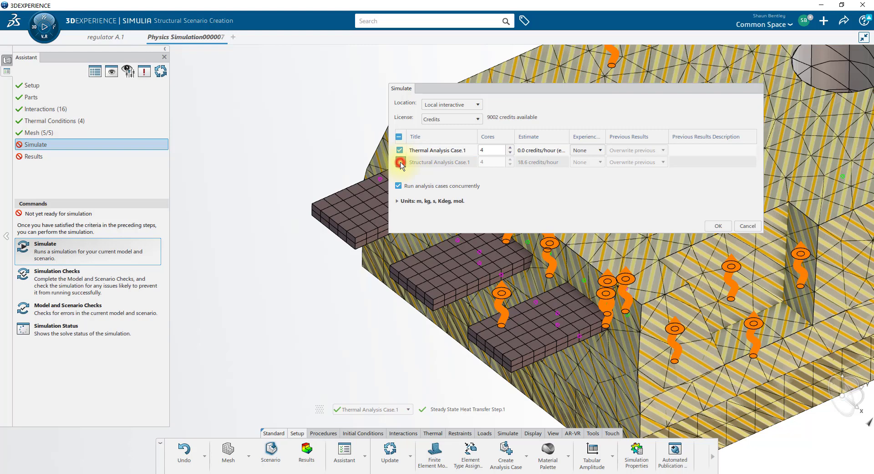
pyautogui.click(400, 162)
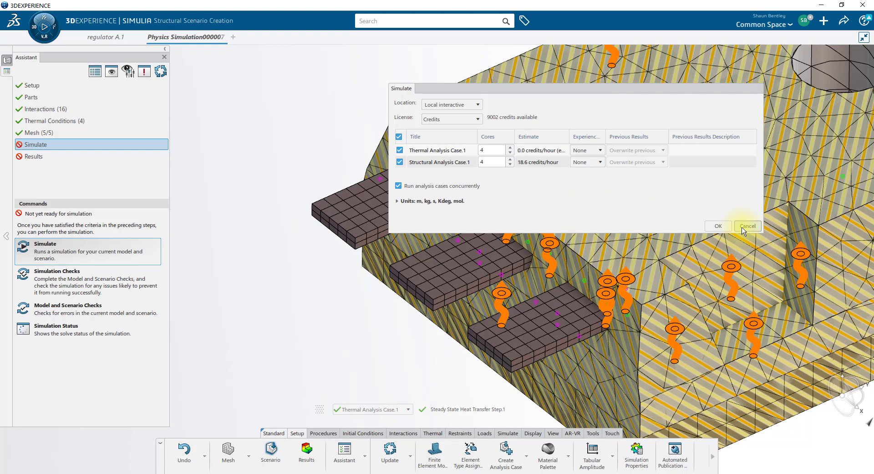
pyautogui.click(747, 225)
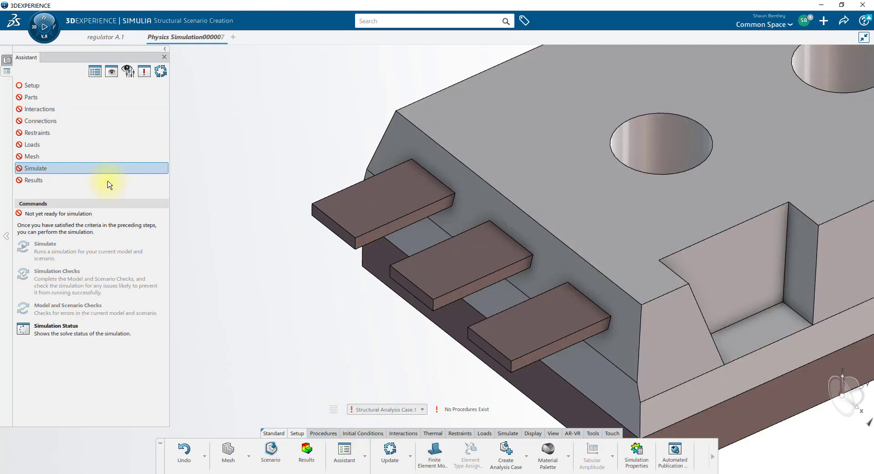
# Step: Use the existing 3D finite element model for the structural case
pyautogui.click(32, 84)
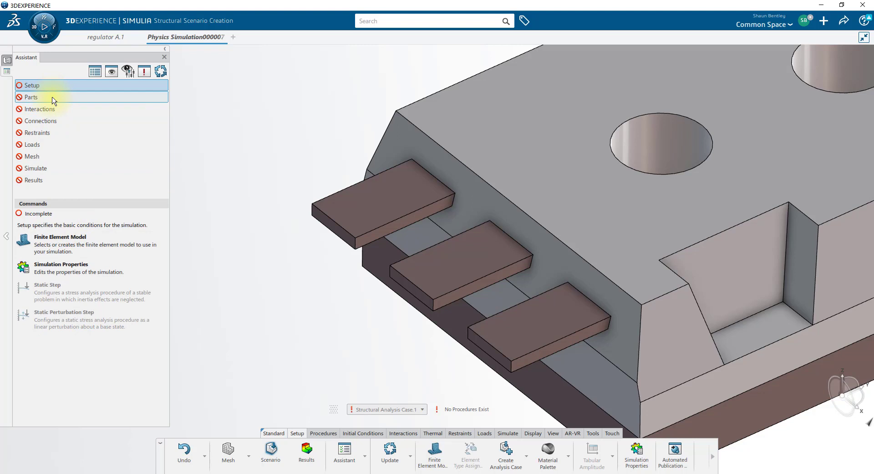
pyautogui.click(60, 244)
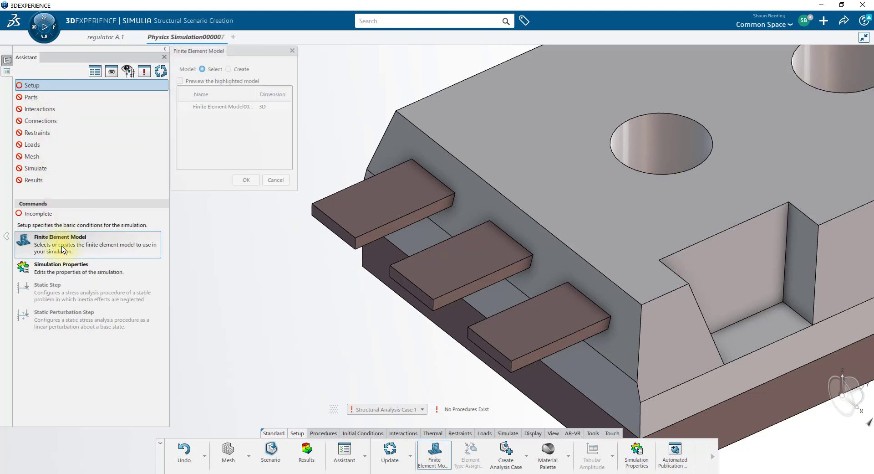
pyautogui.click(222, 107)
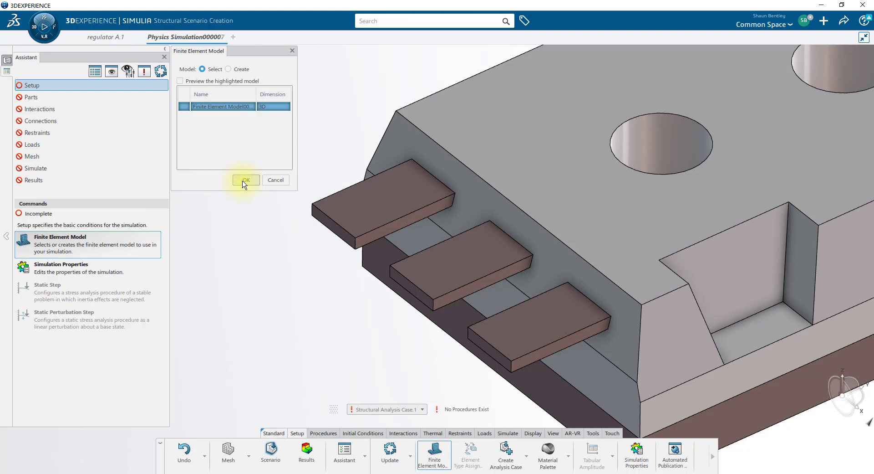
pyautogui.click(246, 180)
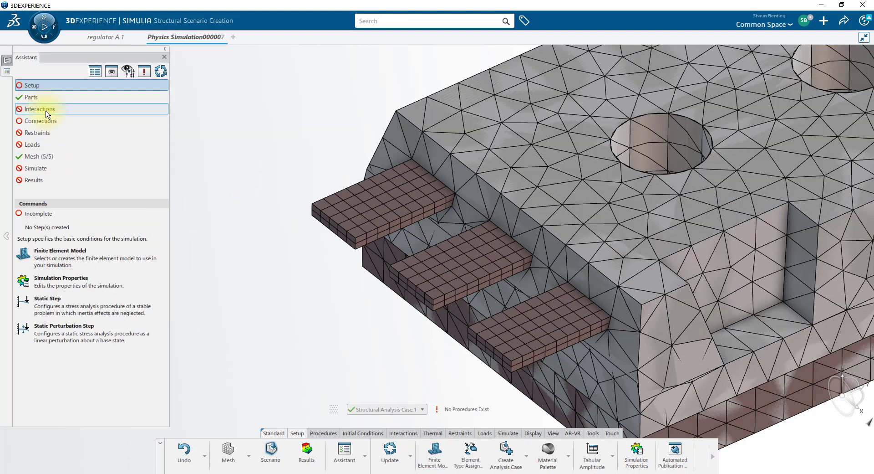
pyautogui.moveTo(59, 309)
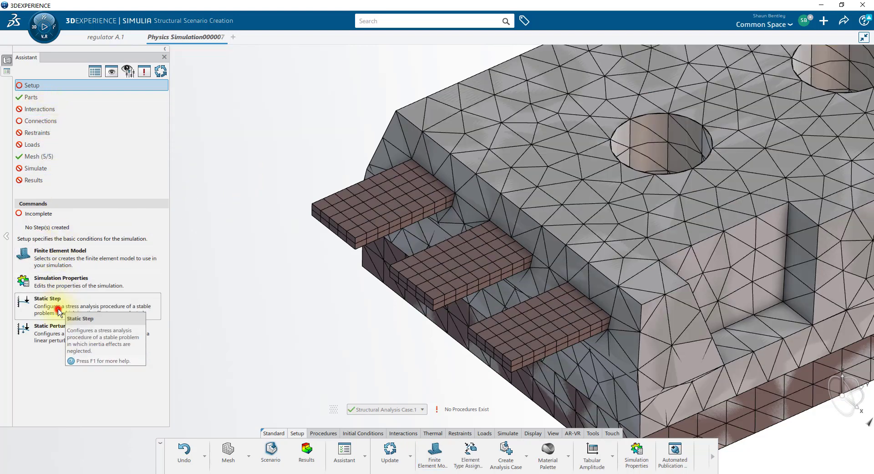
# Step: Add Static Step.1 with default settings
pyautogui.click(47, 297)
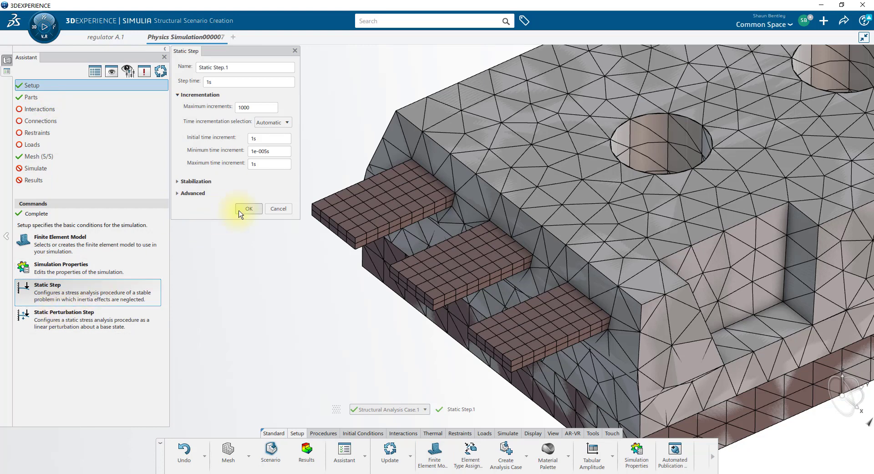
pyautogui.click(249, 208)
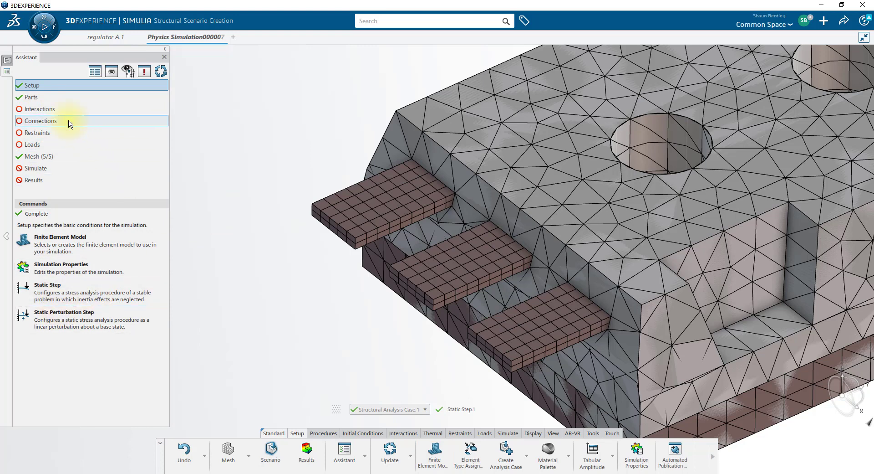
pyautogui.moveTo(39, 109)
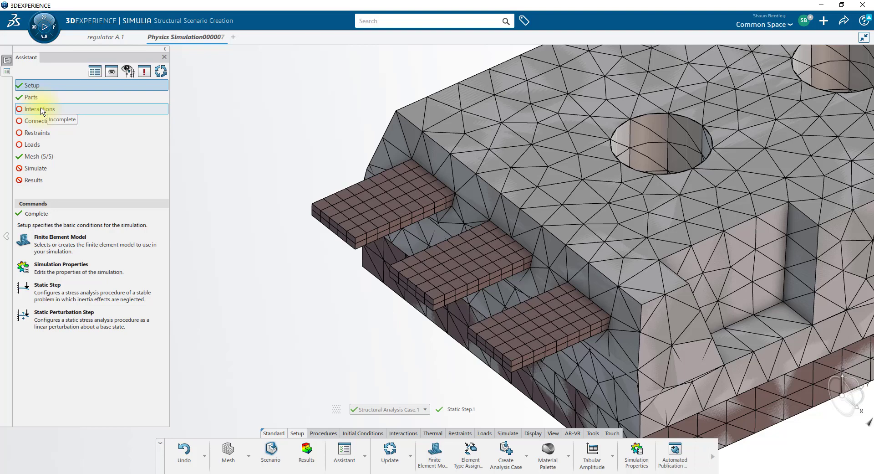
pyautogui.click(38, 108)
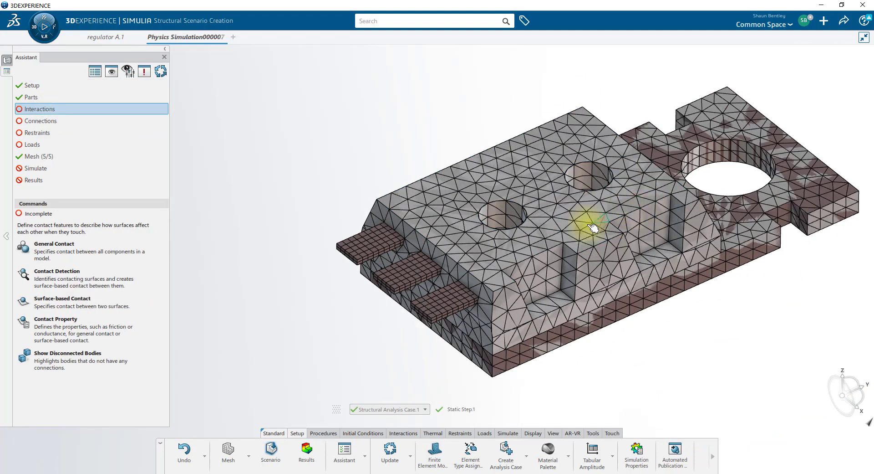
pyautogui.moveTo(342, 188)
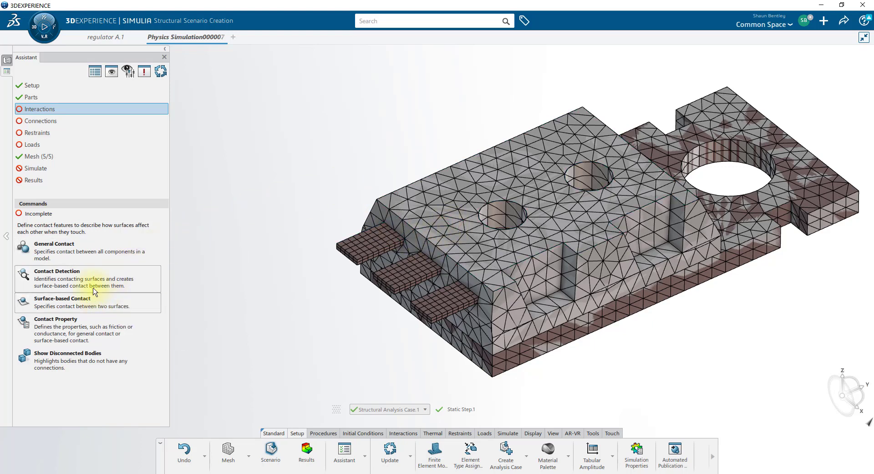
# Step: Run Contact Detection with Tie surfaces enabled and create the 16 tied contacts
pyautogui.click(57, 278)
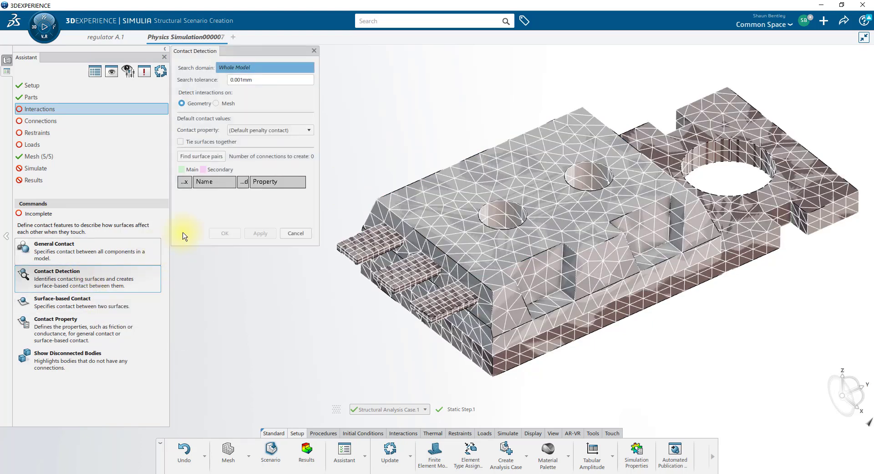
pyautogui.click(180, 141)
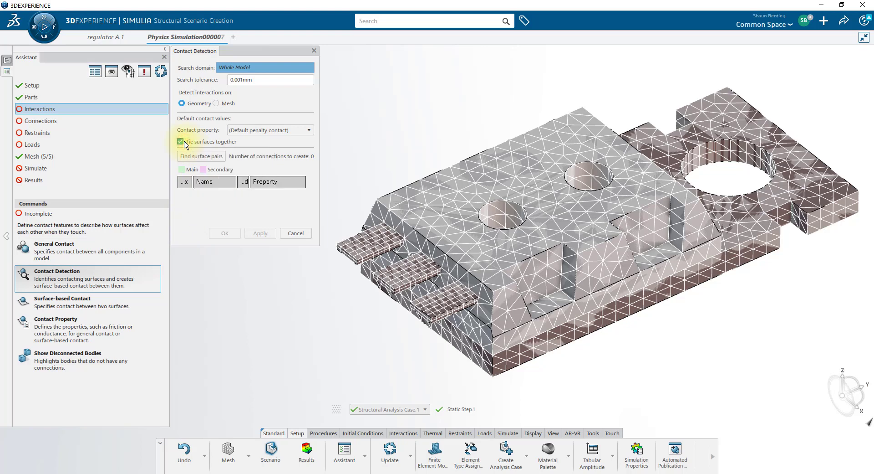
pyautogui.click(201, 156)
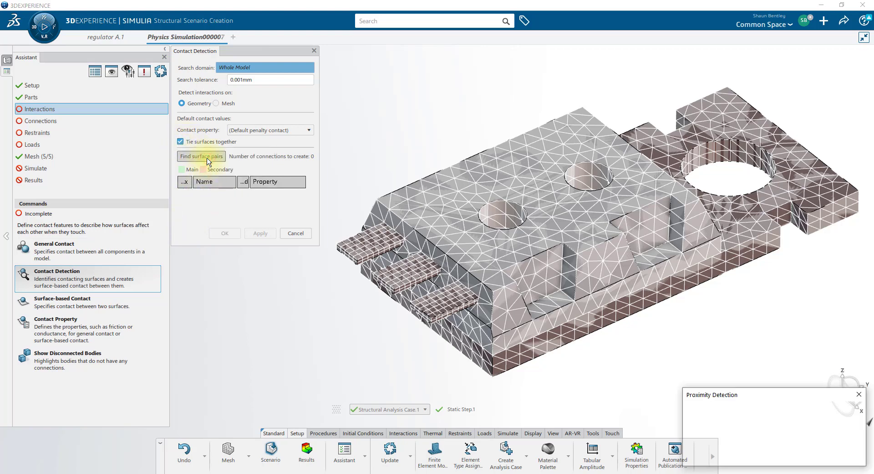
pyautogui.click(200, 156)
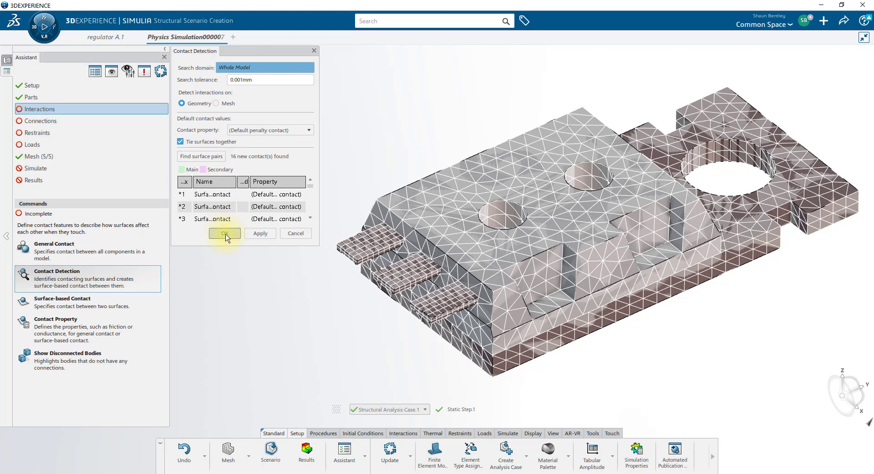
pyautogui.click(224, 234)
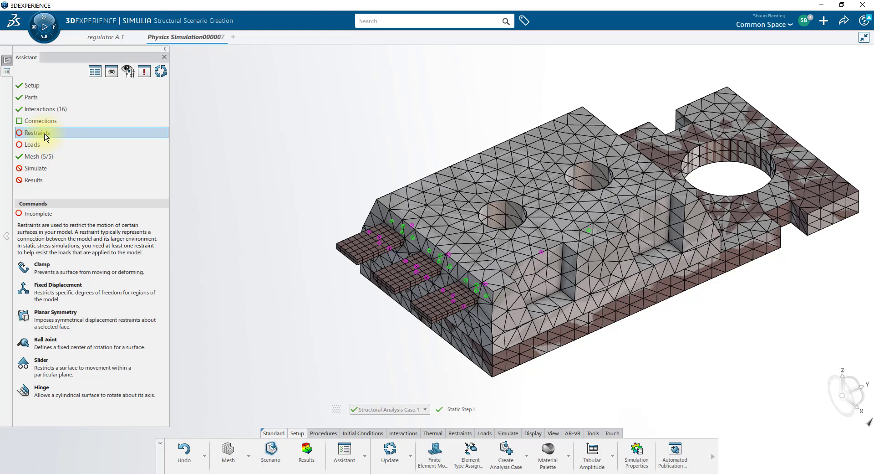
# Step: Apply a clamp restraint to the regulator's right end face
pyautogui.click(42, 263)
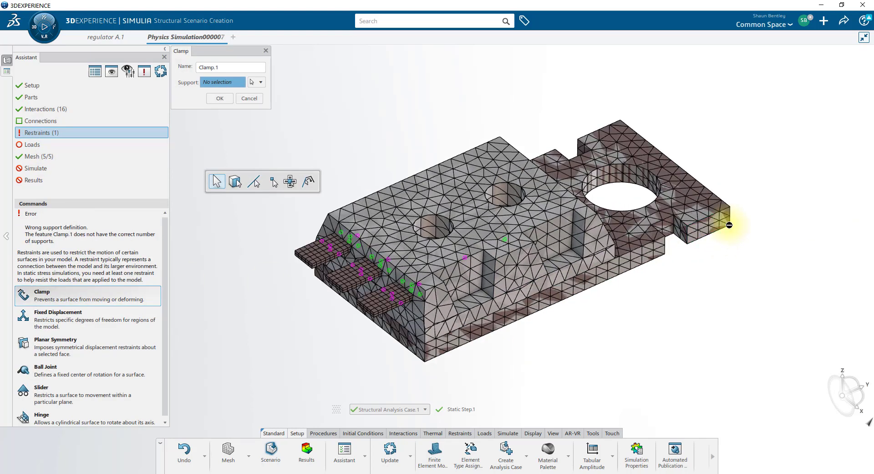
pyautogui.moveTo(736, 229)
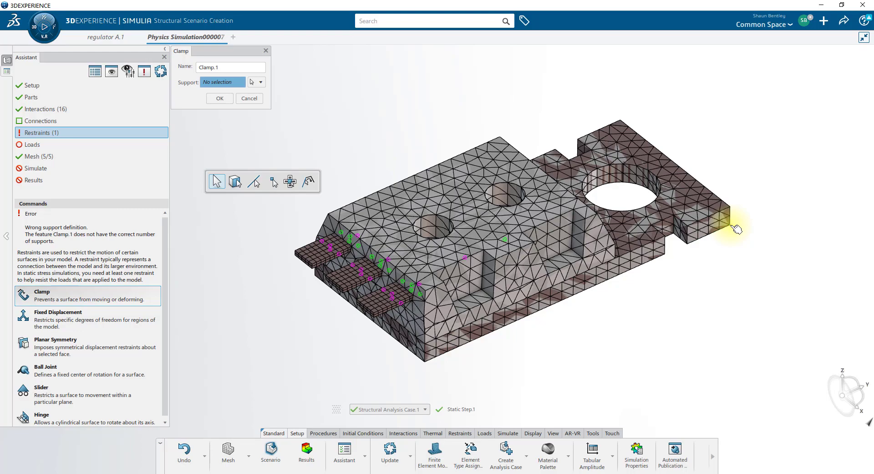
pyautogui.click(219, 98)
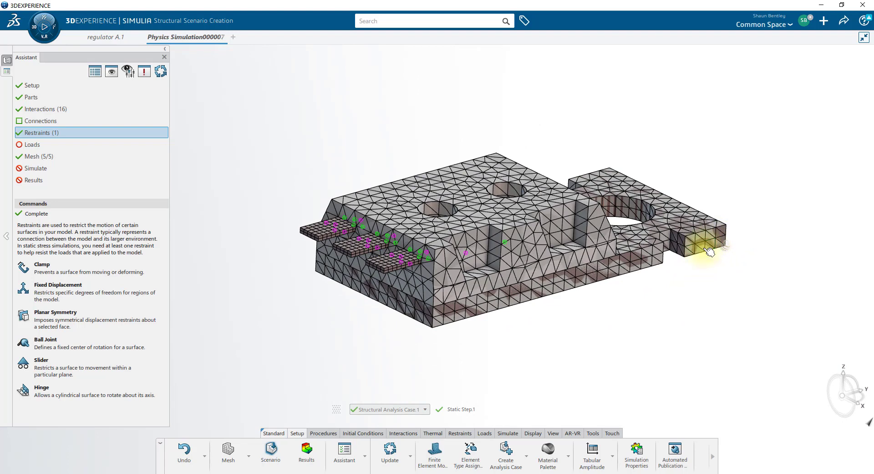
pyautogui.moveTo(700, 305)
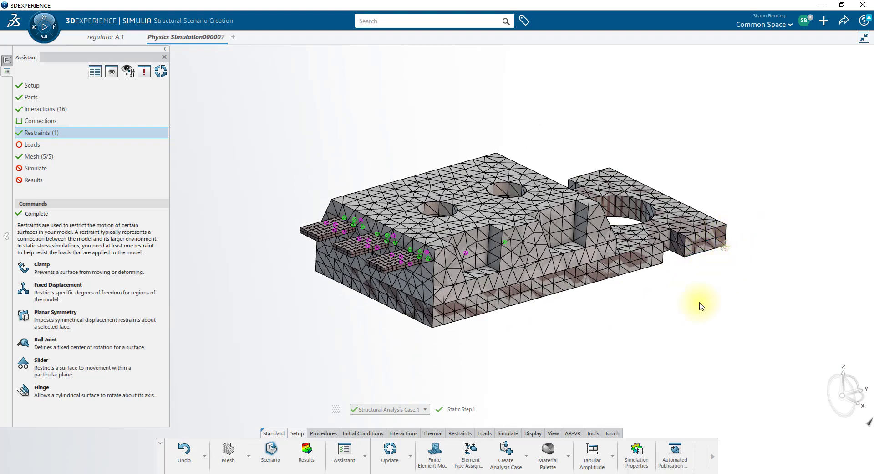
pyautogui.moveTo(98, 290)
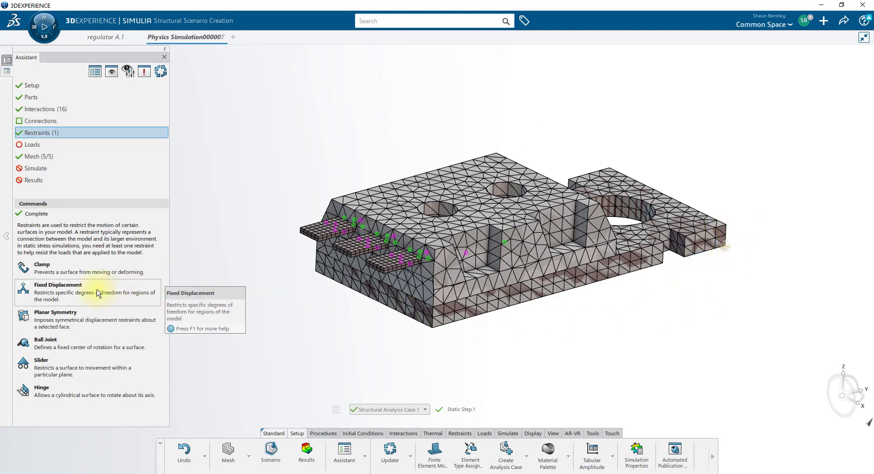
# Step: Add a fixed displacement restraining Y and Z translation at the far corner vertex
pyautogui.click(58, 285)
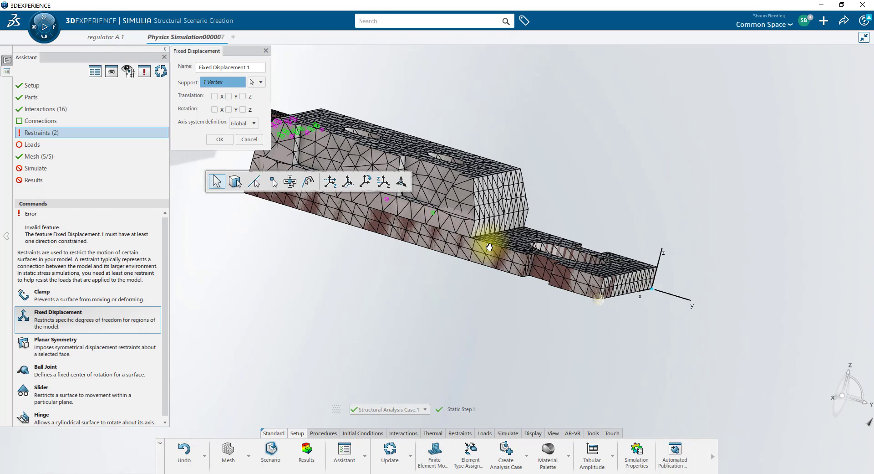
pyautogui.moveTo(489, 247); pyautogui.dragTo(674, 311)
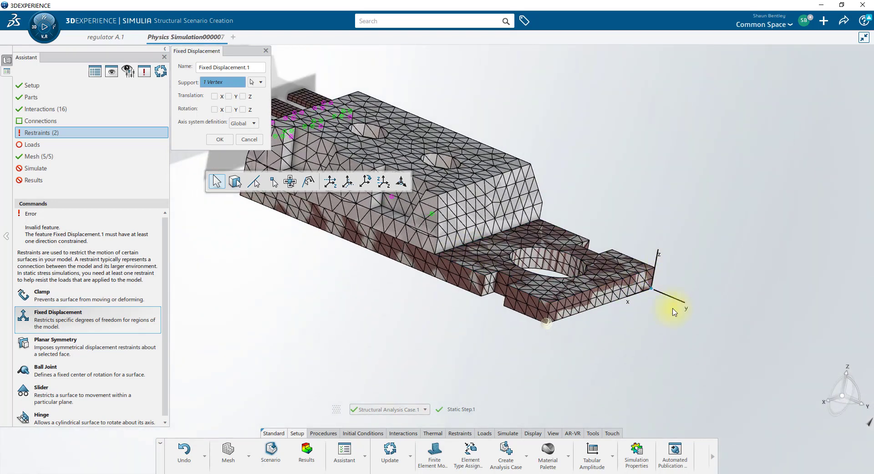
pyautogui.moveTo(215, 109)
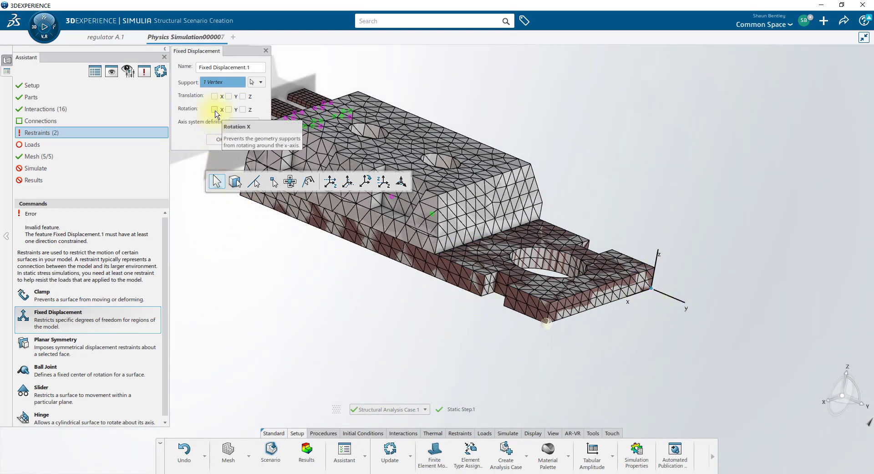
pyautogui.click(229, 96)
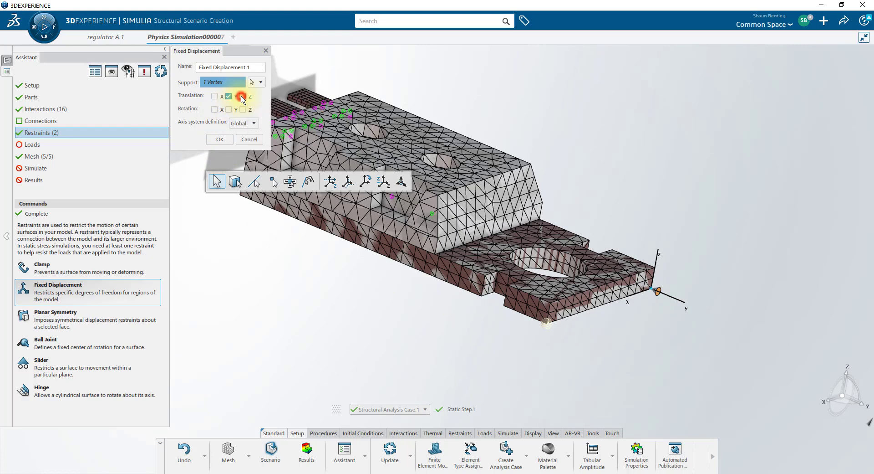
pyautogui.click(228, 96)
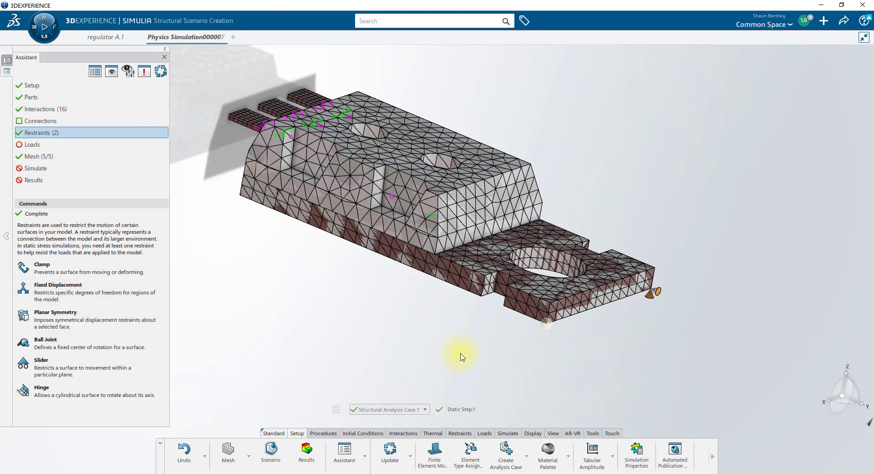
pyautogui.moveTo(484, 298)
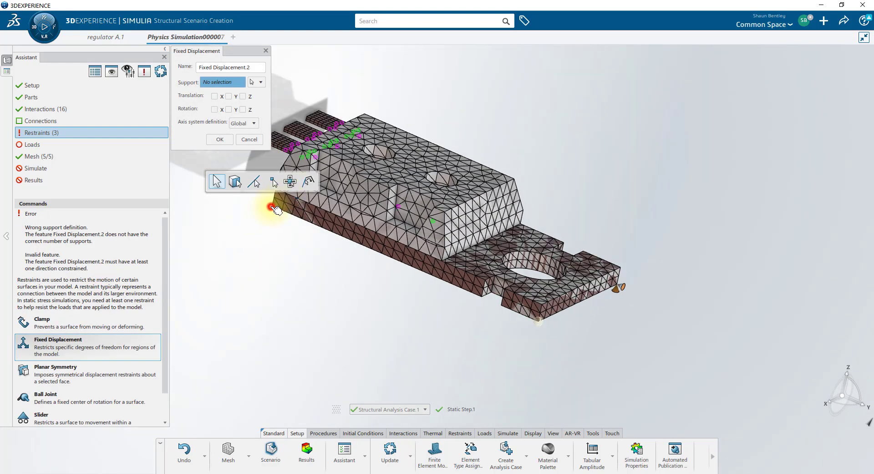
# Step: Add a second fixed displacement restraint at the near corner vertex
pyautogui.click(274, 207)
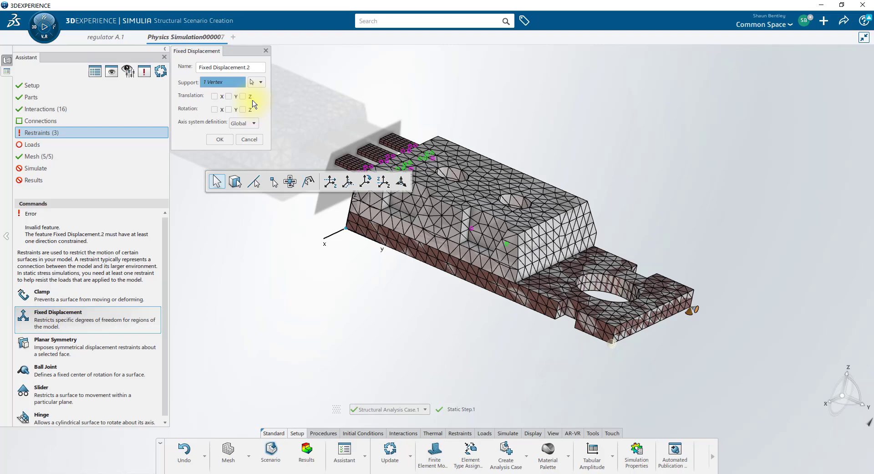
pyautogui.click(242, 96)
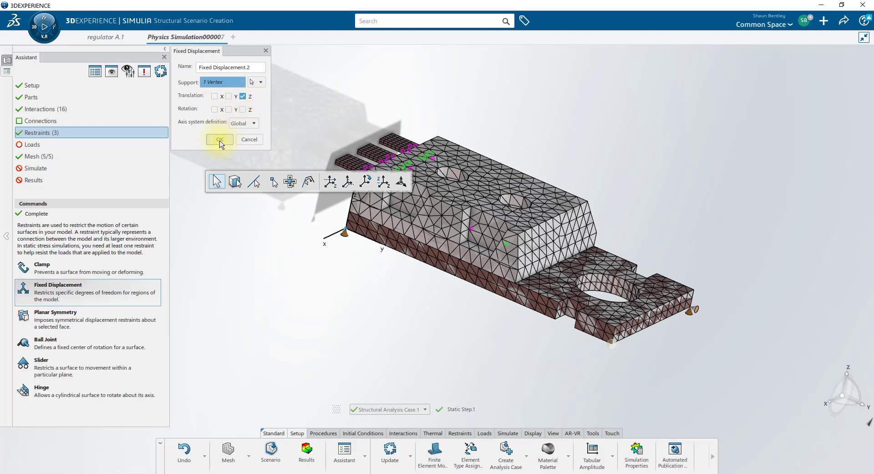
pyautogui.click(218, 140)
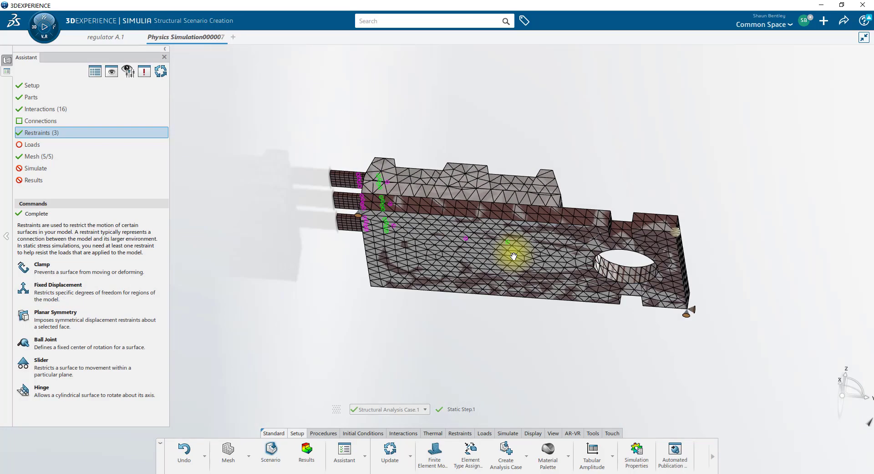
pyautogui.moveTo(514, 256); pyautogui.dragTo(343, 204)
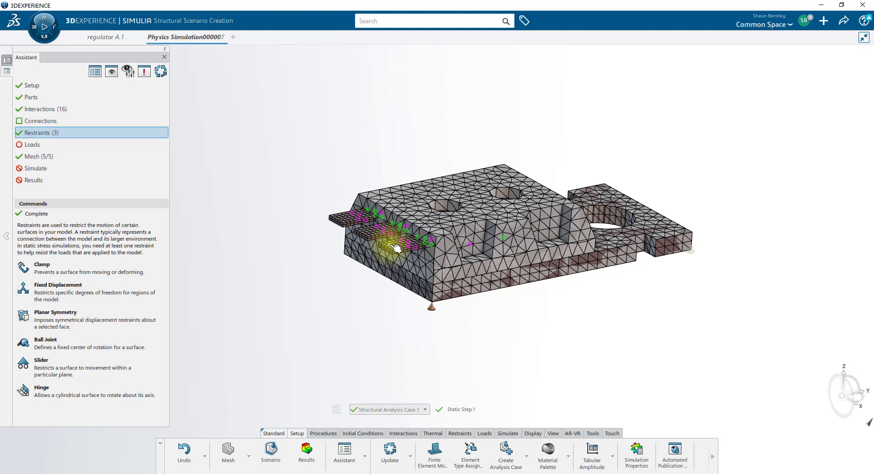
pyautogui.moveTo(254, 255)
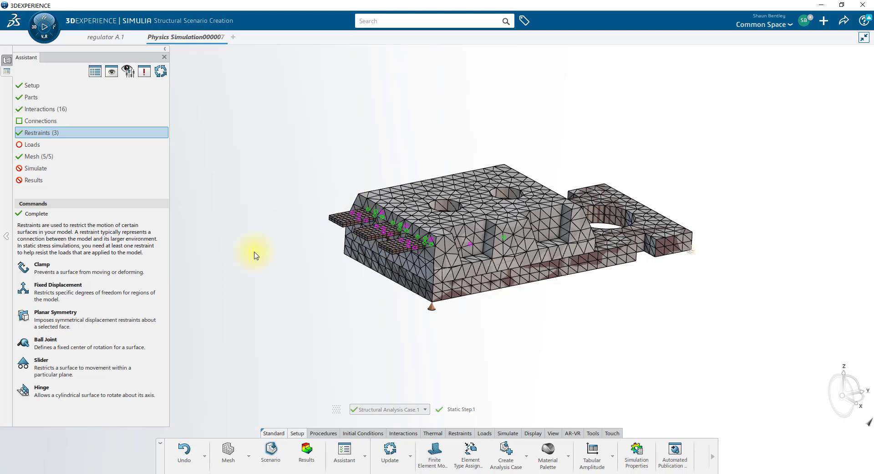
# Step: Add a 300 initial temperature and a prescribed temperature from Thermal Analysis Case.1
pyautogui.click(32, 145)
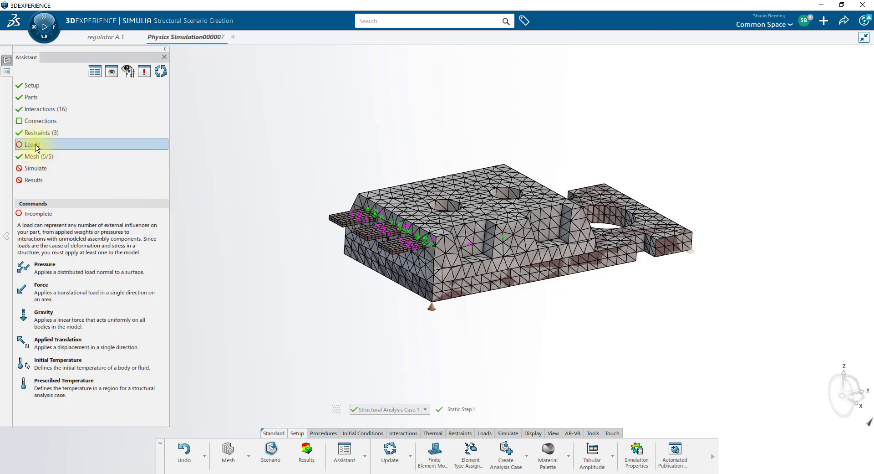
pyautogui.moveTo(72, 362)
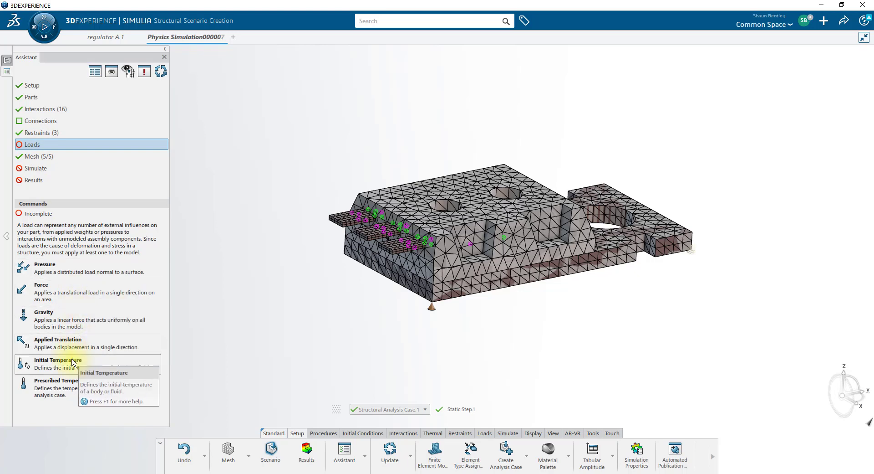
pyautogui.click(57, 359)
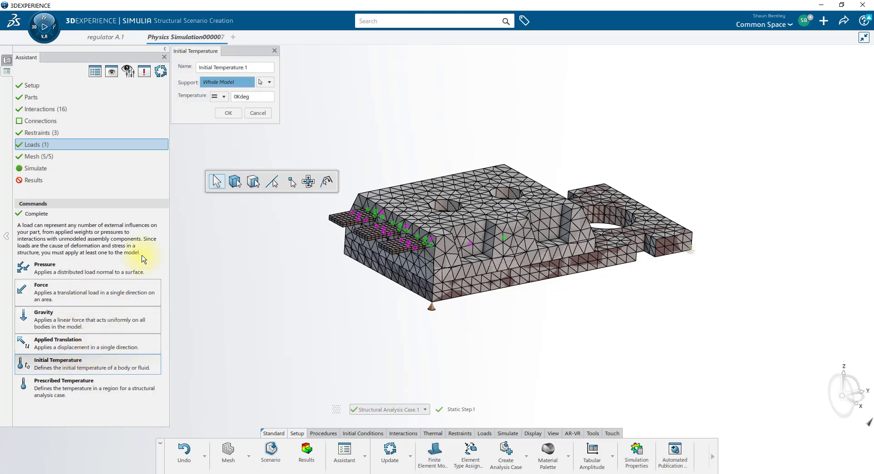
pyautogui.write('300')
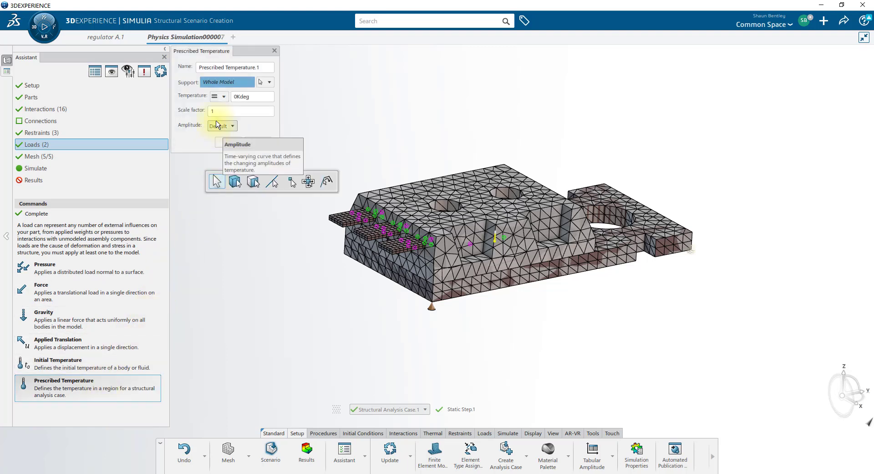
pyautogui.click(224, 96)
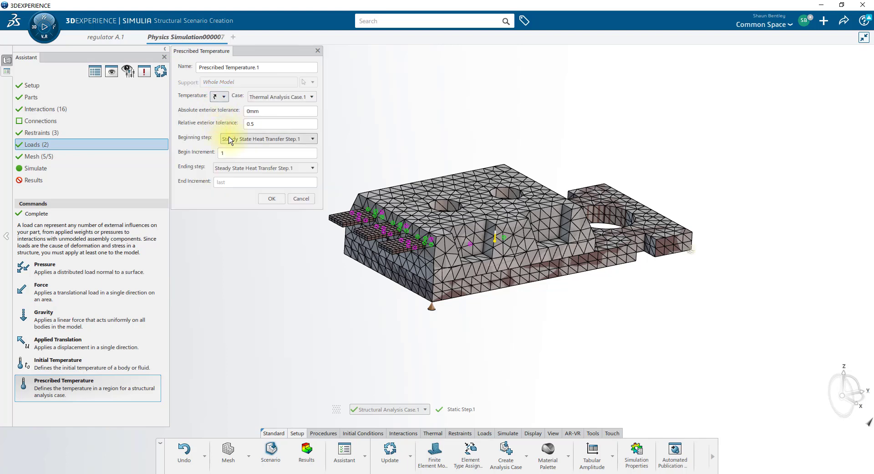
pyautogui.click(271, 199)
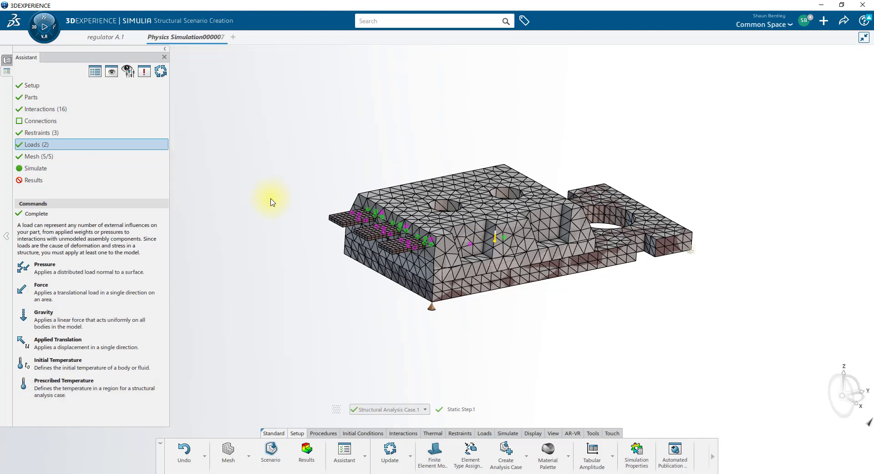
pyautogui.click(36, 168)
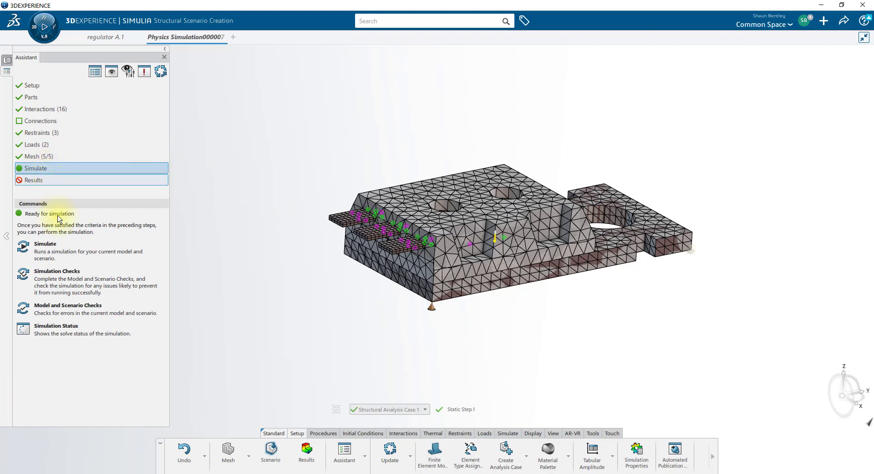
pyautogui.moveTo(45, 244)
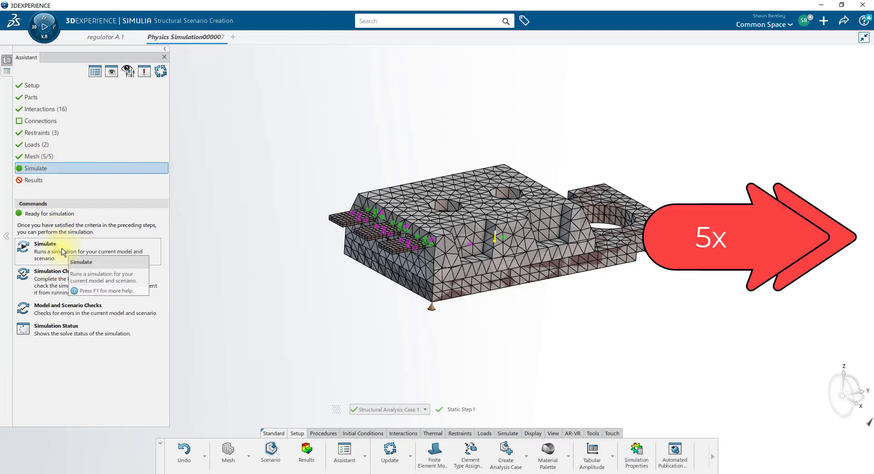
# Step: Run Thermal and Structural Analysis Case.1 locally with 6 cores each
pyautogui.click(44, 244)
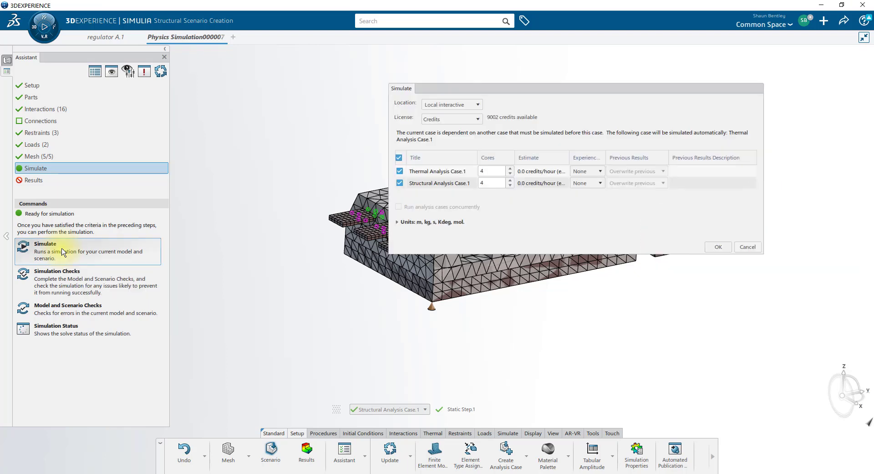
pyautogui.click(509, 168)
pyautogui.write('6')
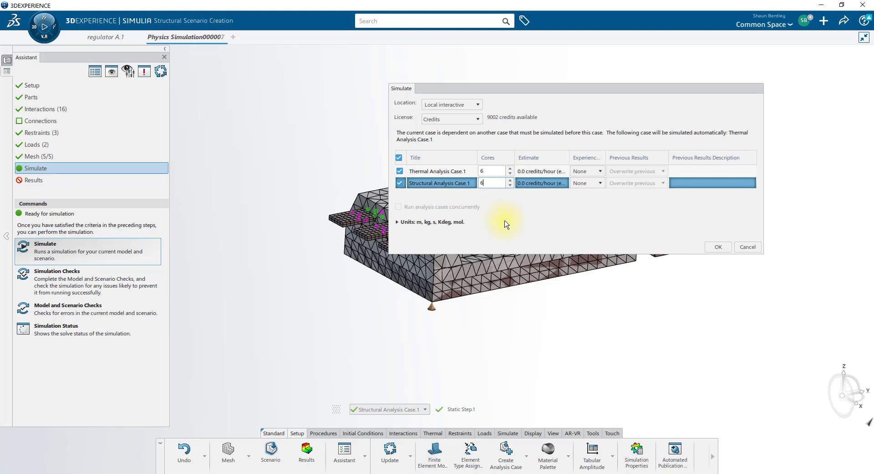
pyautogui.click(509, 169)
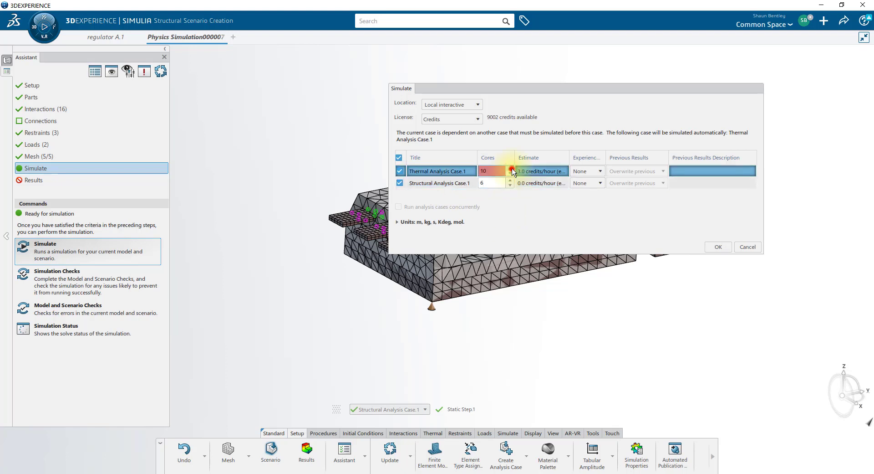
pyautogui.click(509, 168)
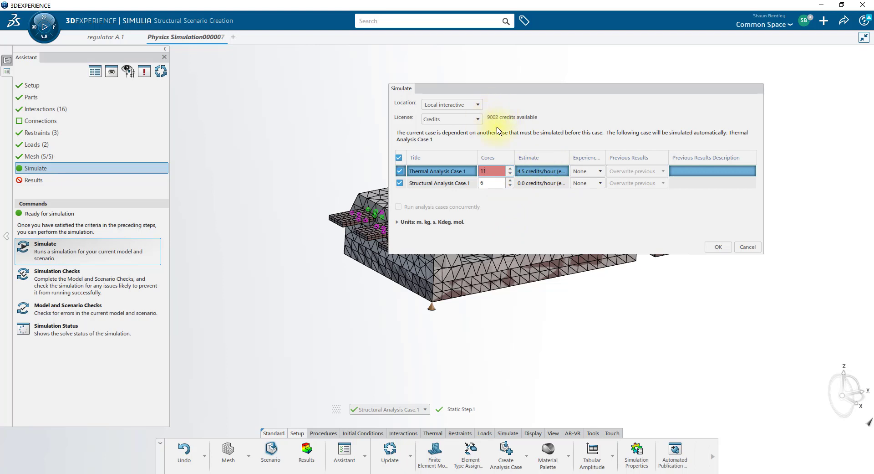
pyautogui.click(509, 173)
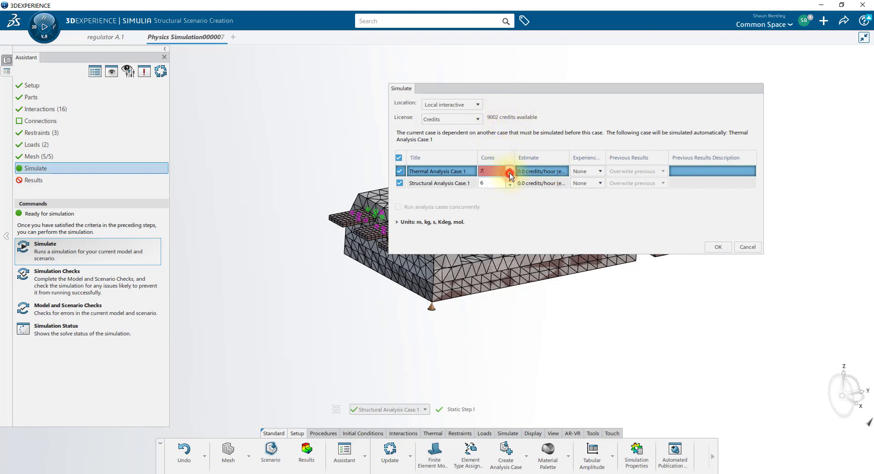
pyautogui.click(509, 174)
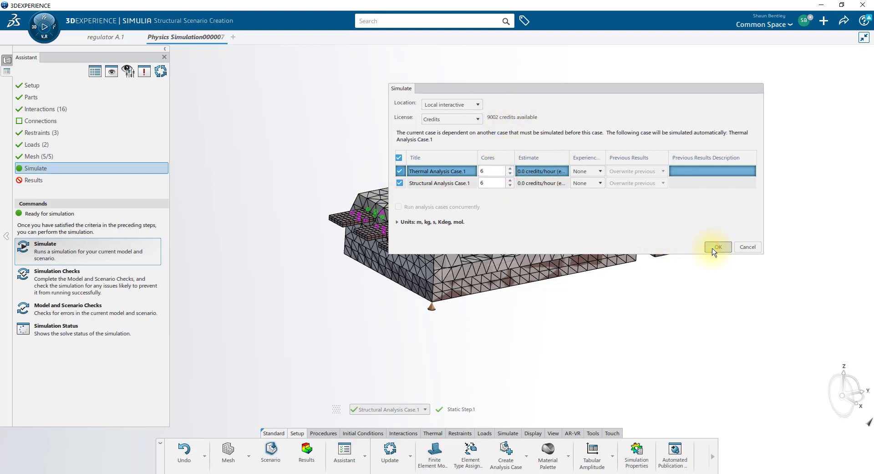
pyautogui.click(718, 247)
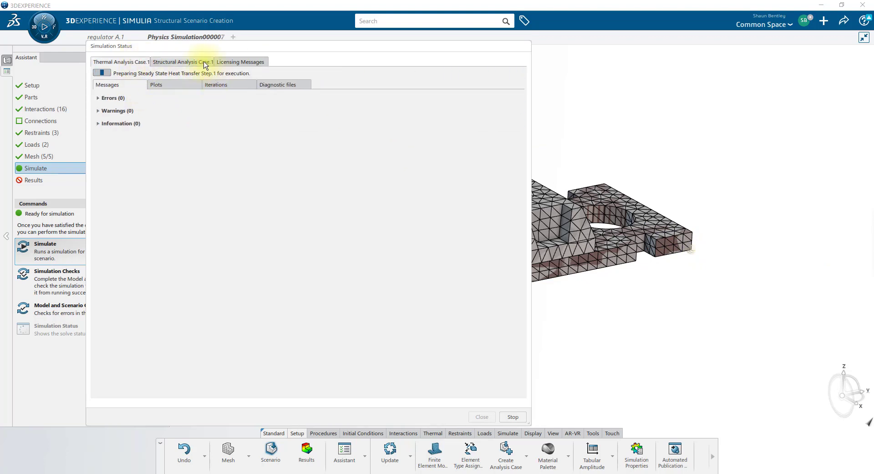
# Step: Check Structural Analysis Case.1 solve progress and solver messages in Simulation Status
pyautogui.click(120, 62)
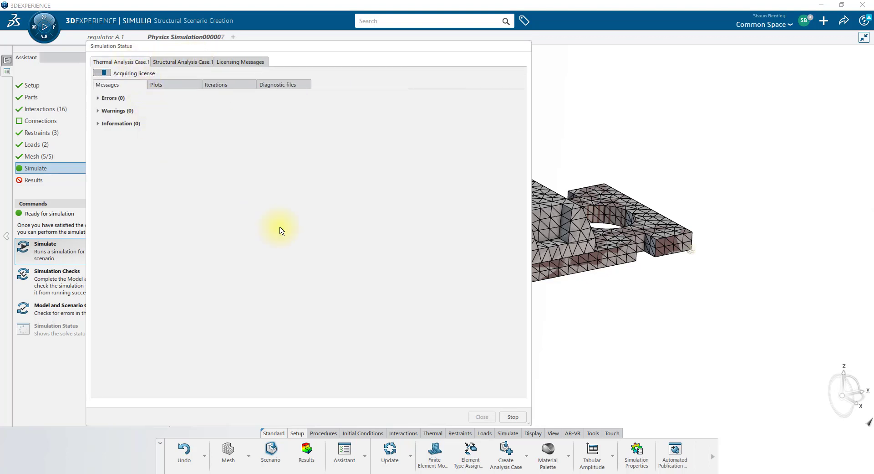
pyautogui.moveTo(273, 229)
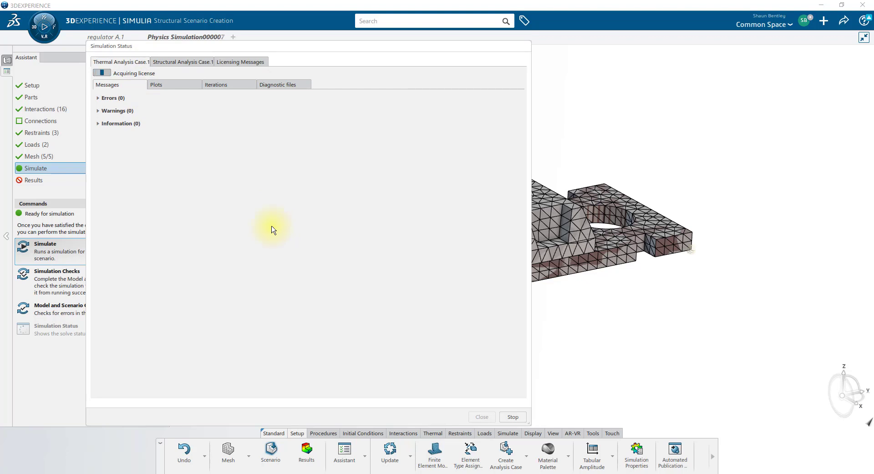
pyautogui.moveTo(147, 136)
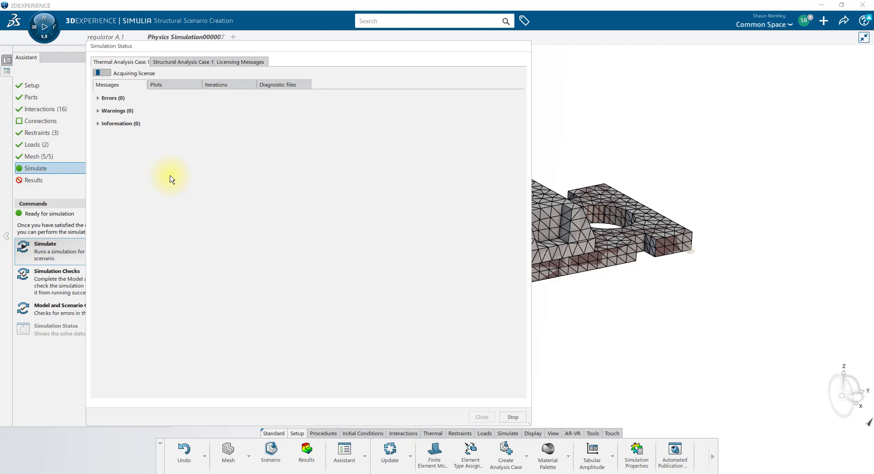
pyautogui.moveTo(564, 171)
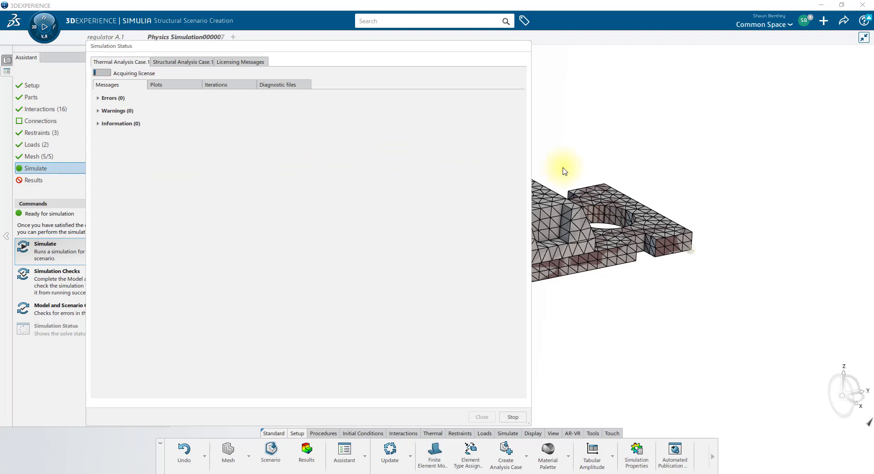
pyautogui.moveTo(122, 67)
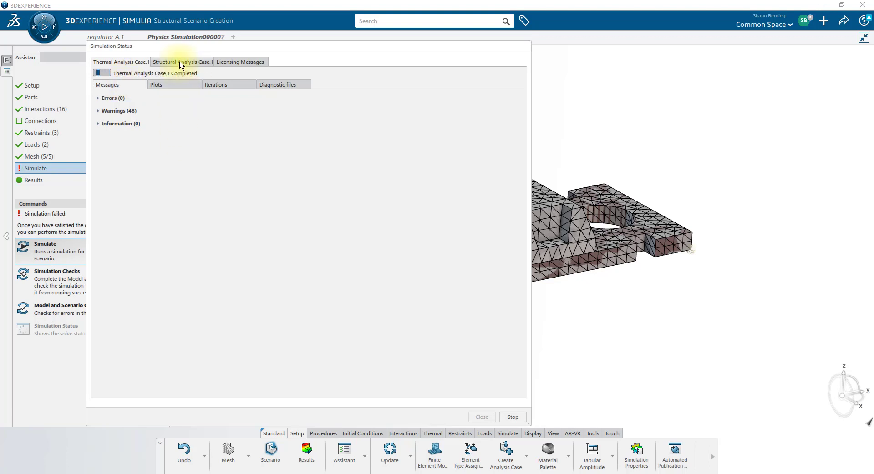
pyautogui.click(182, 62)
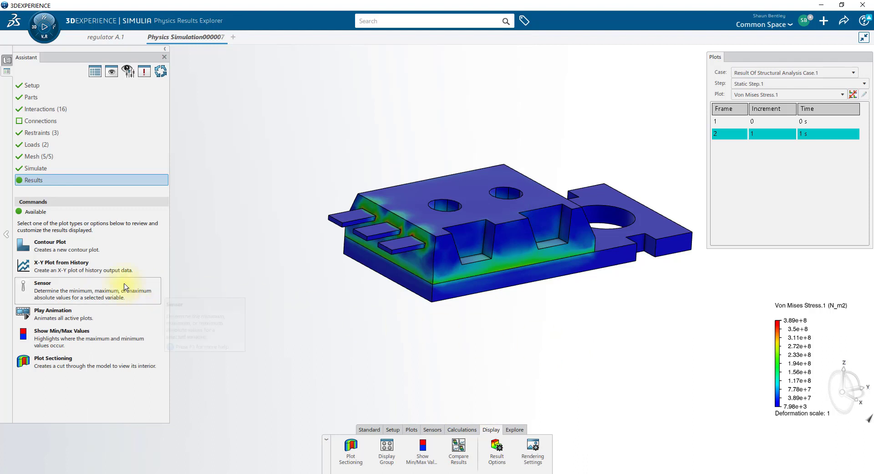
pyautogui.moveTo(49, 245)
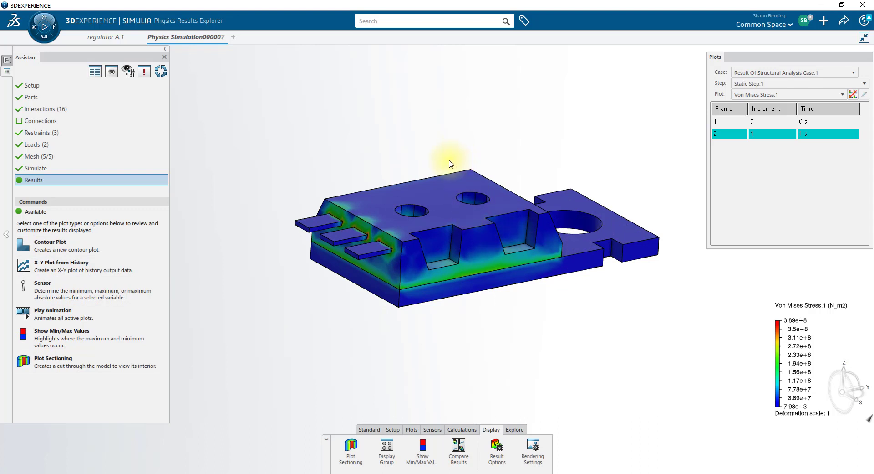
pyautogui.moveTo(478, 229)
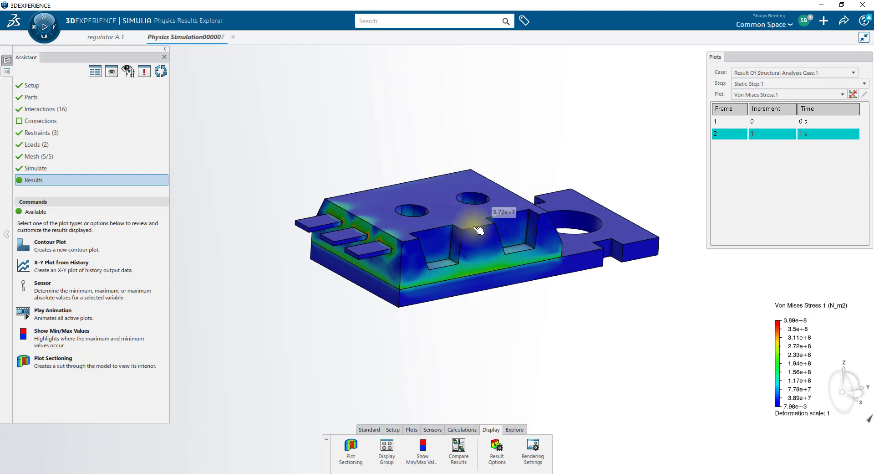
# Step: Set the von Mises plot deformation scale factor to 100 and play its animation
pyautogui.click(22, 244)
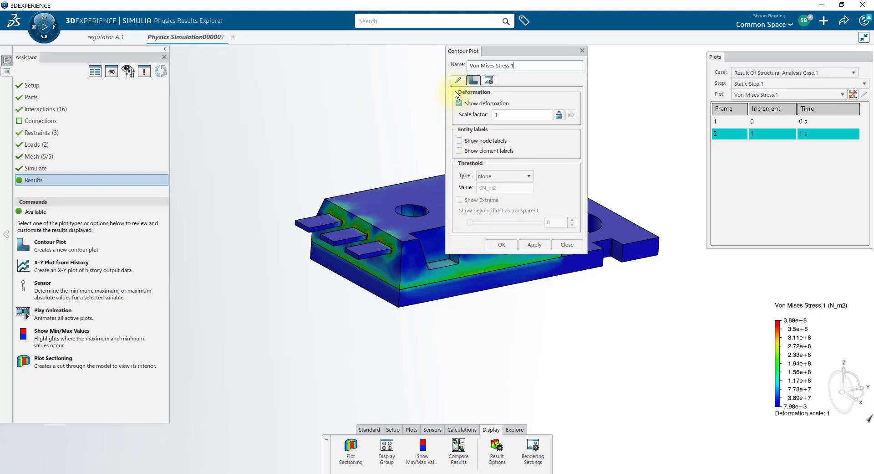
pyautogui.click(473, 80)
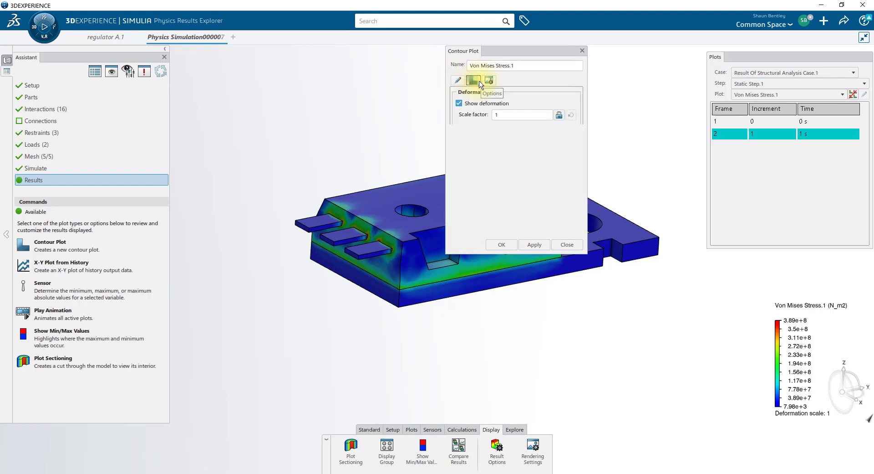
pyautogui.click(473, 80)
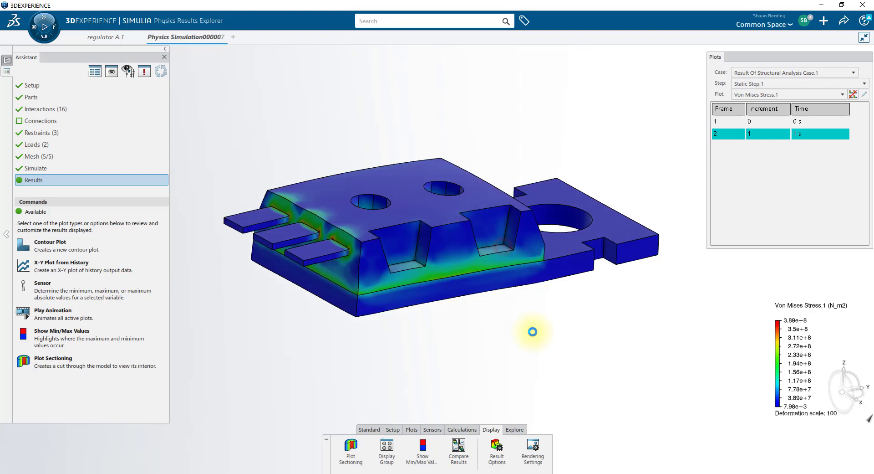
pyautogui.moveTo(44, 312)
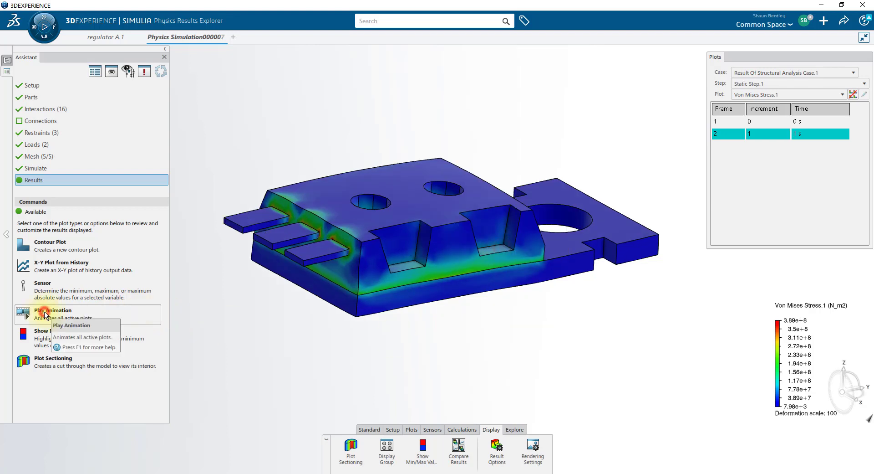
pyautogui.click(52, 310)
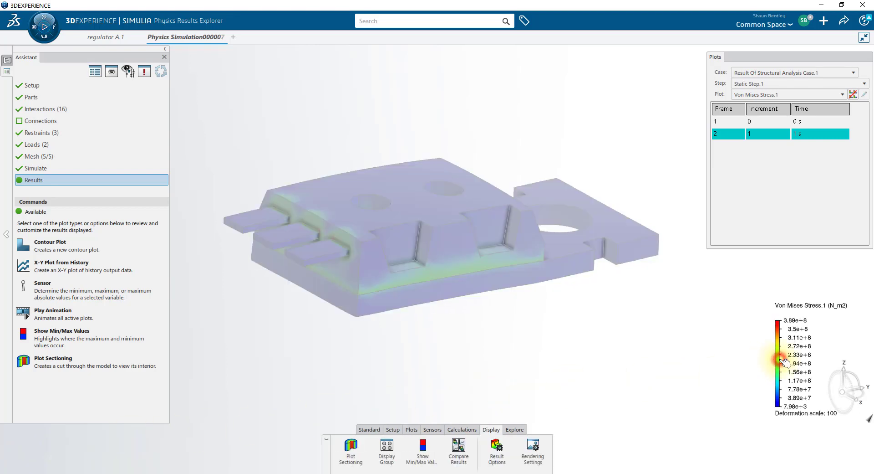
# Step: Set the von Mises legend range to 0–2e+8 and apply plot sectioning
pyautogui.doubleClick(781, 360)
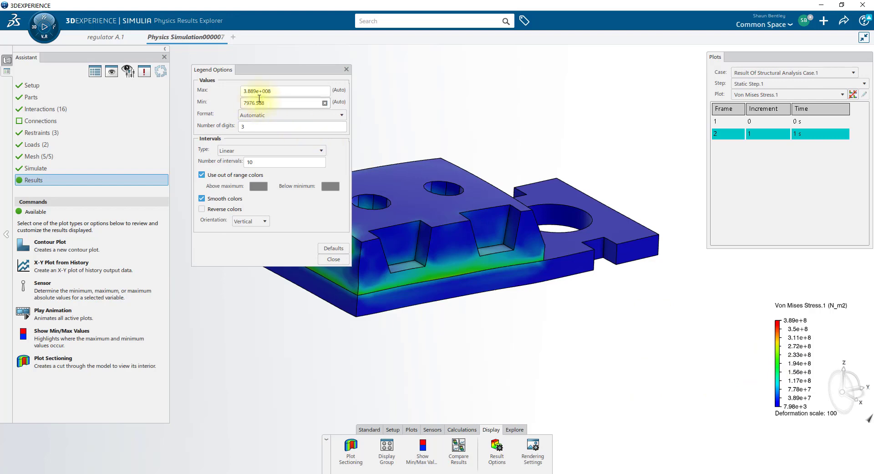
pyautogui.click(284, 90)
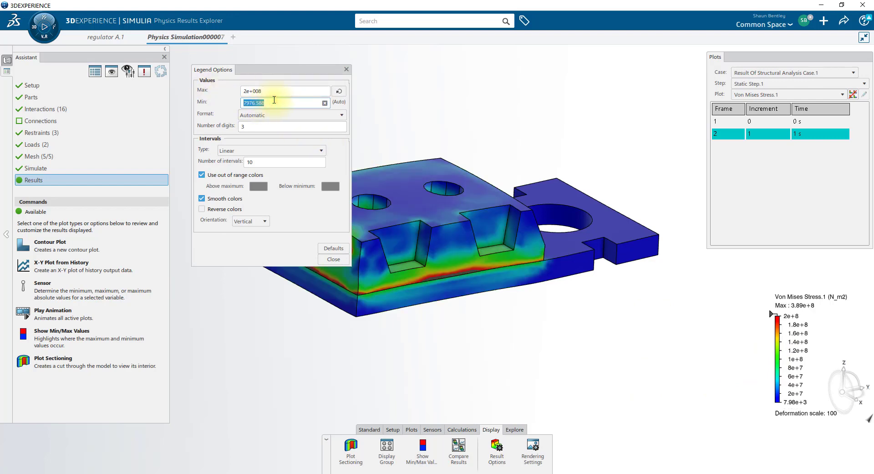
pyautogui.click(332, 259)
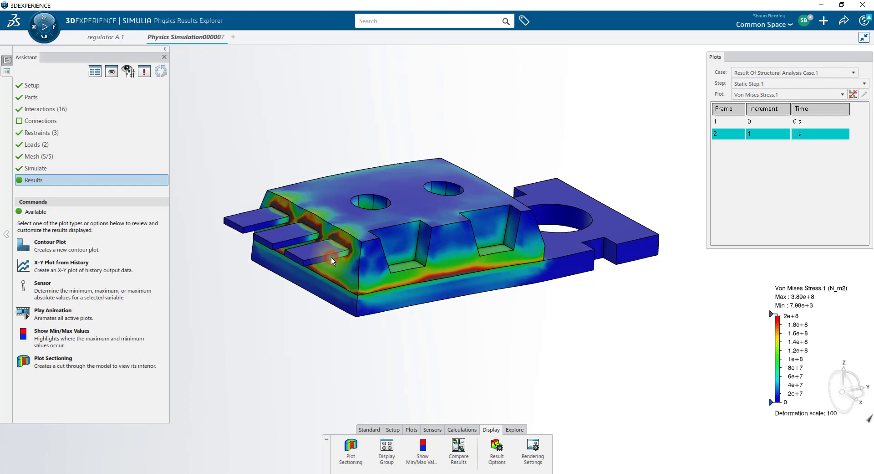
pyautogui.moveTo(409, 204)
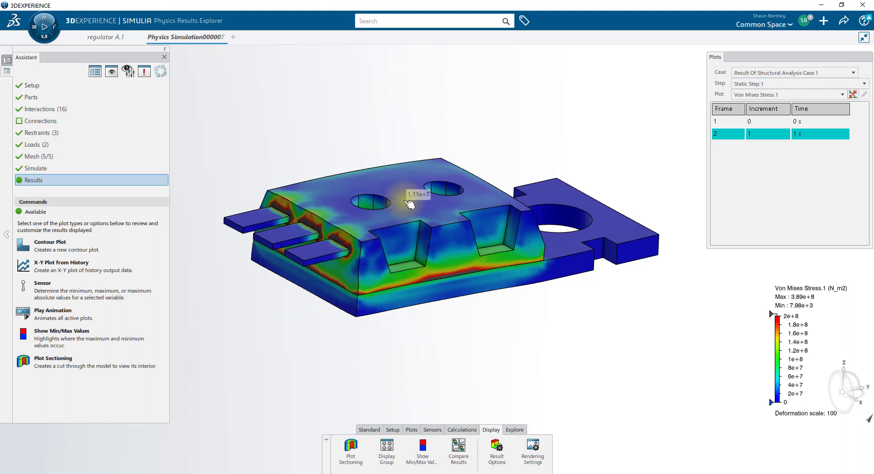
pyautogui.click(409, 201)
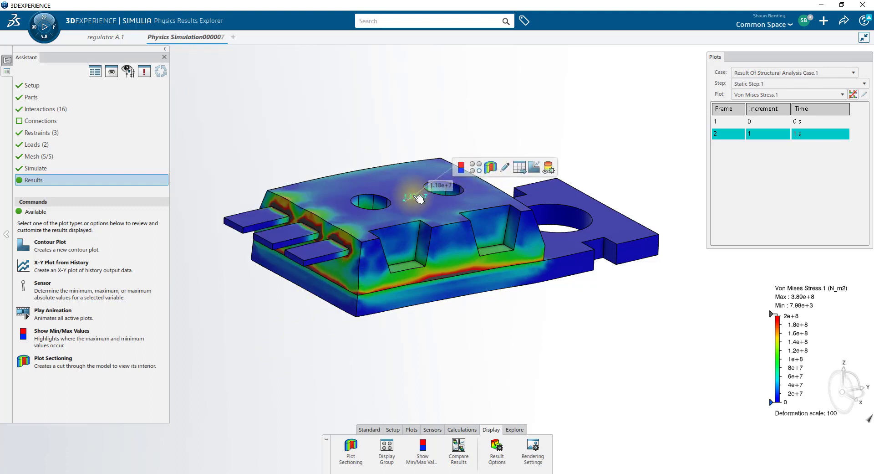
pyautogui.moveTo(490, 167)
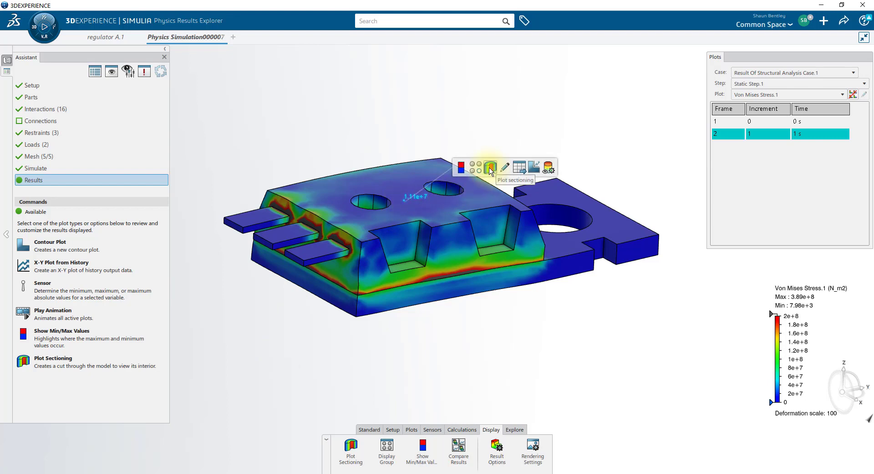
pyautogui.click(490, 167)
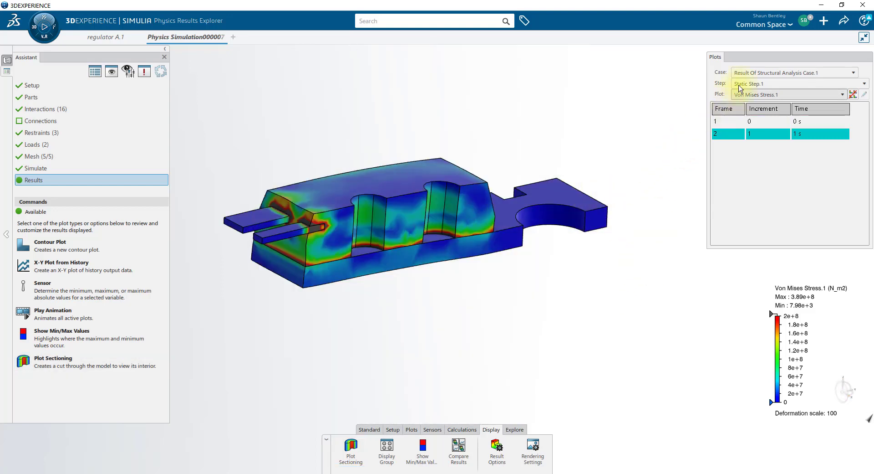
# Step: Select Result Of Thermal Analysis Case.1 in the Plots Case dropdown
pyautogui.click(866, 72)
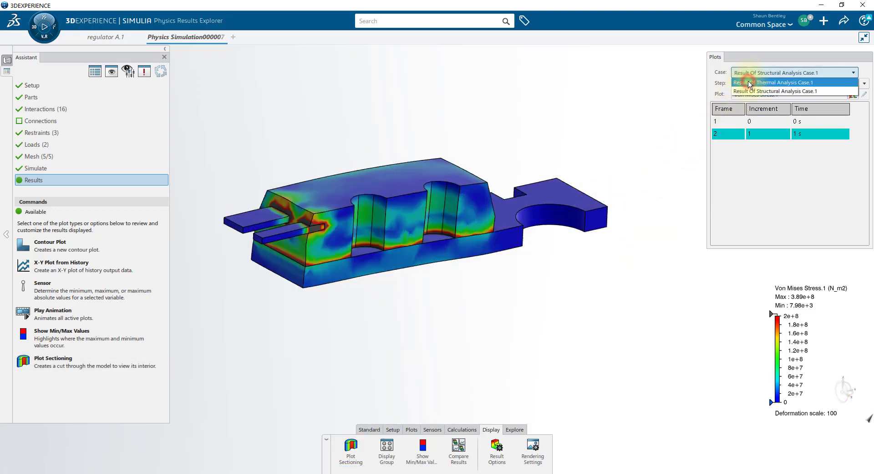
pyautogui.click(784, 82)
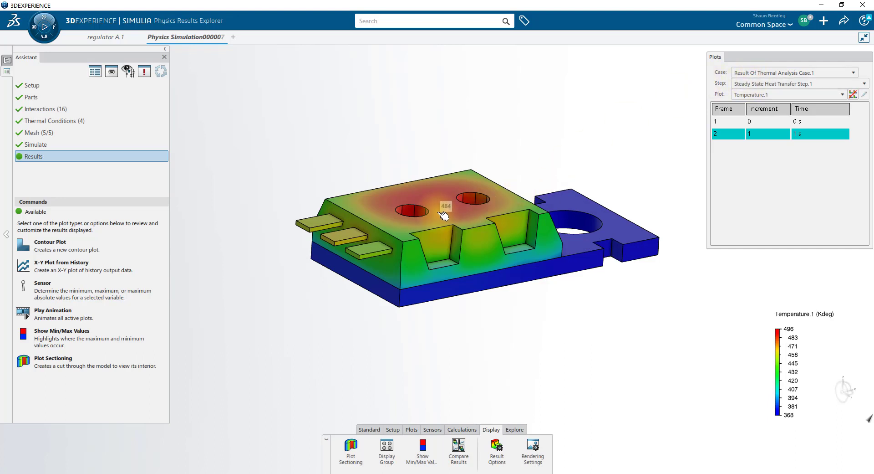
pyautogui.moveTo(482, 273)
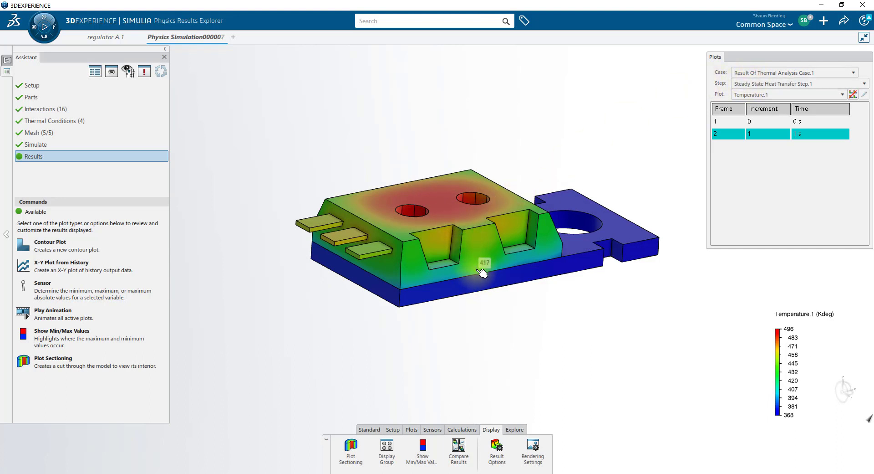
pyautogui.moveTo(483, 273)
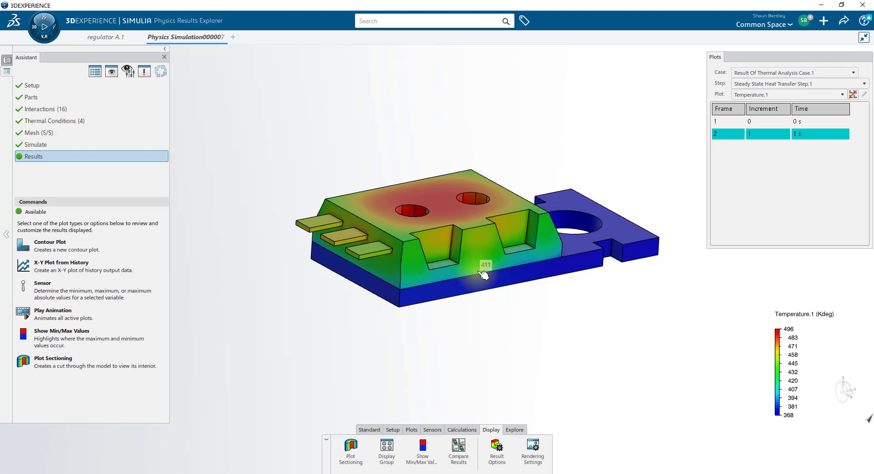
pyautogui.moveTo(484, 279)
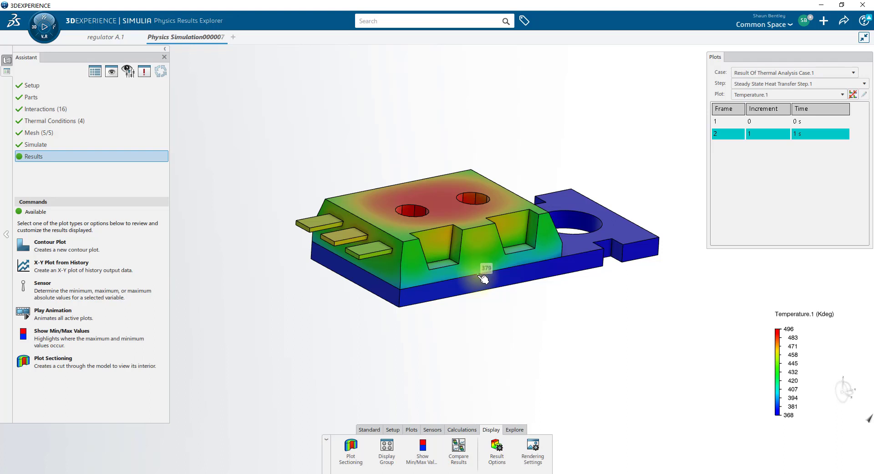
pyautogui.moveTo(483, 279)
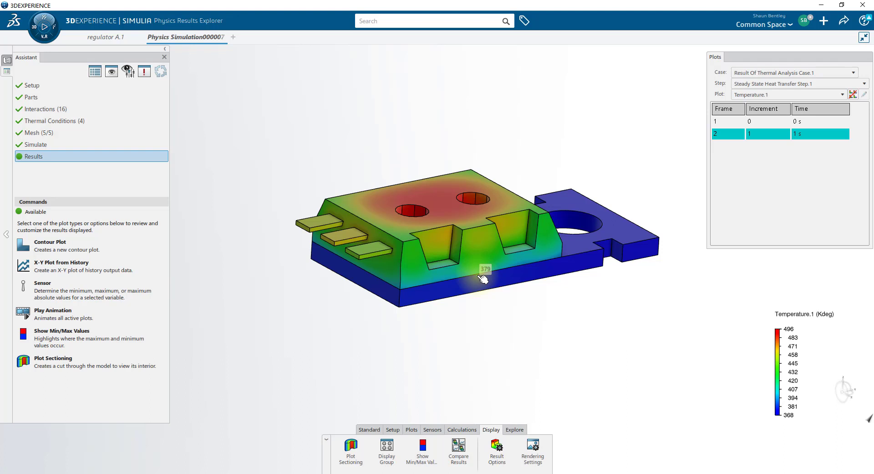
pyautogui.moveTo(512, 315)
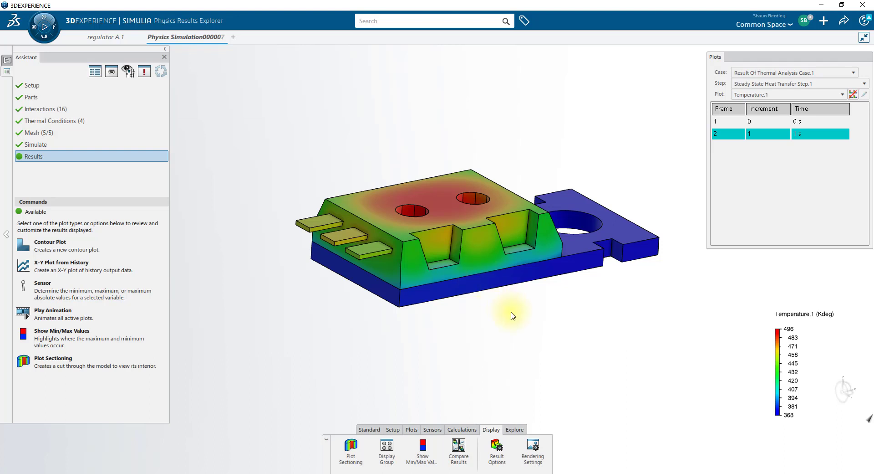